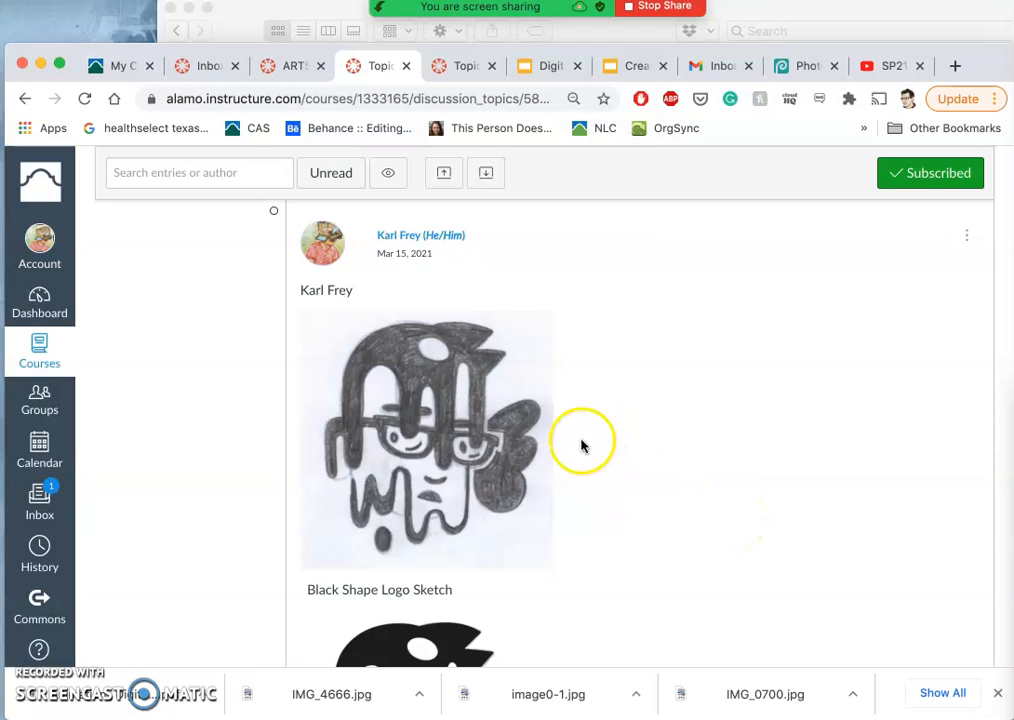
{"action": "mouse_move", "coordinate": [480, 470]}
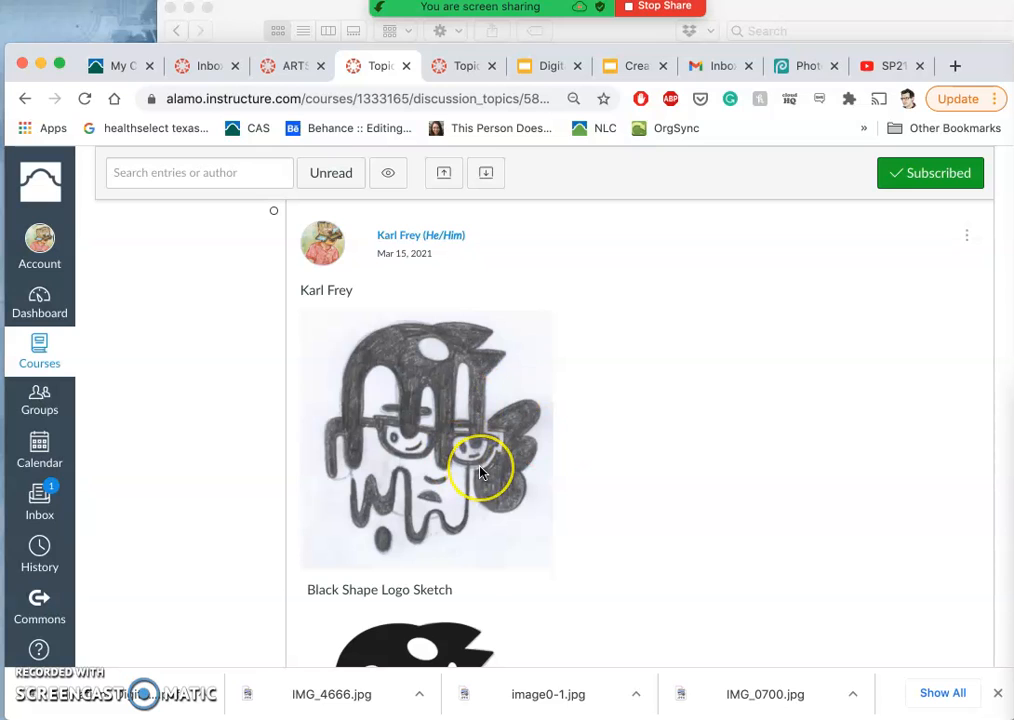
Scroll through the Canvas post images from pencil sketch to black vector and white-offset stages
{"action": "scroll", "scroll_direction": "down", "scroll_amount": 3}
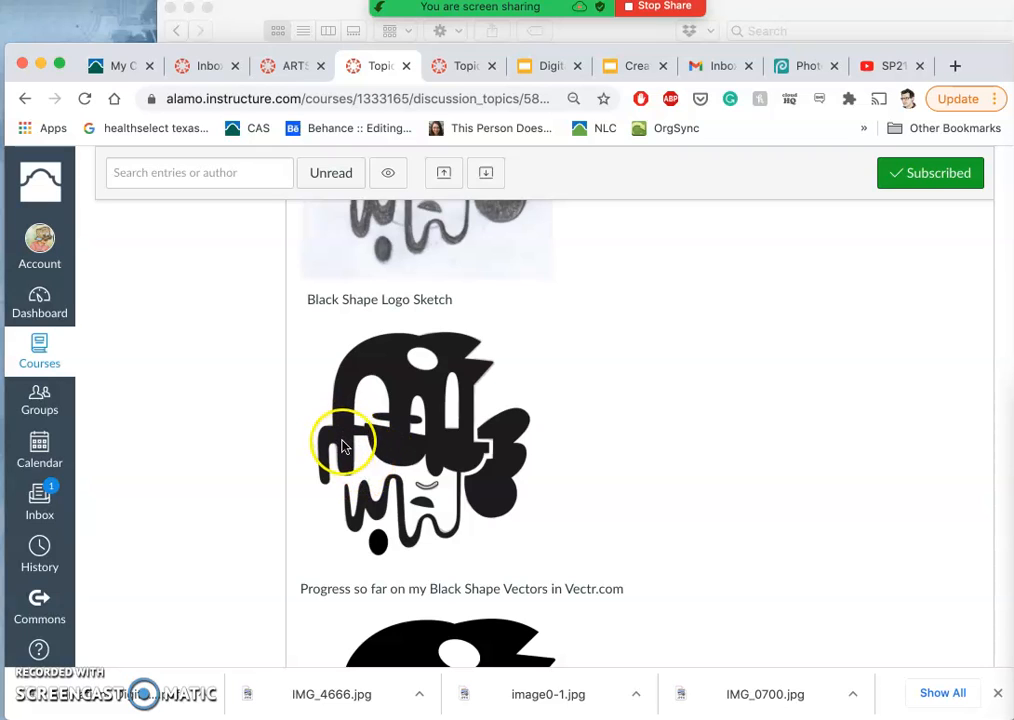
{"action": "mouse_move", "coordinate": [316, 352]}
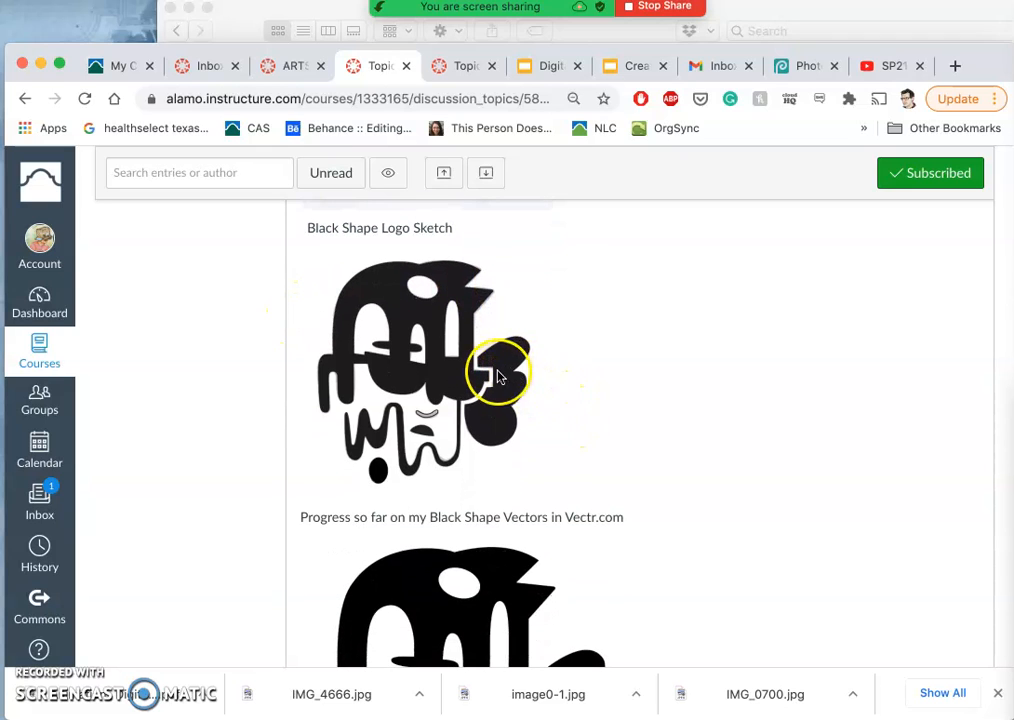
{"action": "mouse_move", "coordinate": [368, 384]}
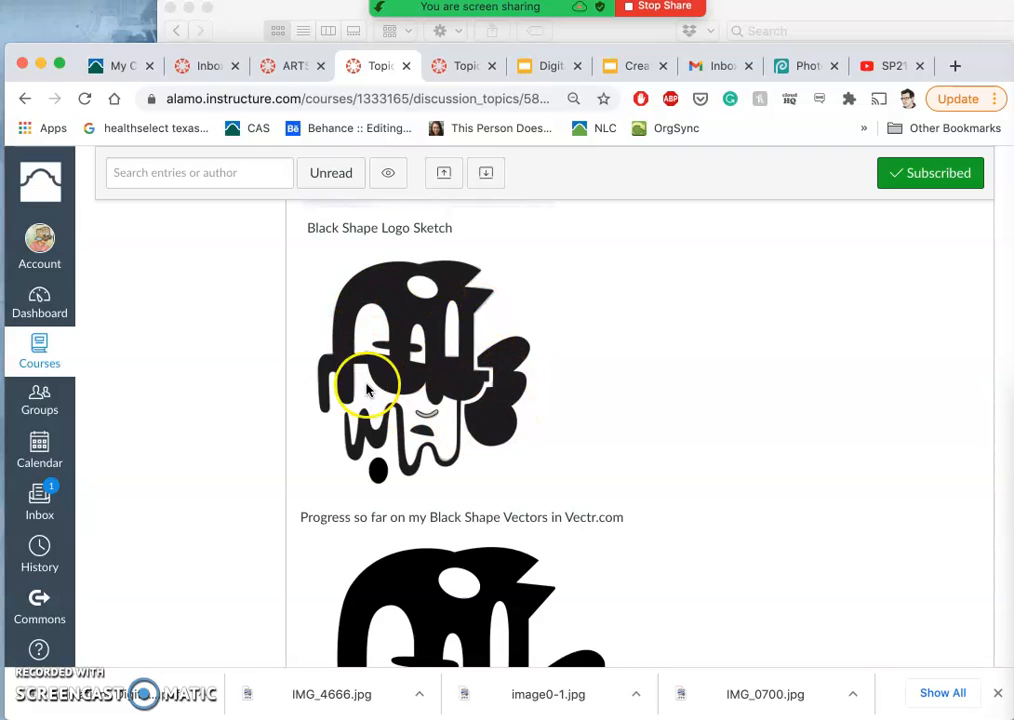
{"action": "scroll", "scroll_direction": "down", "scroll_amount": 3}
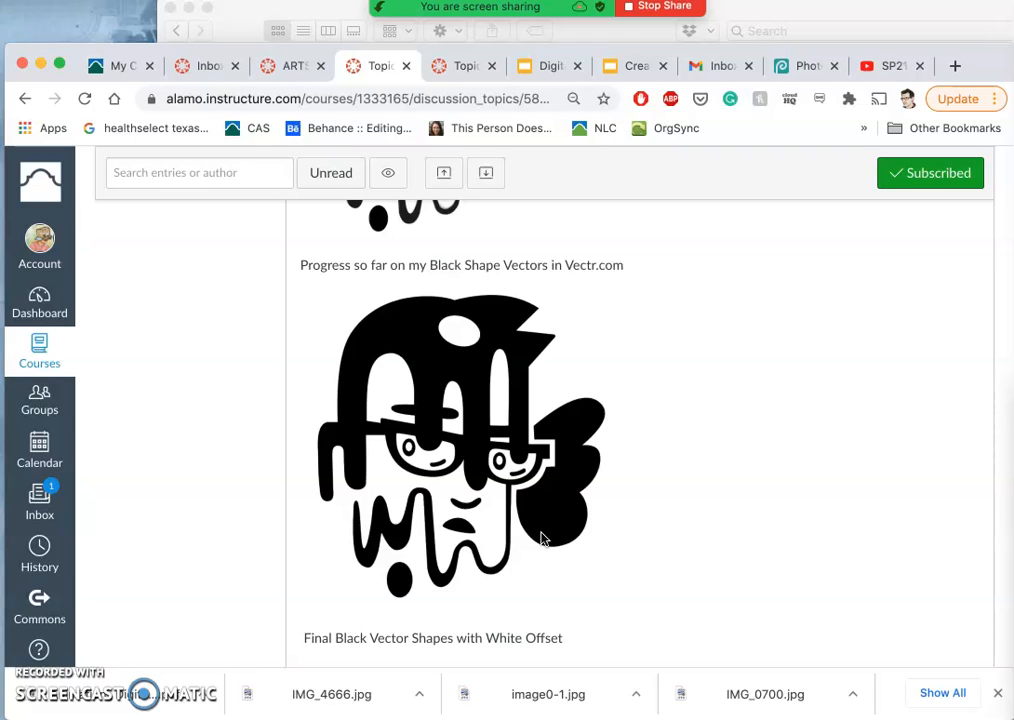
{"action": "scroll", "scroll_direction": "down", "scroll_amount": 3}
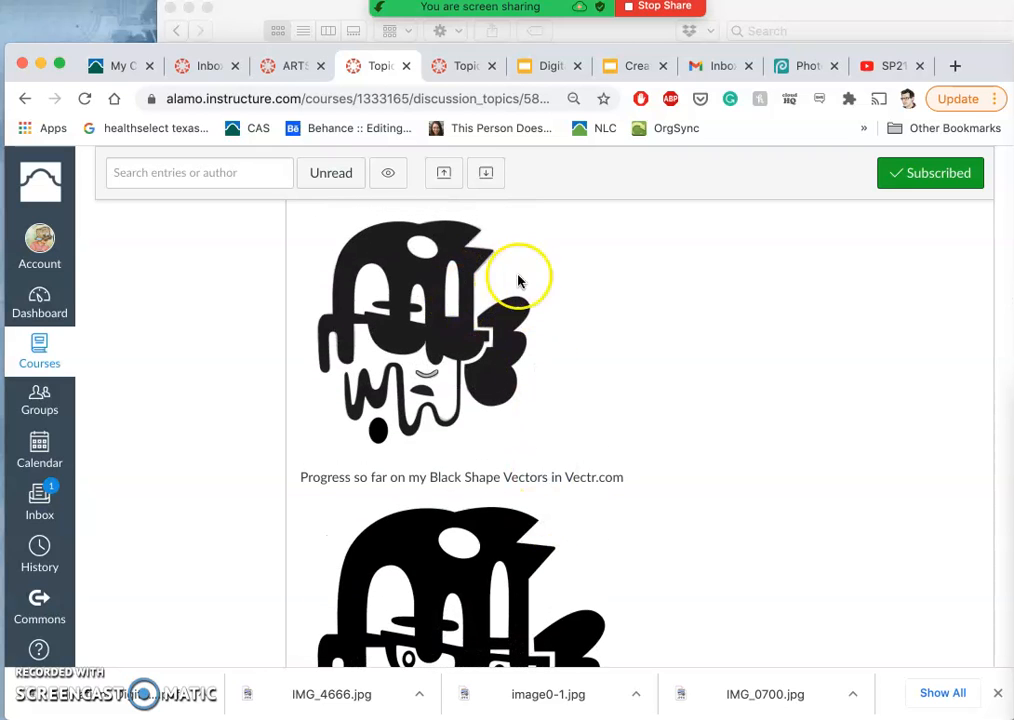
{"action": "mouse_move", "coordinate": [422, 312]}
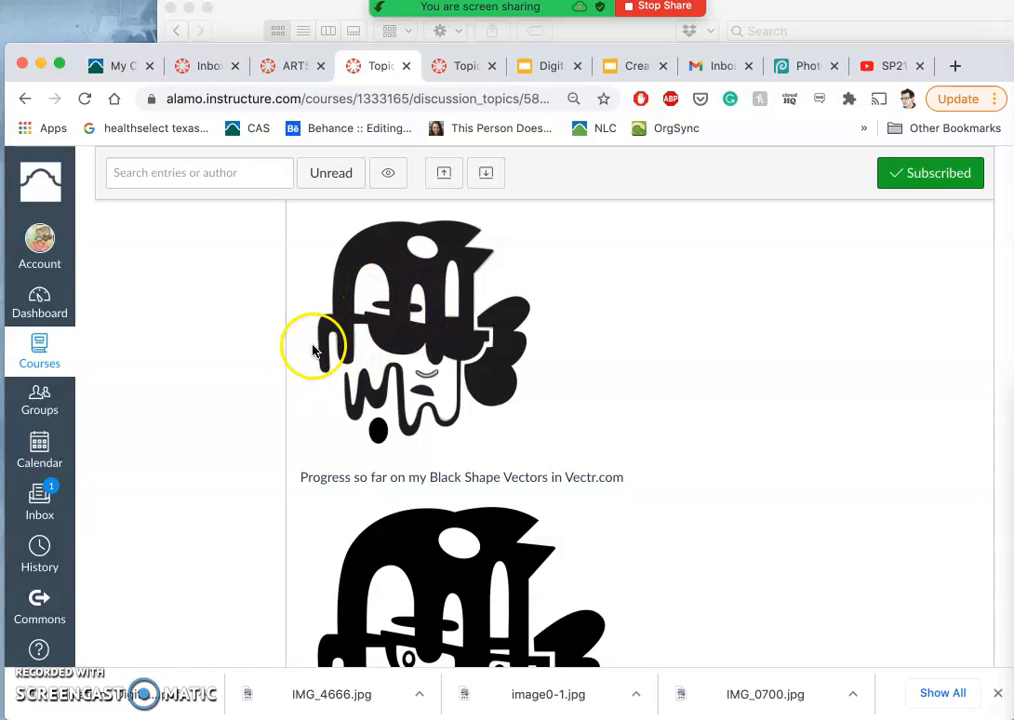
{"action": "mouse_move", "coordinate": [484, 268]}
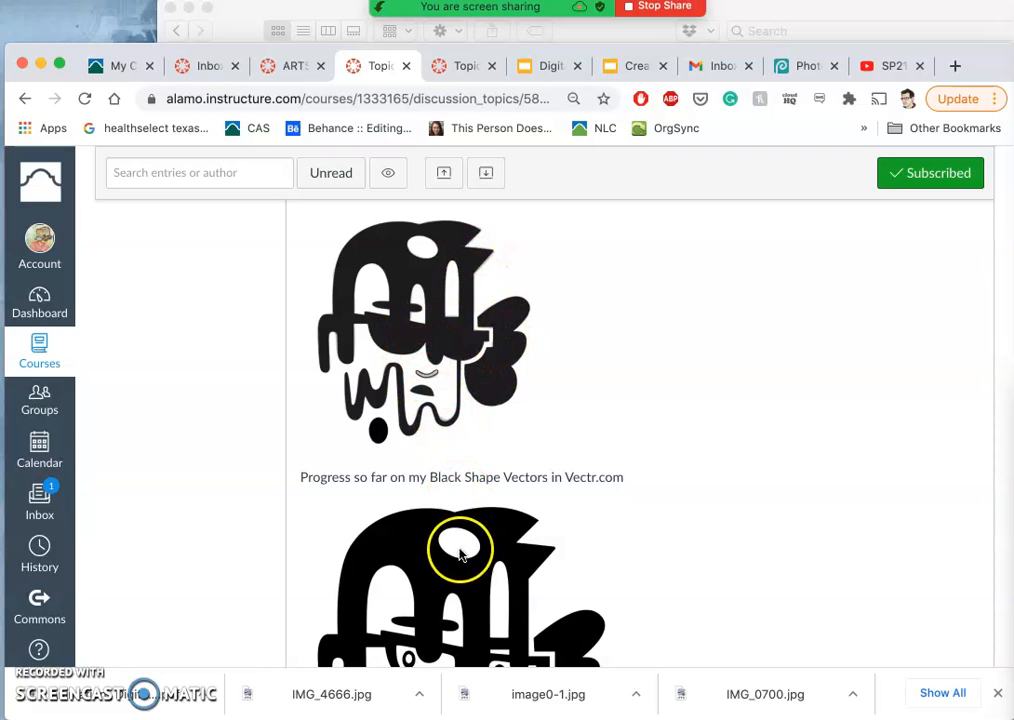
{"action": "mouse_move", "coordinate": [448, 496]}
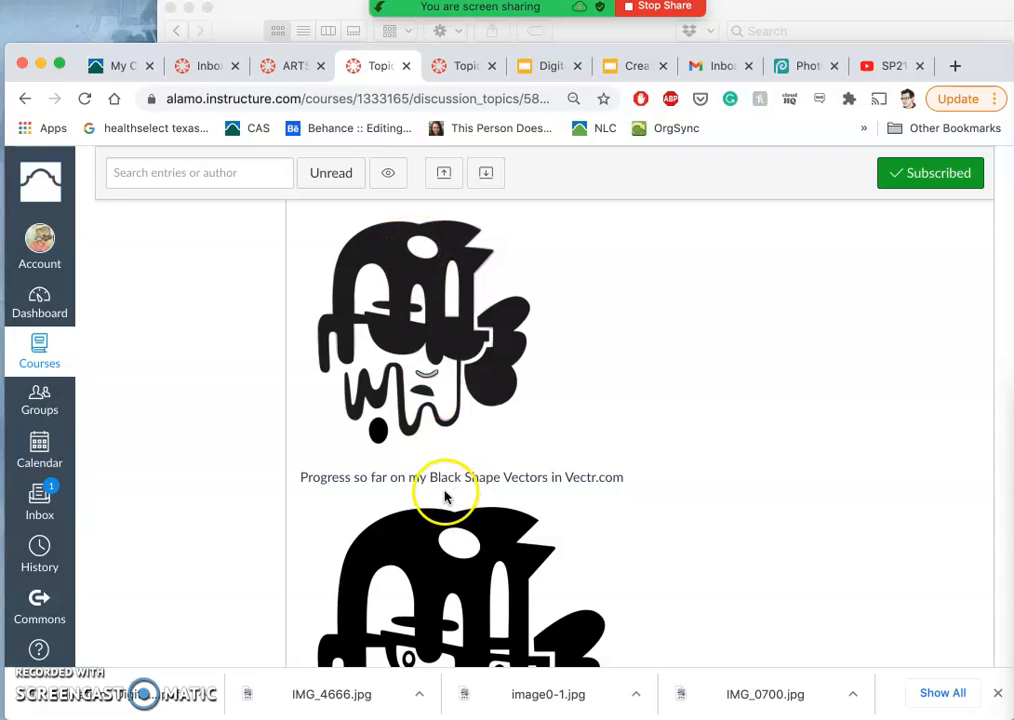
{"action": "scroll", "scroll_direction": "down", "scroll_amount": 3}
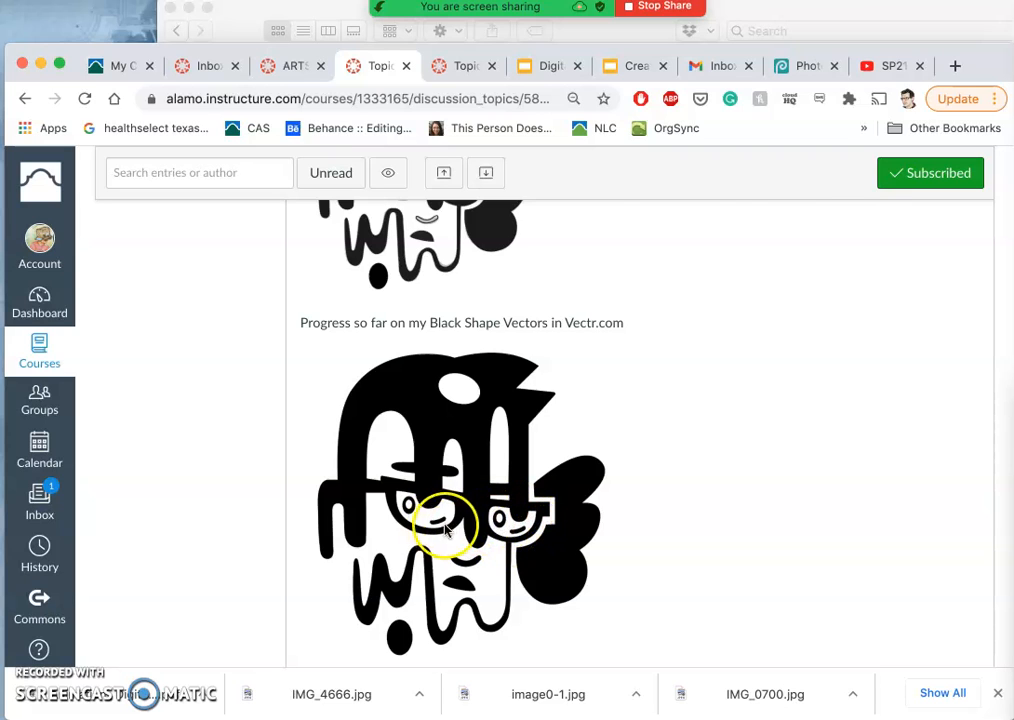
{"action": "scroll", "scroll_direction": "down", "scroll_amount": 3}
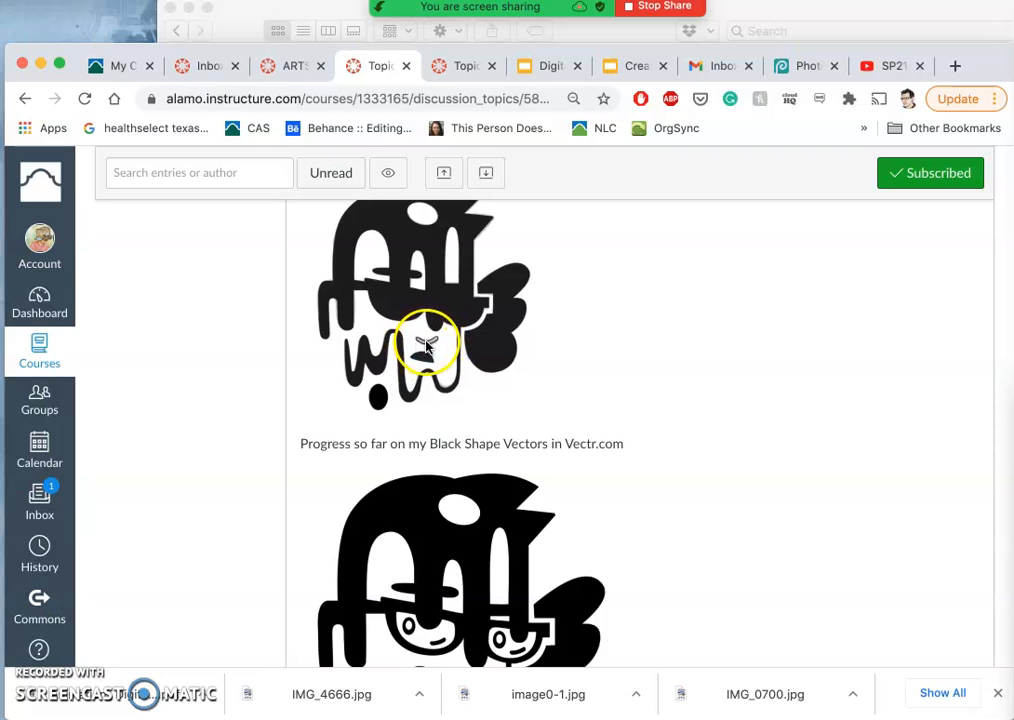
{"action": "scroll", "scroll_direction": "down", "scroll_amount": 3}
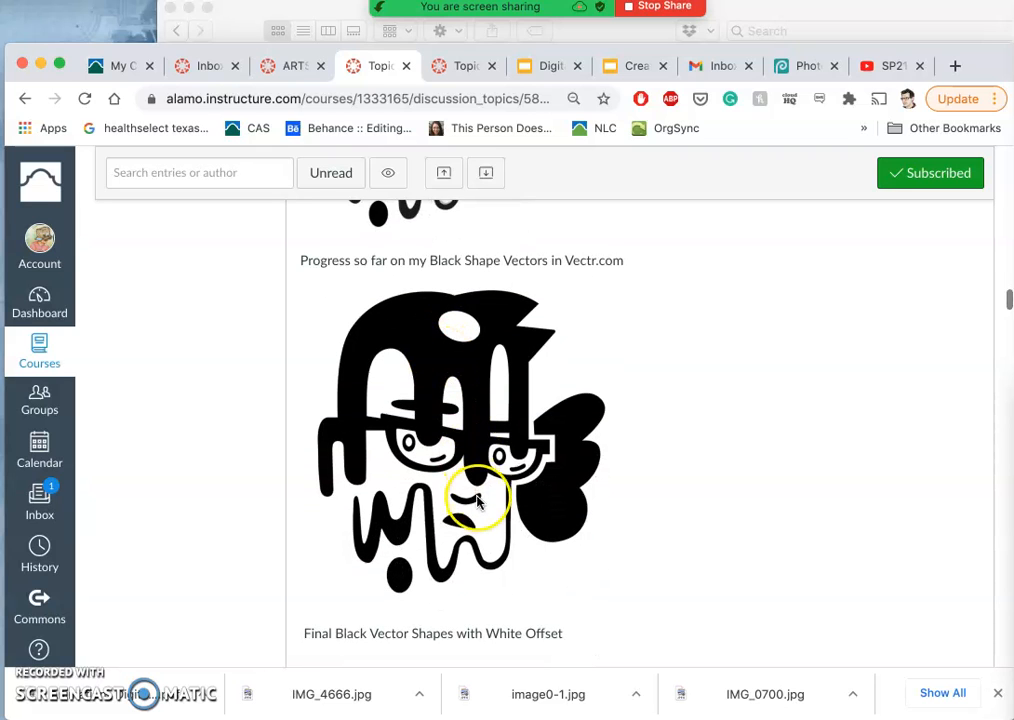
{"action": "mouse_move", "coordinate": [464, 500]}
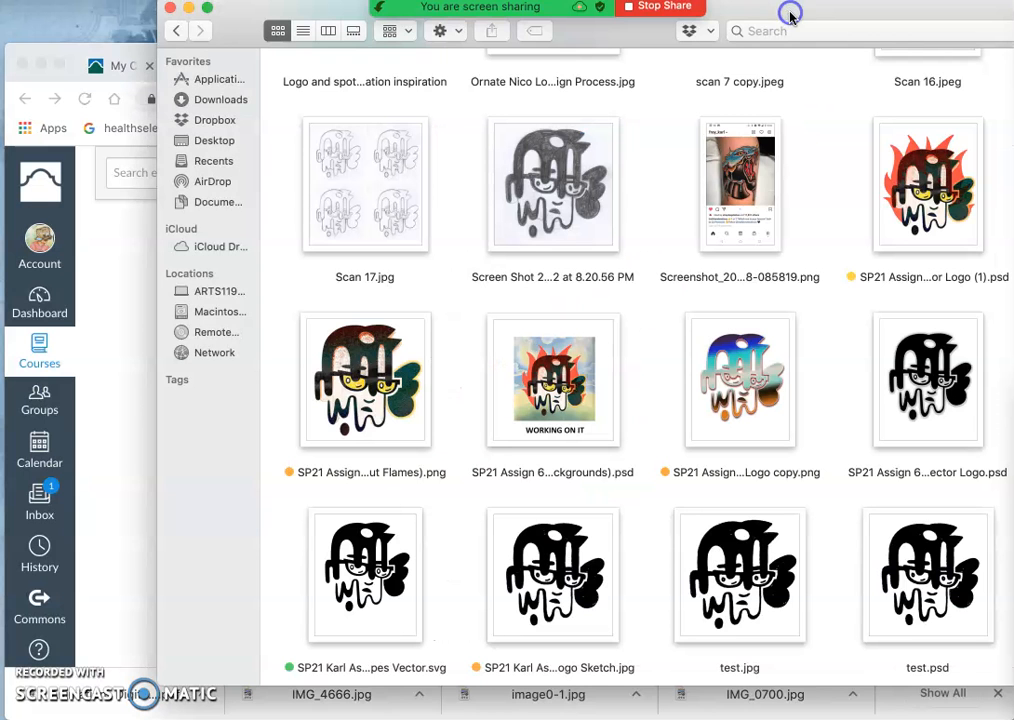
Open the Black Shapes Vector .svg file from Finder into Illustrator
{"action": "left_click", "coordinate": [364, 576]}
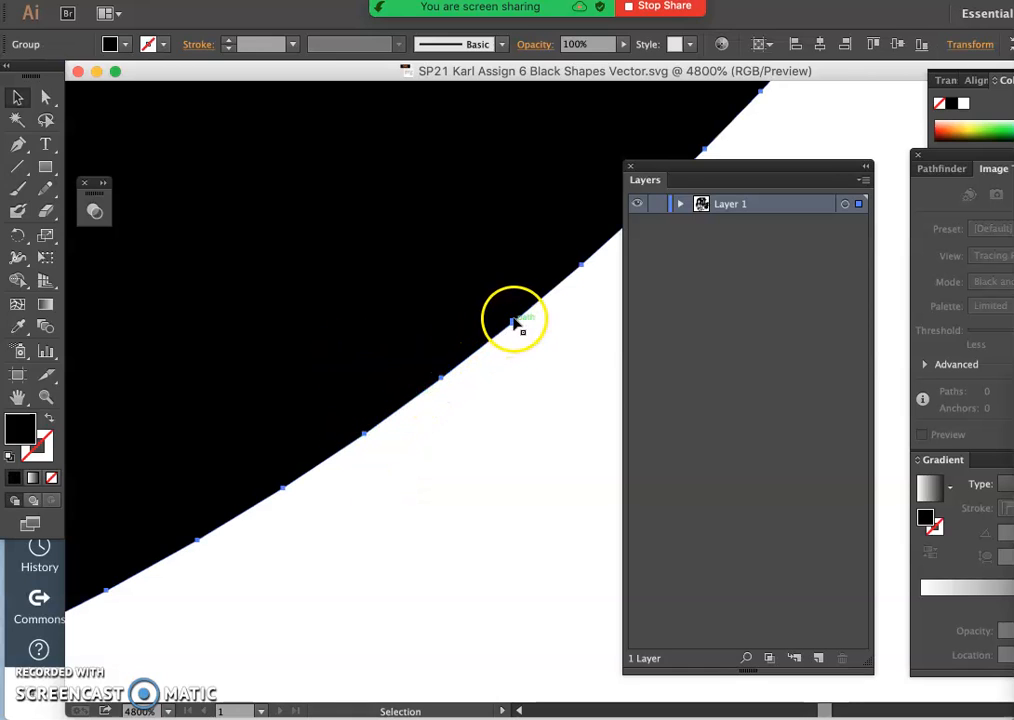
Nudge the character's curved edge points with Direct Selection, then close the SVG without saving
{"action": "left_click_drag", "start_coordinate": [516, 320], "coordinate": [552, 376]}
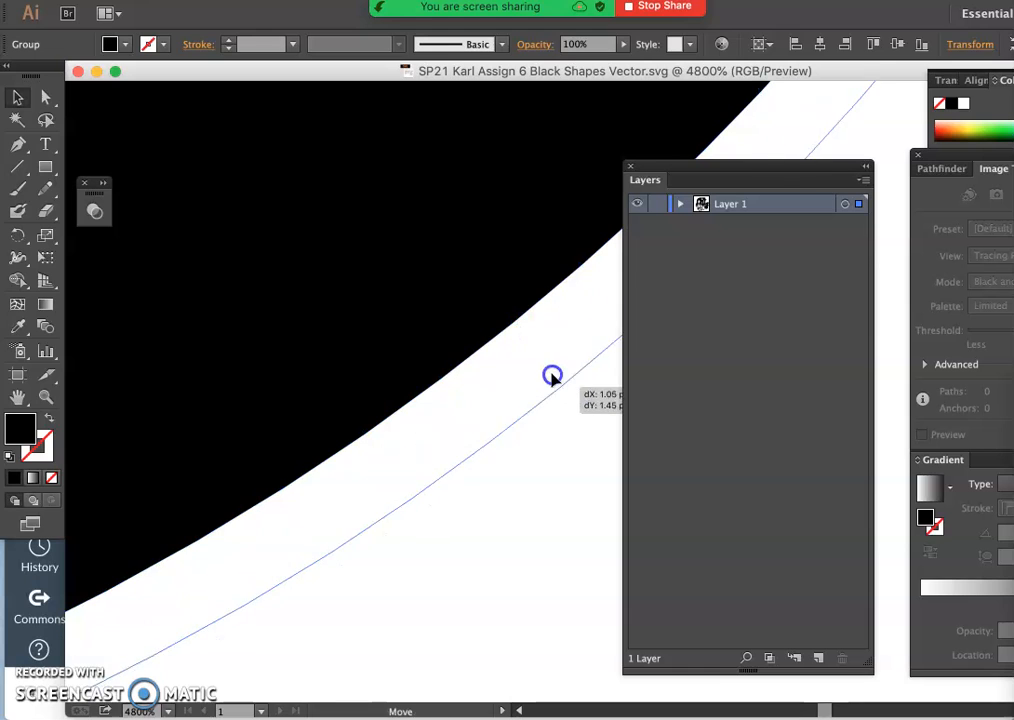
{"action": "left_click_drag", "start_coordinate": [552, 376], "coordinate": [510, 324]}
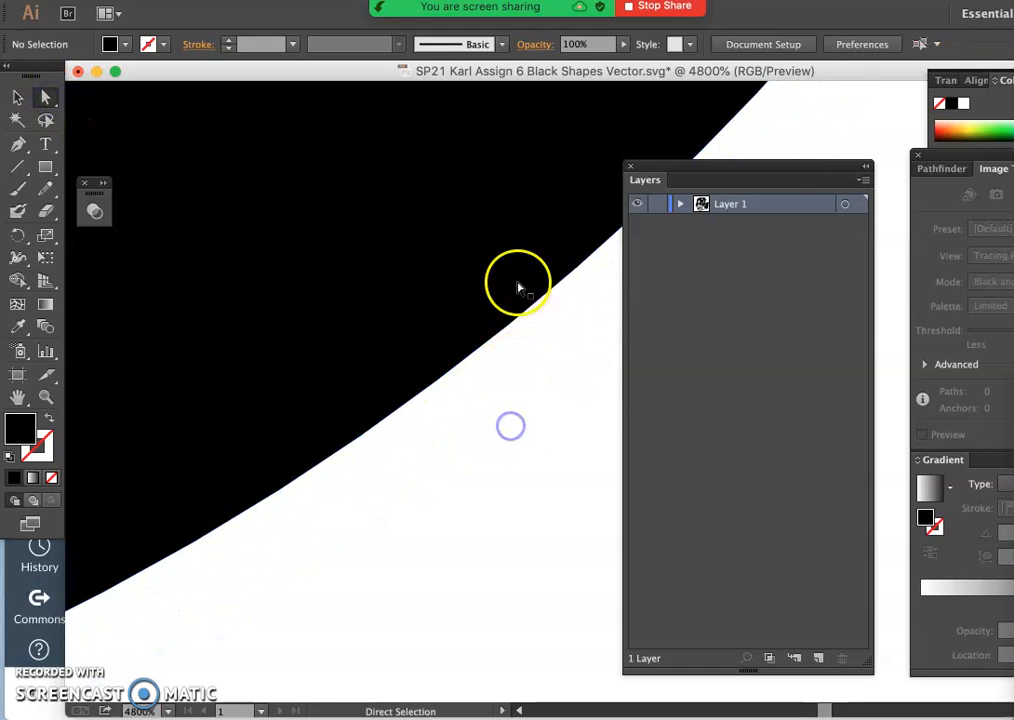
{"action": "left_click_drag", "start_coordinate": [518, 288], "coordinate": [424, 242]}
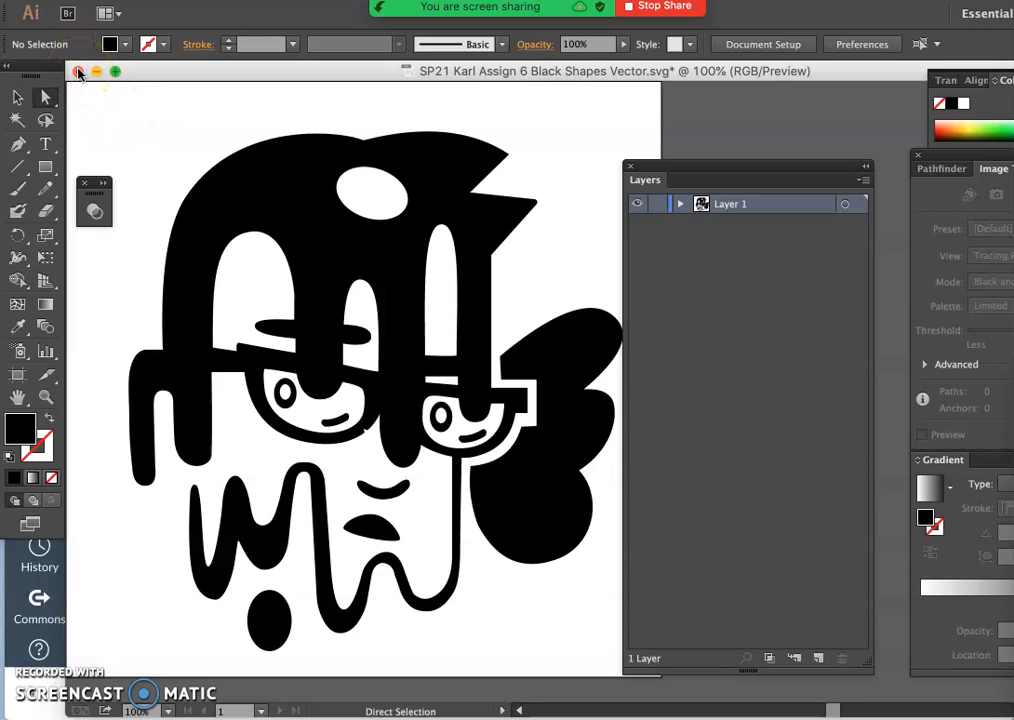
{"action": "left_click", "coordinate": [78, 72]}
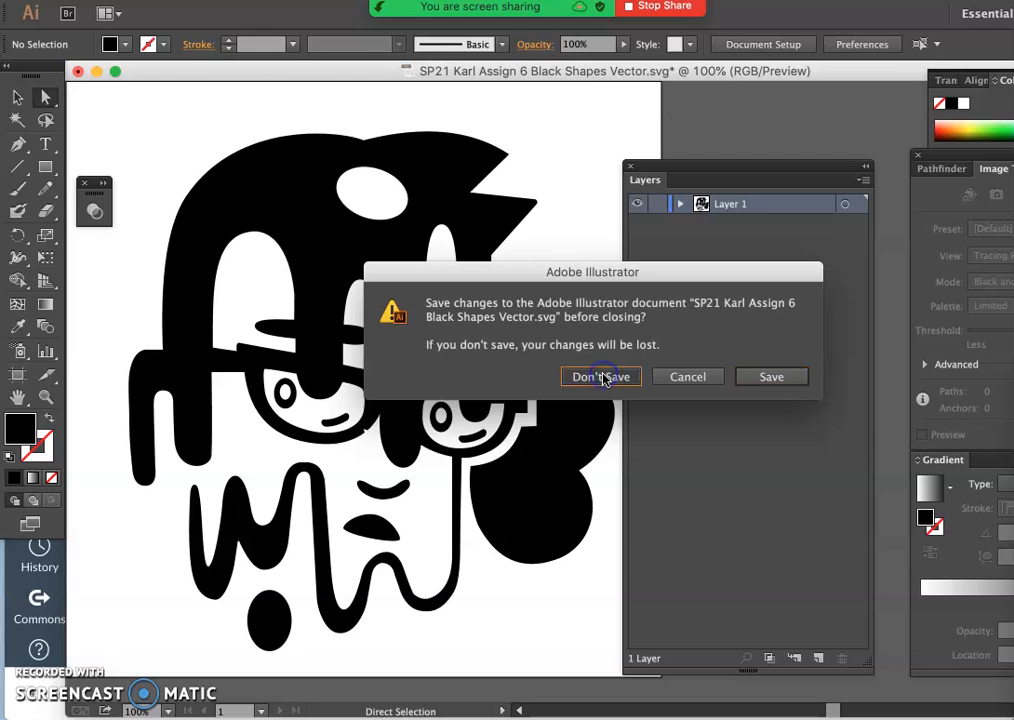
{"action": "left_click", "coordinate": [600, 376]}
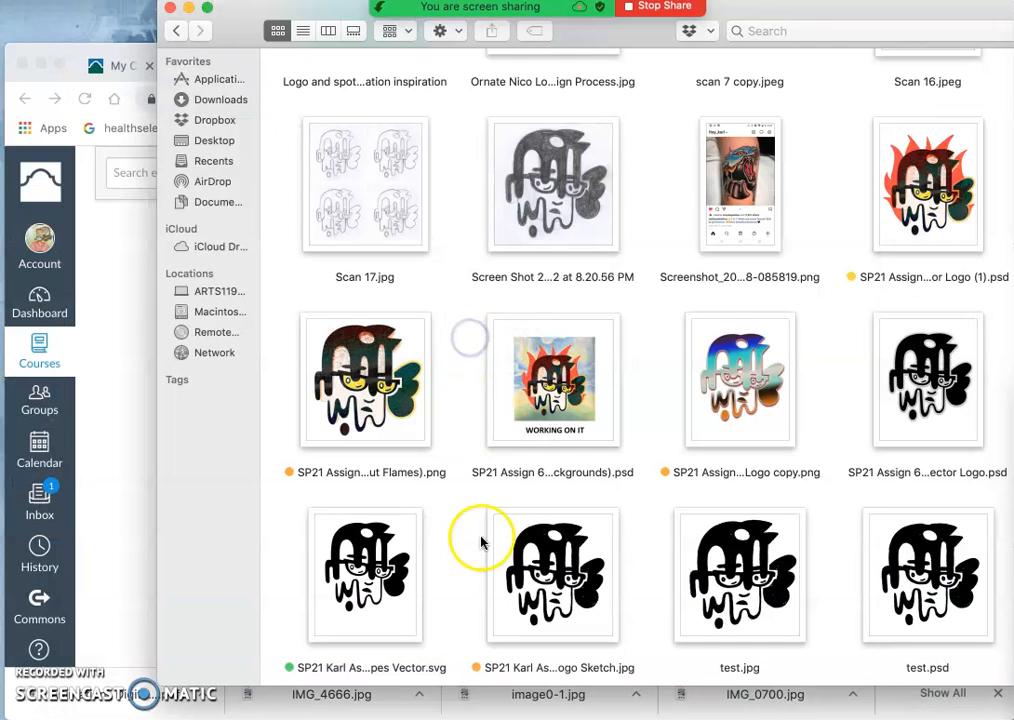
{"action": "mouse_move", "coordinate": [304, 564]}
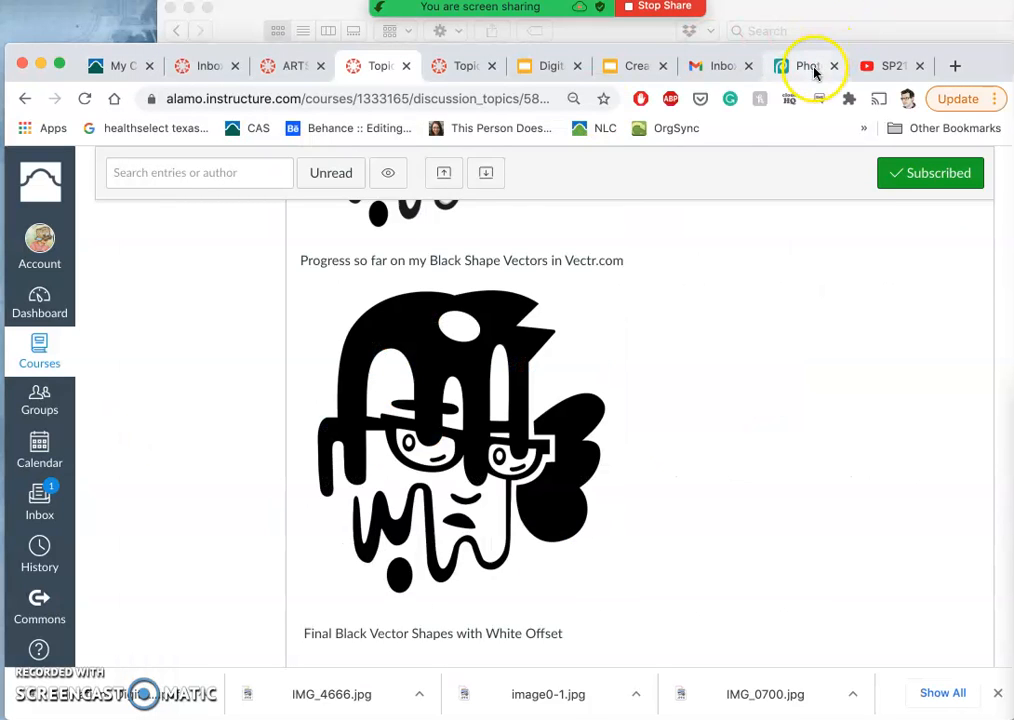
{"action": "scroll", "scroll_direction": "down", "scroll_amount": 3}
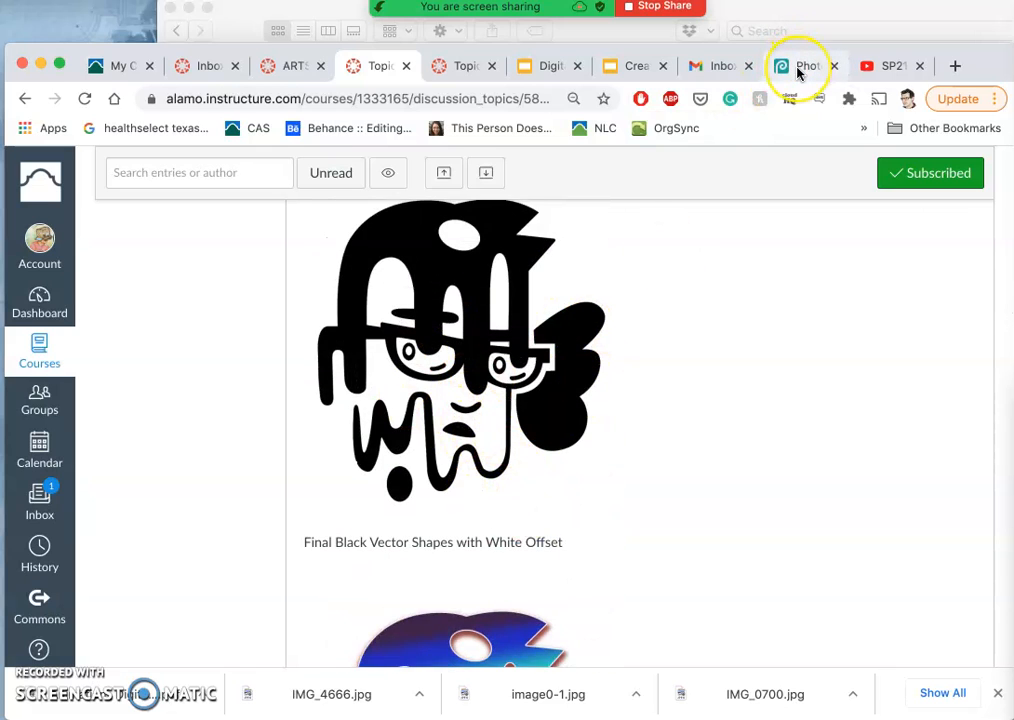
{"action": "scroll", "scroll_direction": "down", "scroll_amount": 3}
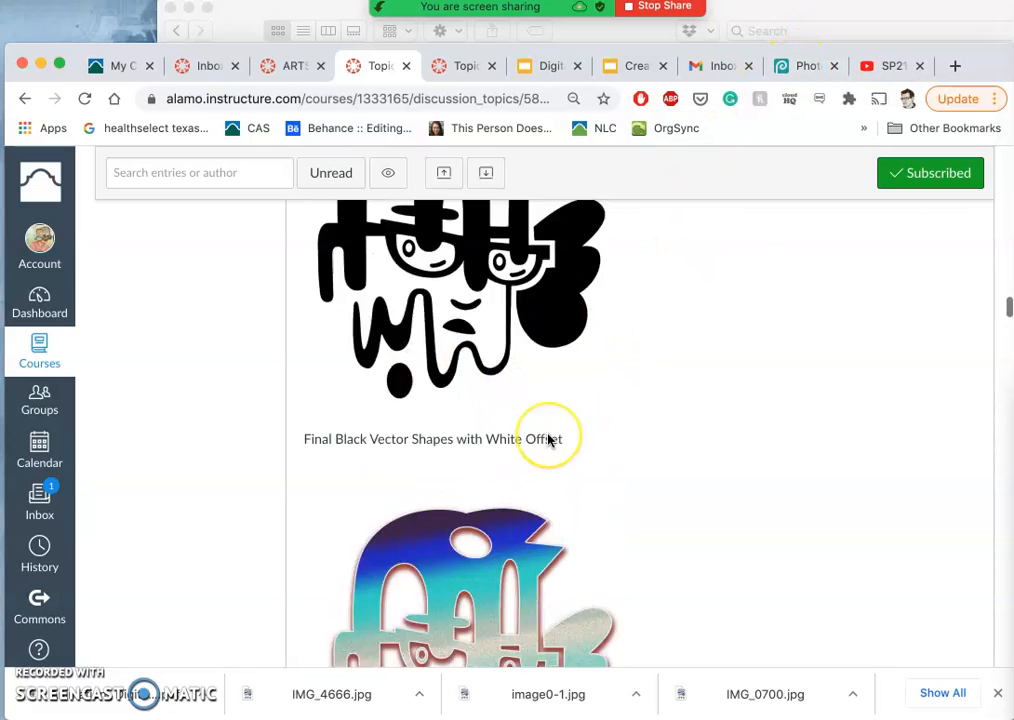
{"action": "scroll", "scroll_direction": "down", "scroll_amount": 3}
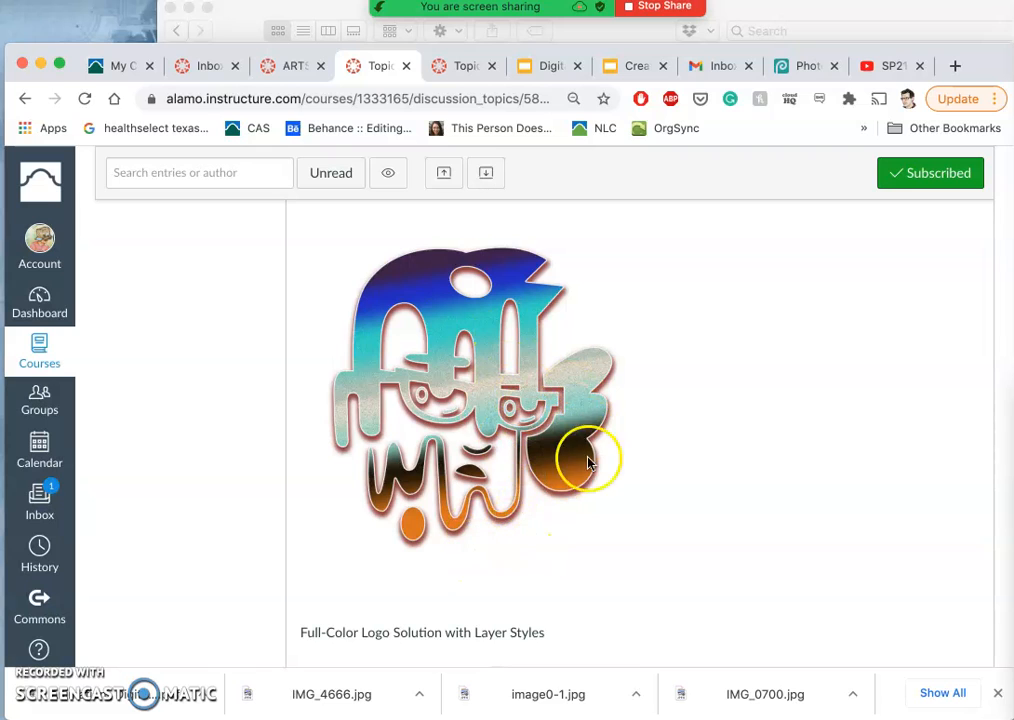
{"action": "mouse_move", "coordinate": [484, 496]}
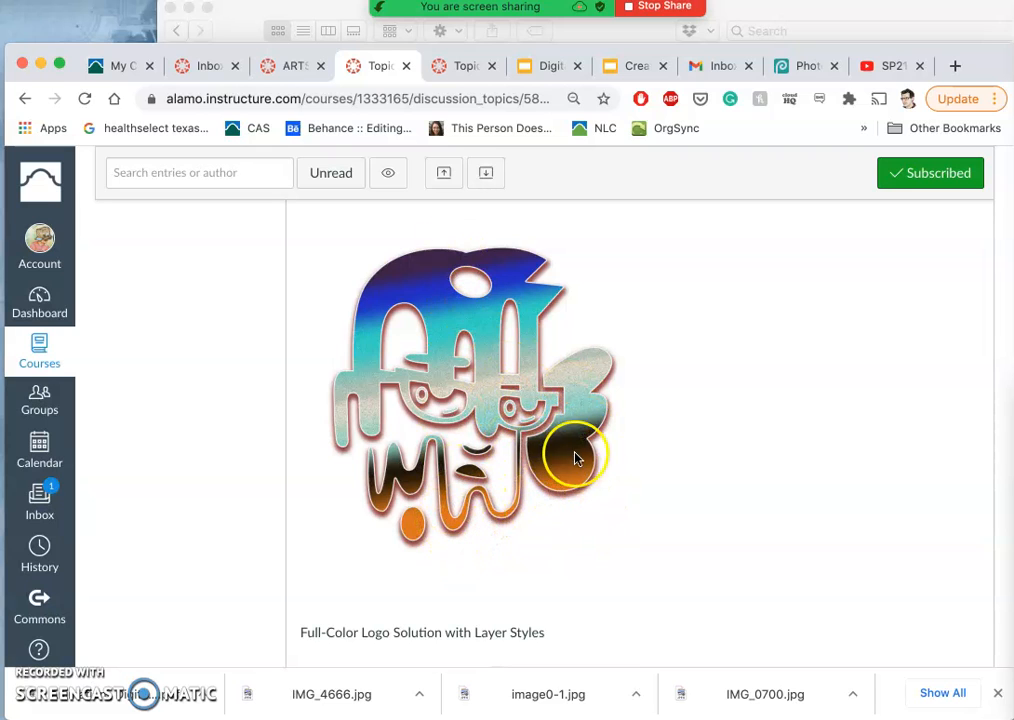
{"action": "mouse_move", "coordinate": [490, 330]}
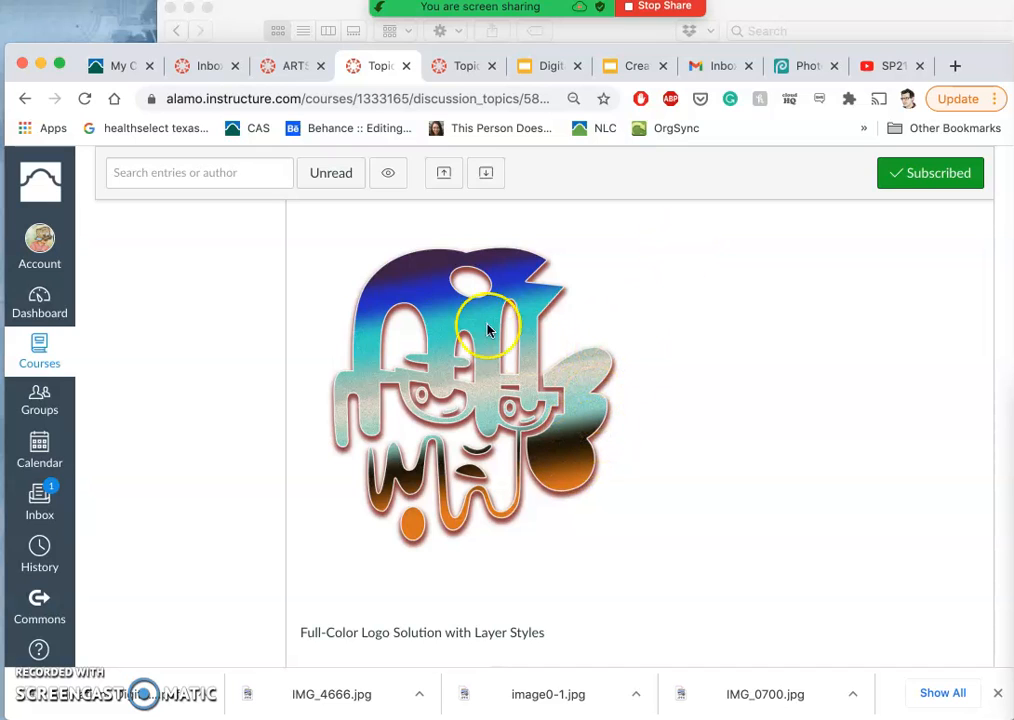
{"action": "mouse_move", "coordinate": [518, 472]}
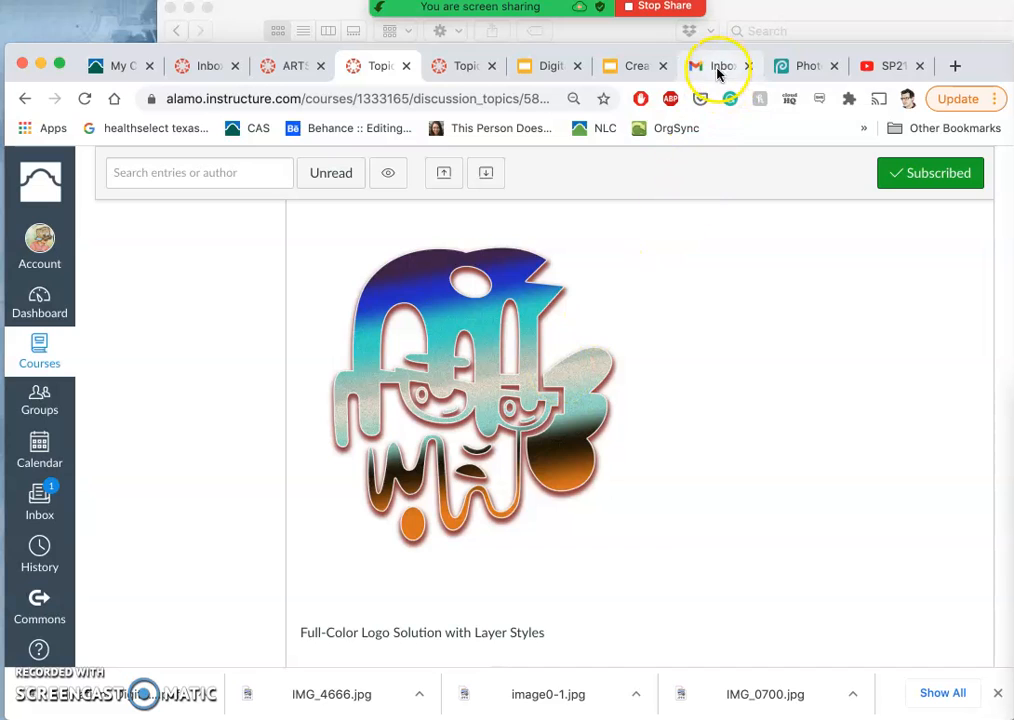
{"action": "scroll", "scroll_direction": "down", "scroll_amount": 3}
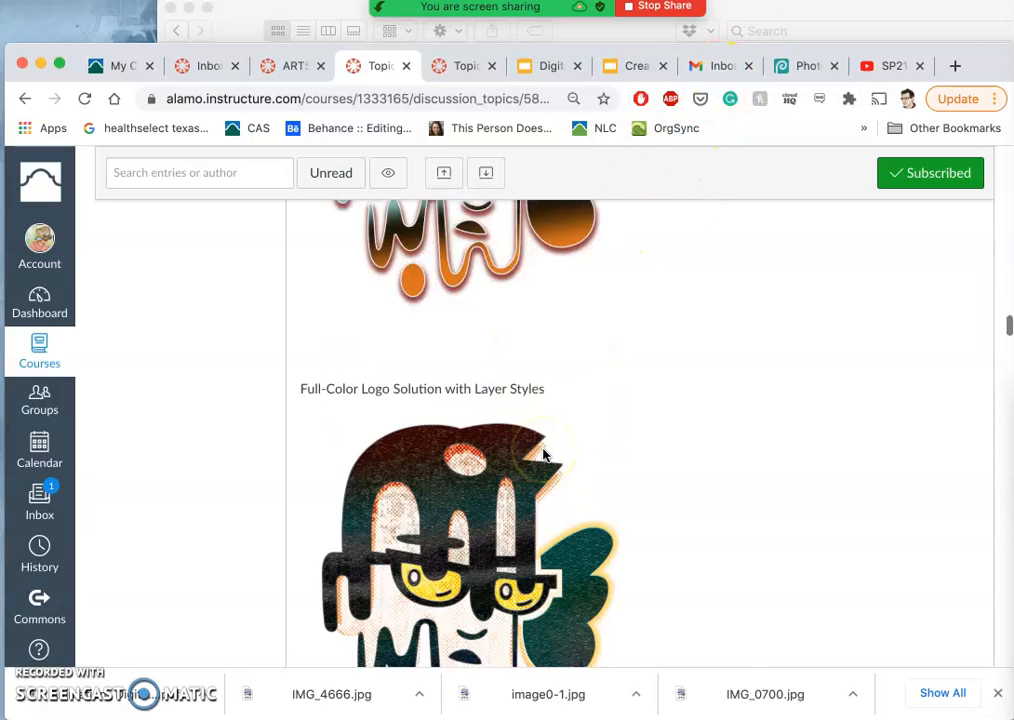
{"action": "scroll", "scroll_direction": "down", "scroll_amount": 3}
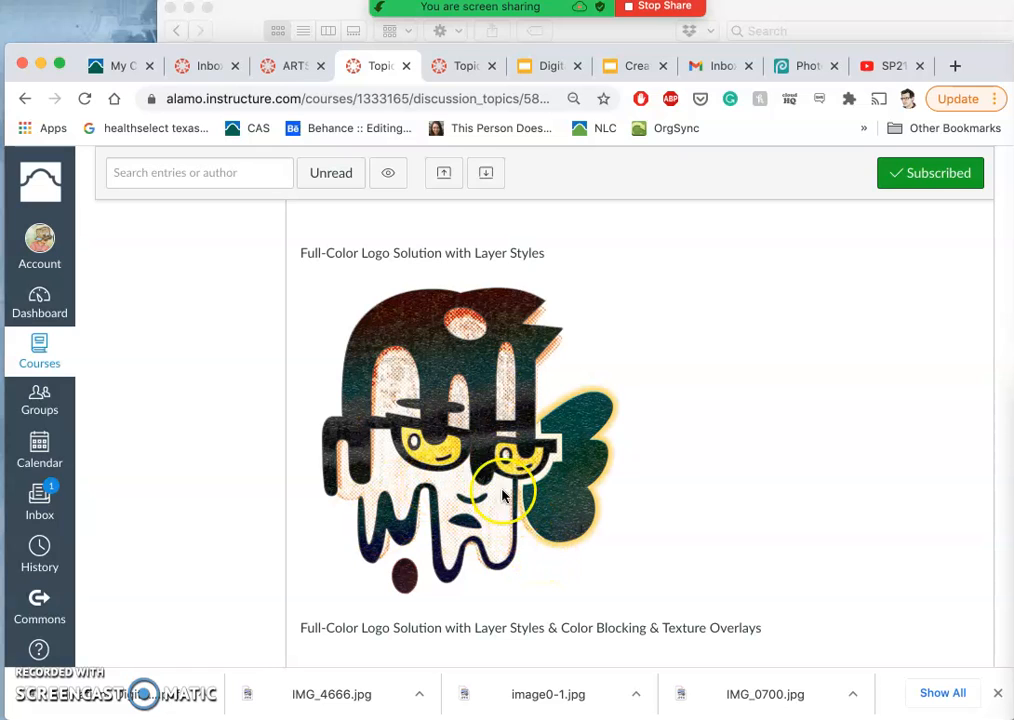
{"action": "mouse_move", "coordinate": [376, 486]}
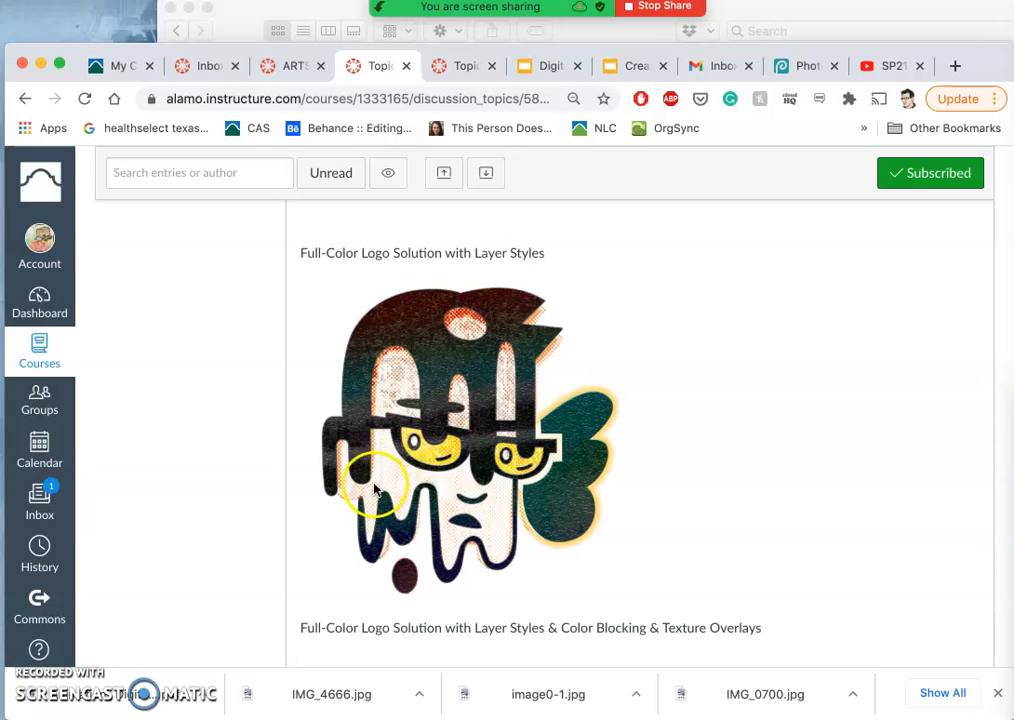
{"action": "scroll", "scroll_direction": "down", "scroll_amount": 3}
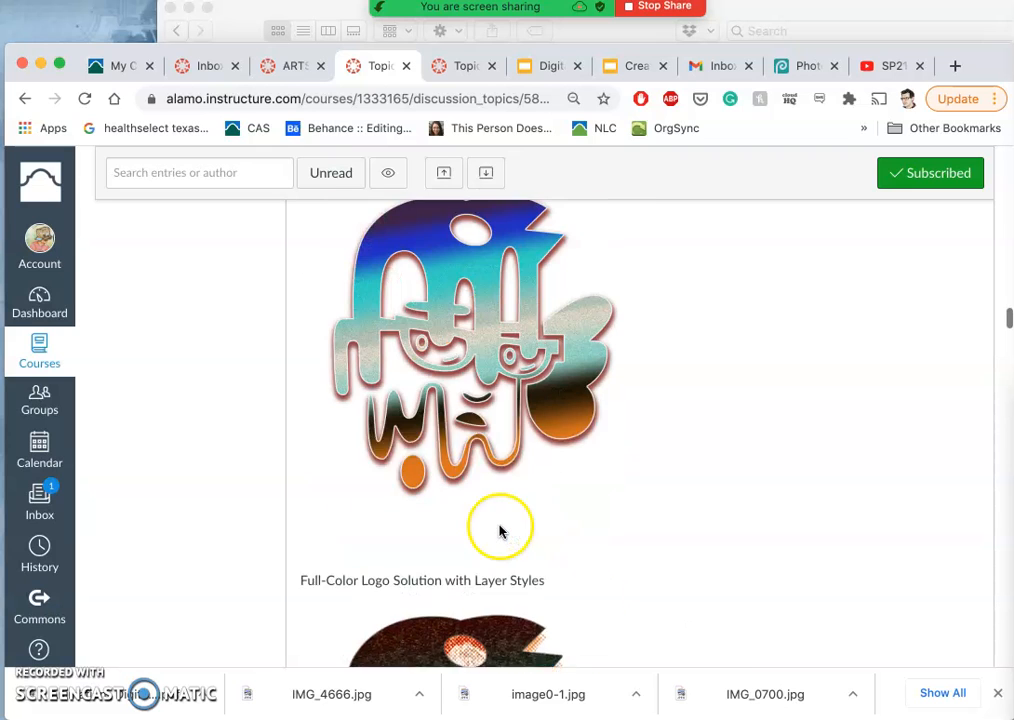
{"action": "scroll", "scroll_direction": "down", "scroll_amount": 3}
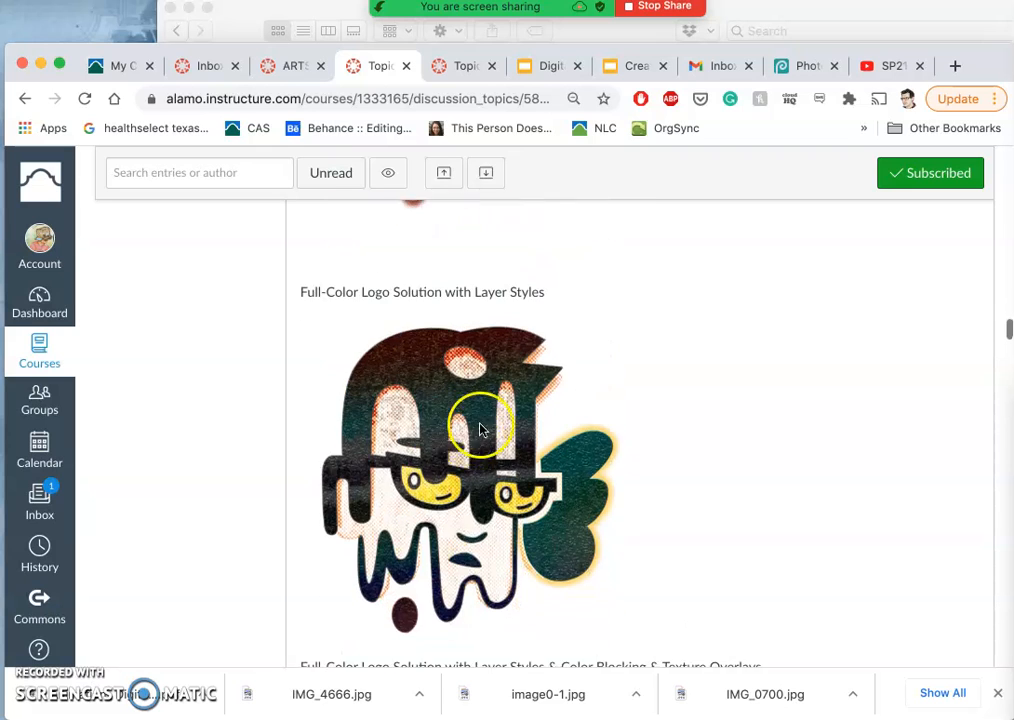
{"action": "scroll", "scroll_direction": "down", "scroll_amount": 3}
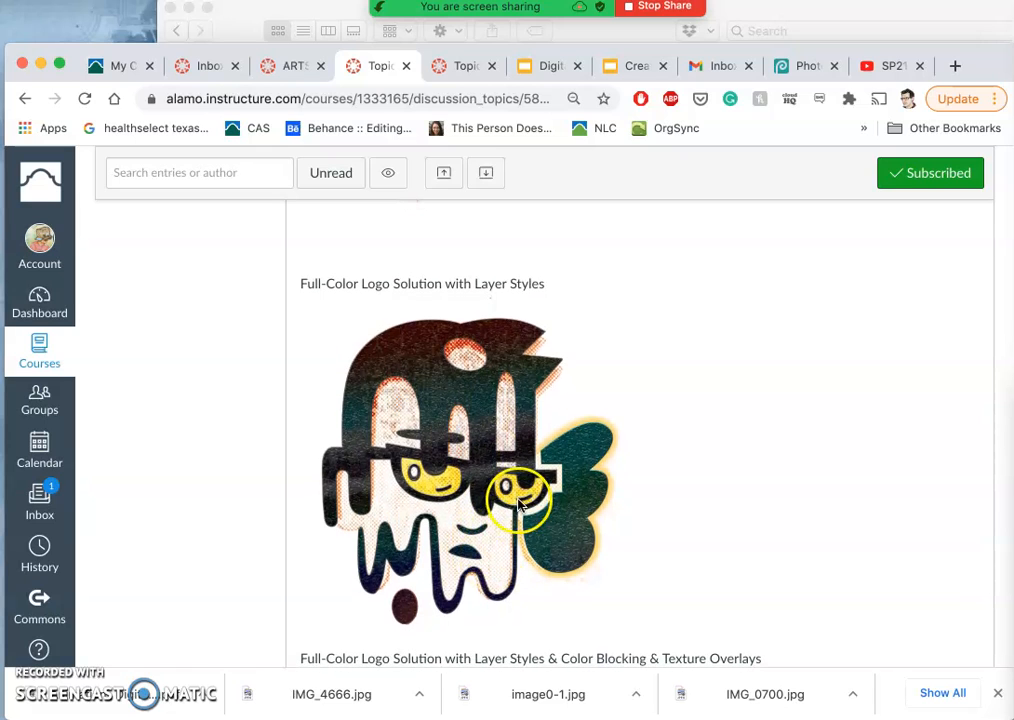
{"action": "mouse_move", "coordinate": [556, 458]}
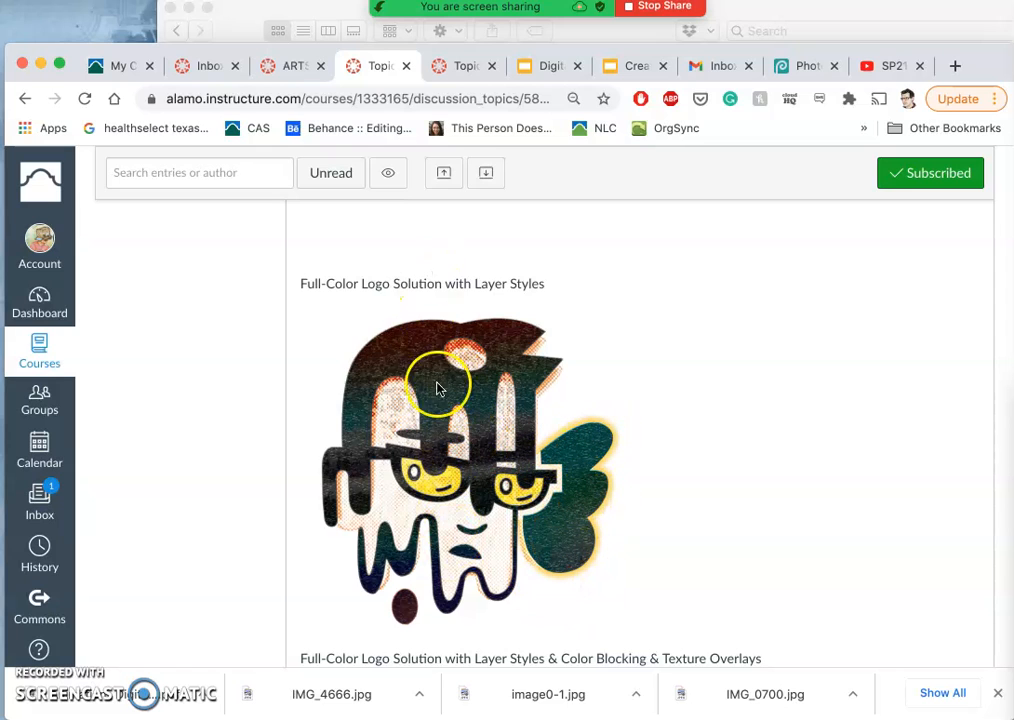
{"action": "scroll", "scroll_direction": "down", "scroll_amount": 3}
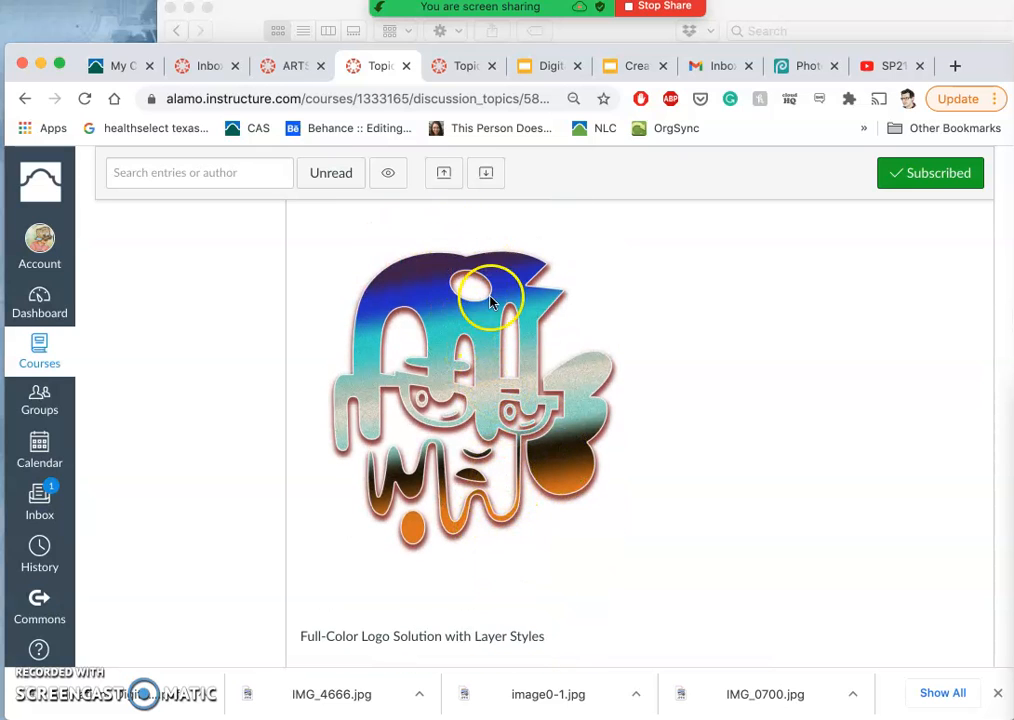
{"action": "scroll", "scroll_direction": "down", "scroll_amount": 3}
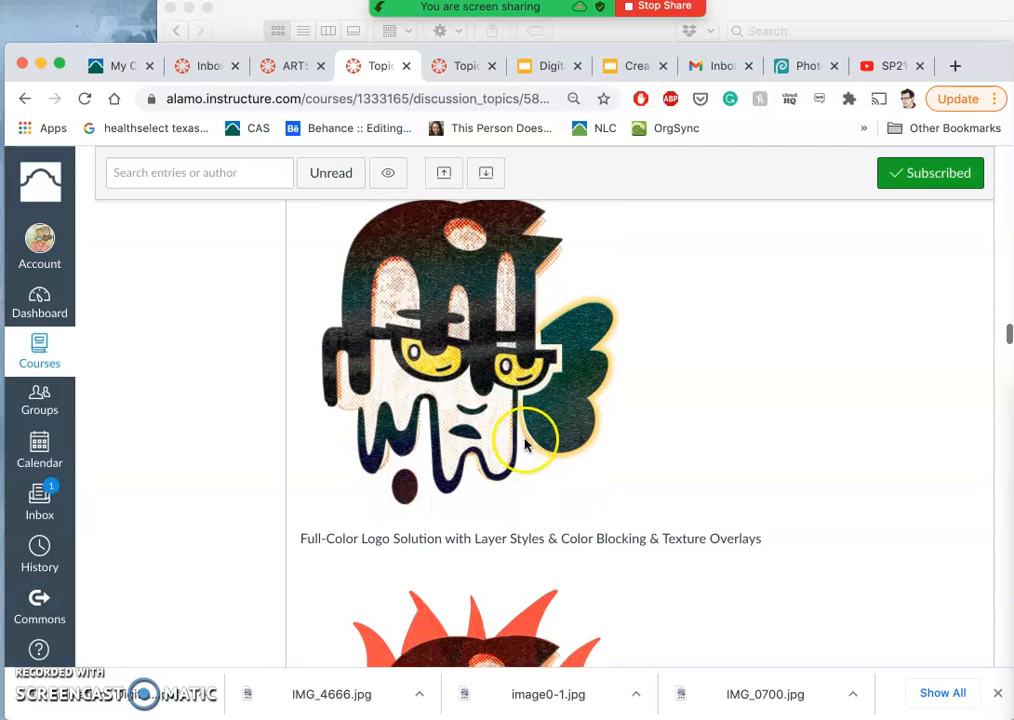
{"action": "scroll", "scroll_direction": "down", "scroll_amount": 3}
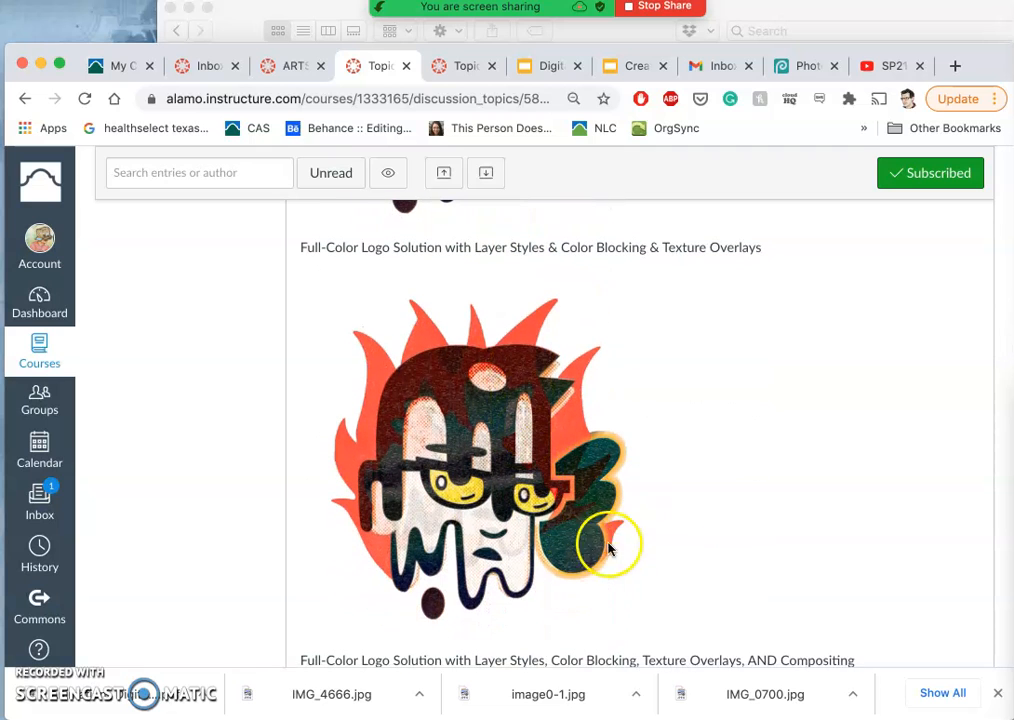
{"action": "mouse_move", "coordinate": [520, 304]}
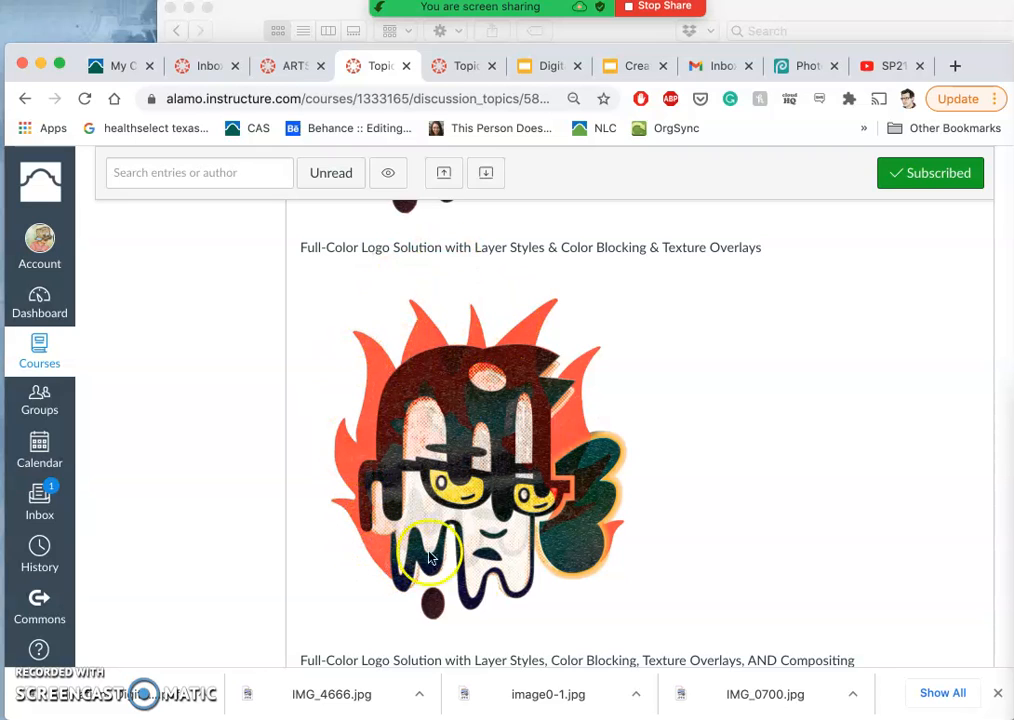
{"action": "mouse_move", "coordinate": [604, 400]}
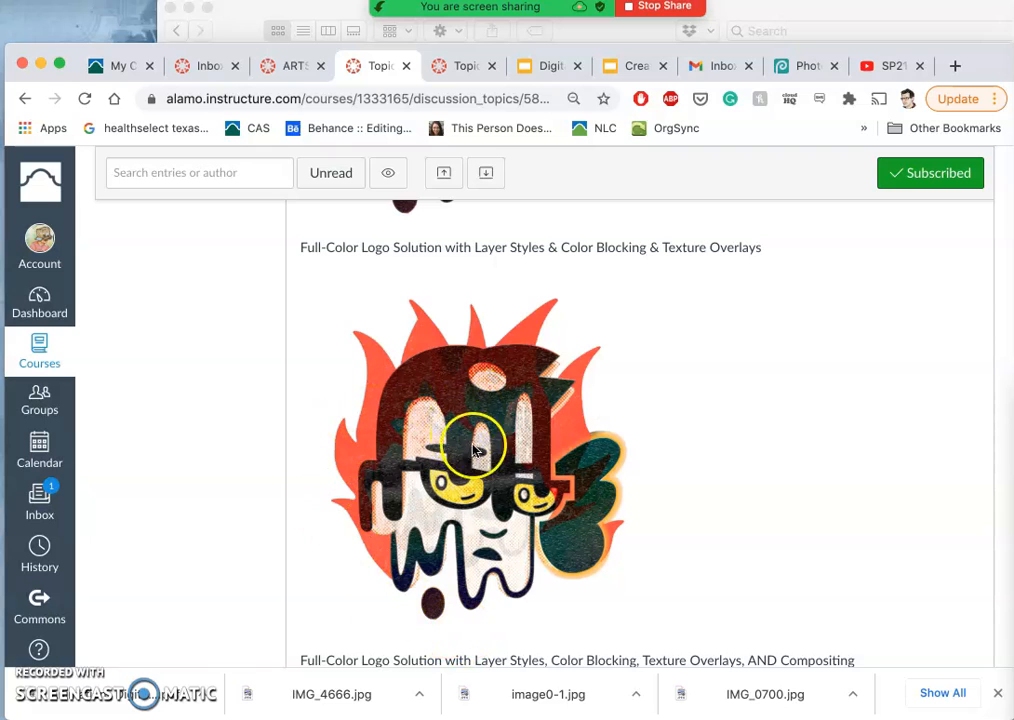
{"action": "mouse_move", "coordinate": [544, 544]}
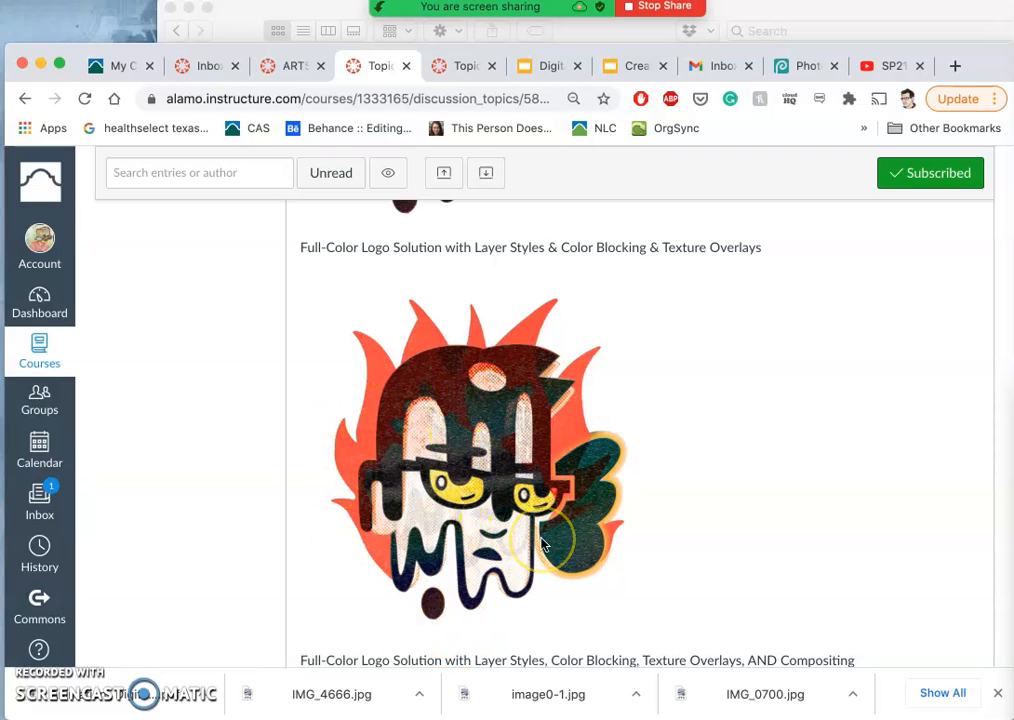
{"action": "scroll", "scroll_direction": "down", "scroll_amount": 3}
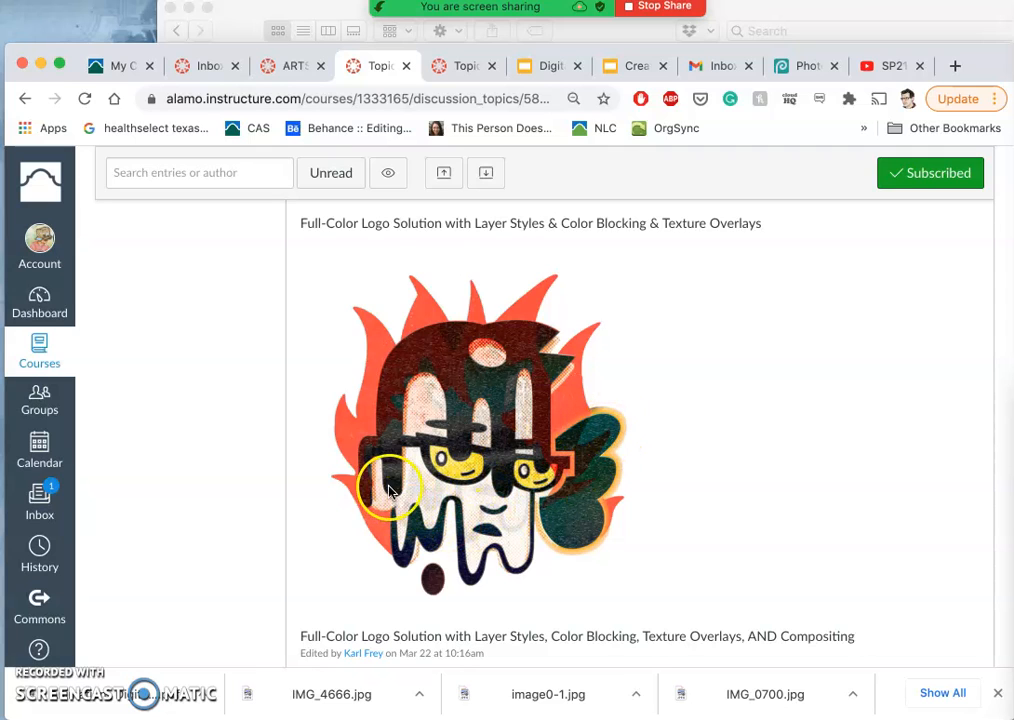
{"action": "mouse_move", "coordinate": [484, 544]}
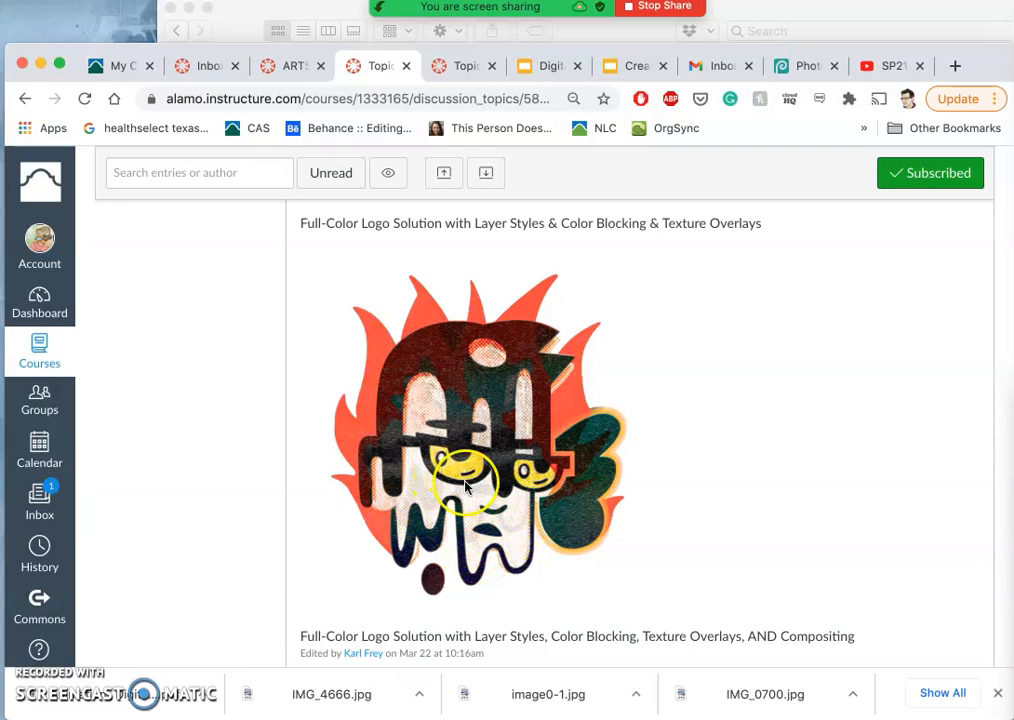
{"action": "mouse_move", "coordinate": [520, 544]}
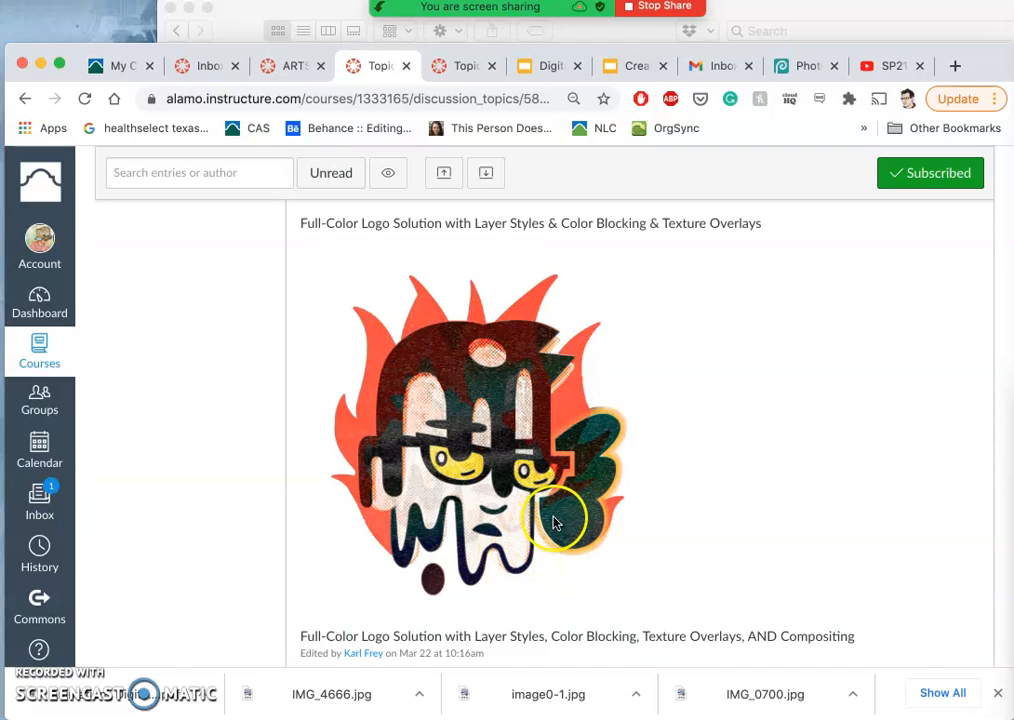
{"action": "scroll", "scroll_direction": "down", "scroll_amount": 3}
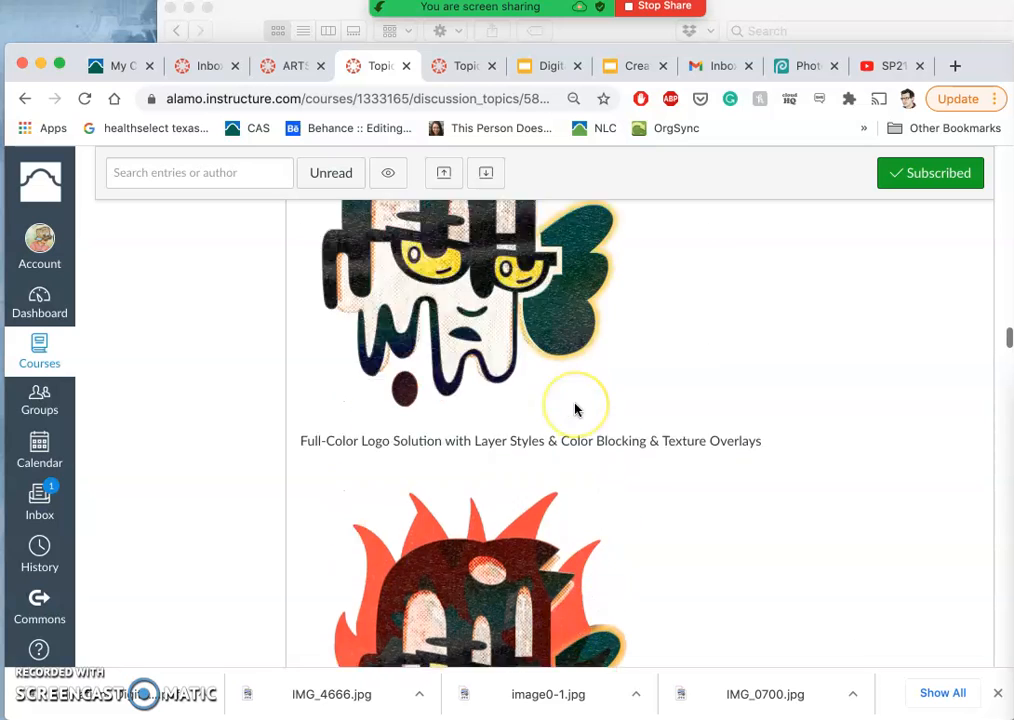
{"action": "scroll", "scroll_direction": "down", "scroll_amount": 3}
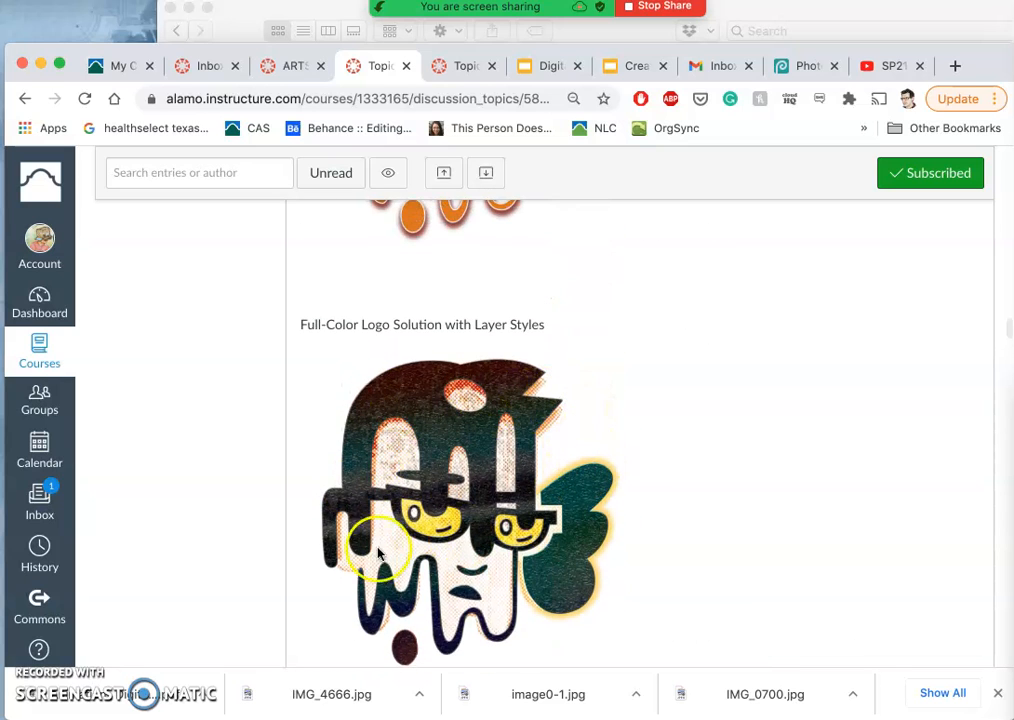
{"action": "scroll", "scroll_direction": "down", "scroll_amount": 3}
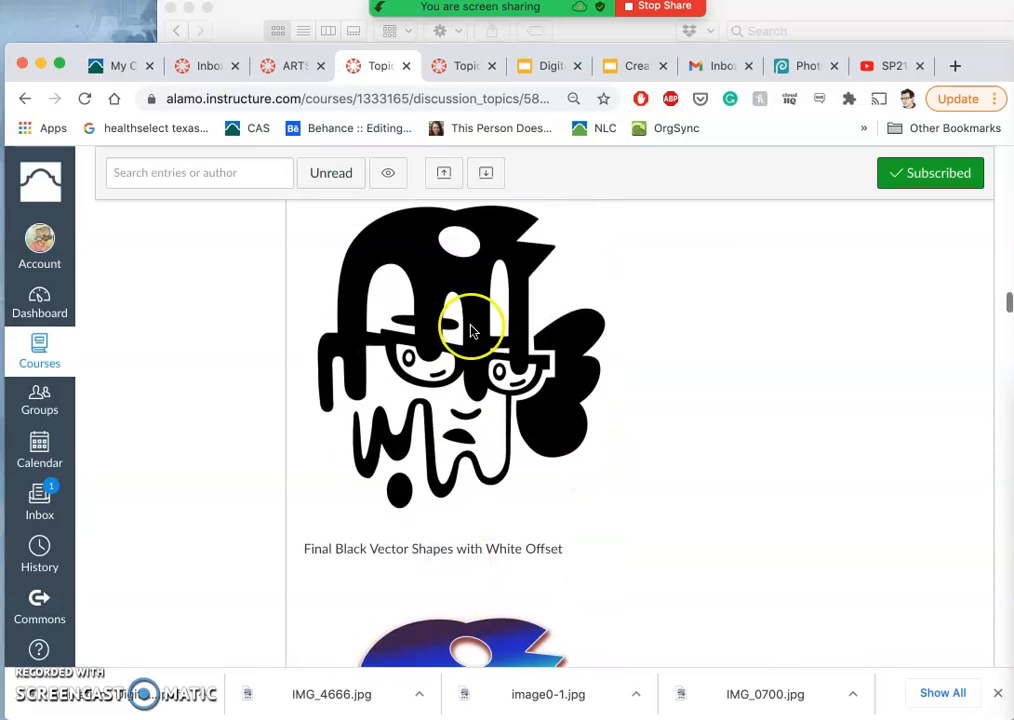
{"action": "scroll", "scroll_direction": "down", "scroll_amount": 3}
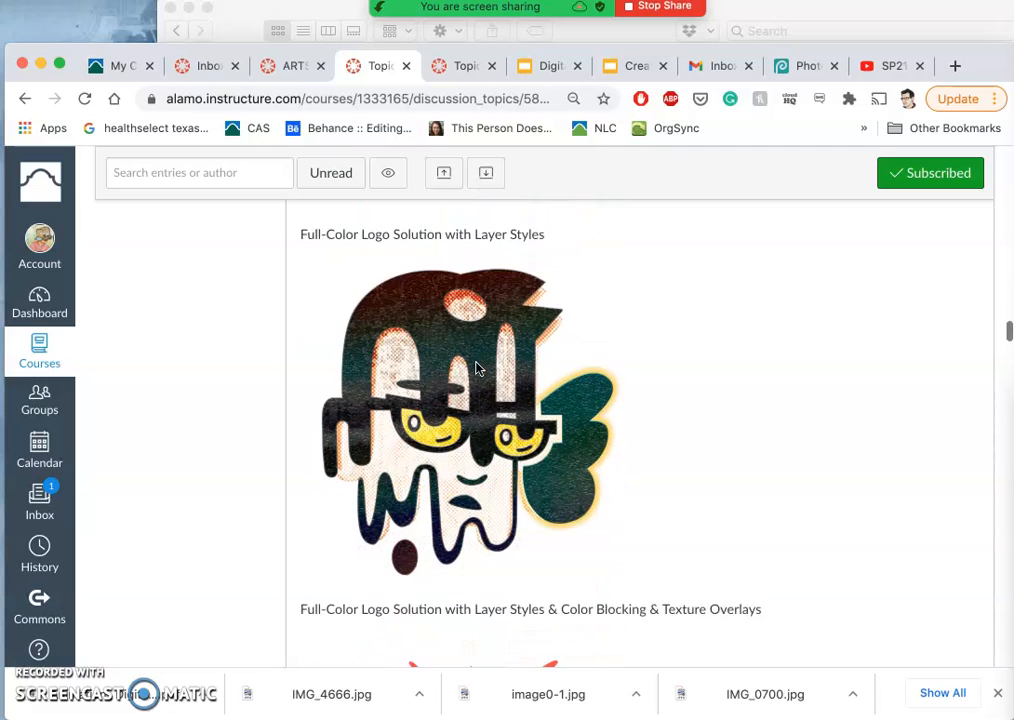
{"action": "scroll", "scroll_direction": "down", "scroll_amount": 3}
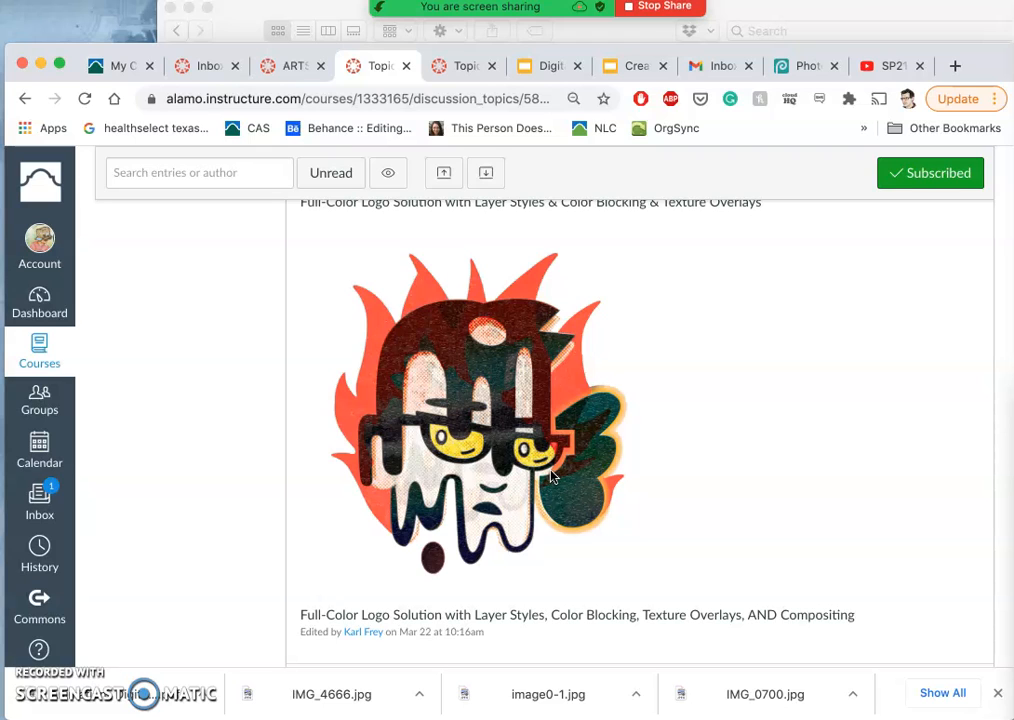
{"action": "scroll", "scroll_direction": "down", "scroll_amount": 3}
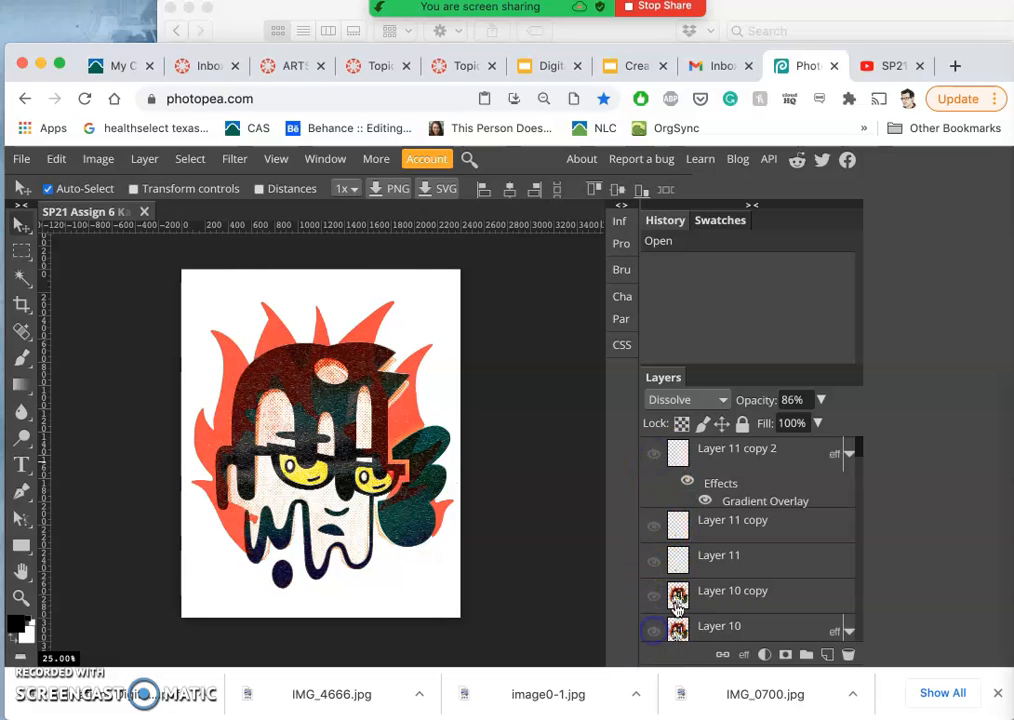
Hide the Layer 1 copy pencil texture layers so the black character sits over the flames
{"action": "scroll", "scroll_direction": "down", "scroll_amount": 3}
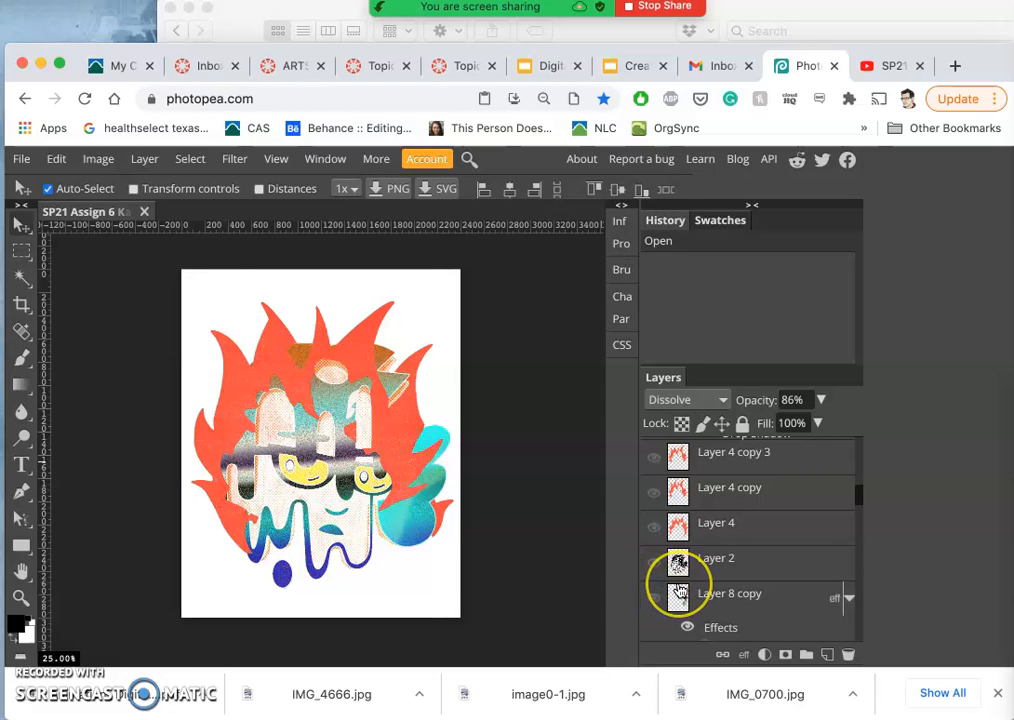
{"action": "scroll", "scroll_direction": "down", "scroll_amount": 3}
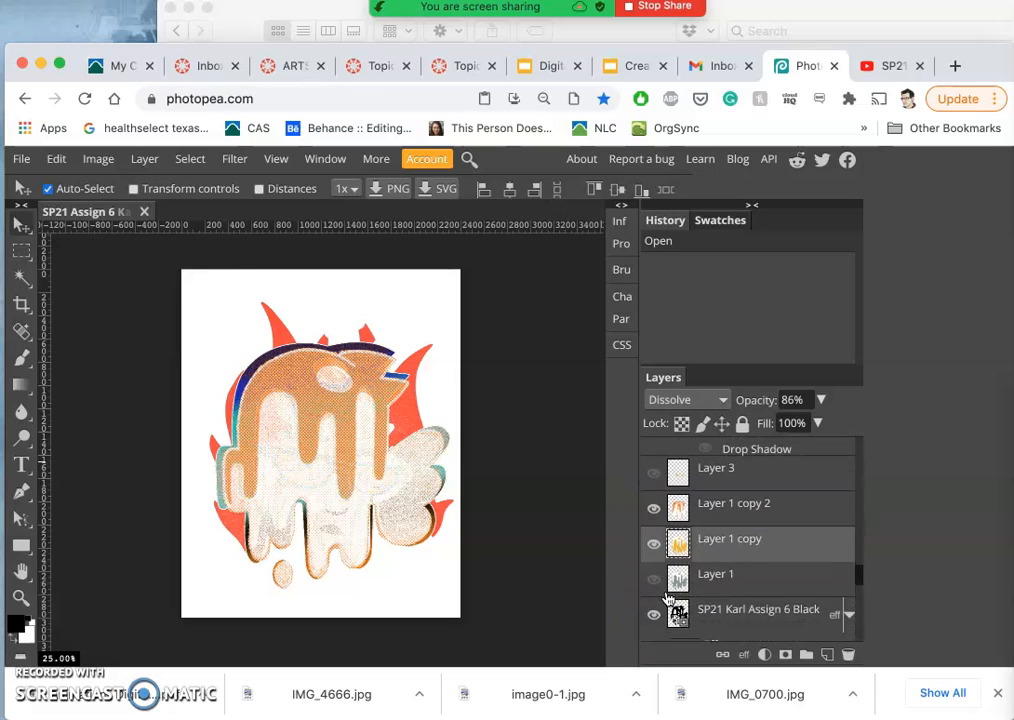
{"action": "left_click", "coordinate": [654, 540]}
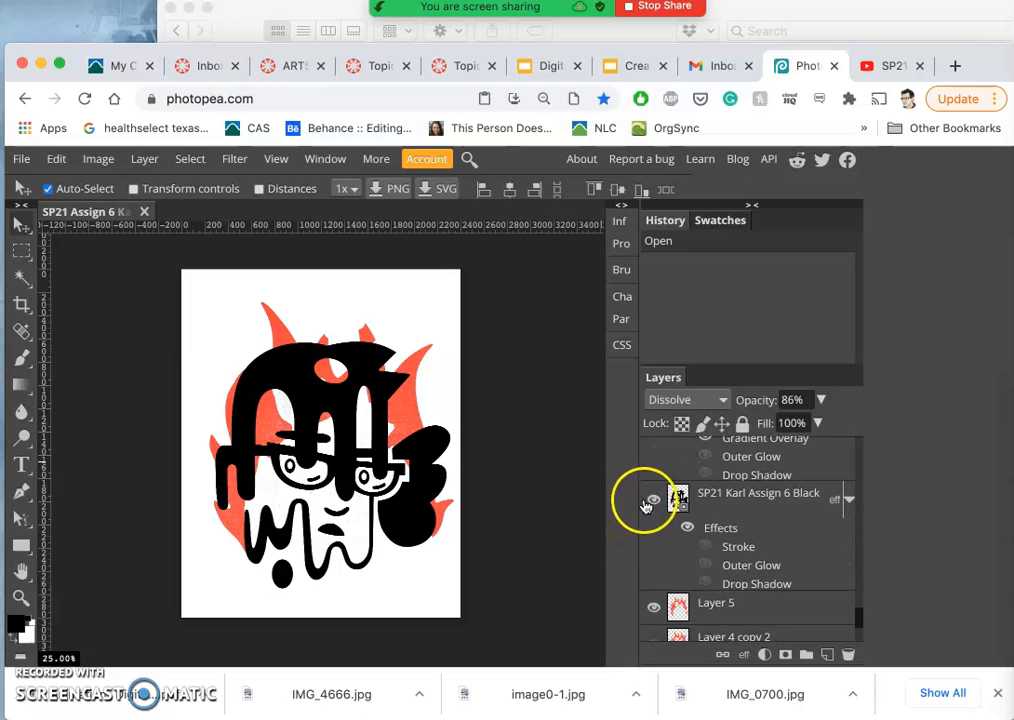
Hide the character and flame artwork and show the Background copy 2 solid black layer
{"action": "left_click", "coordinate": [652, 500]}
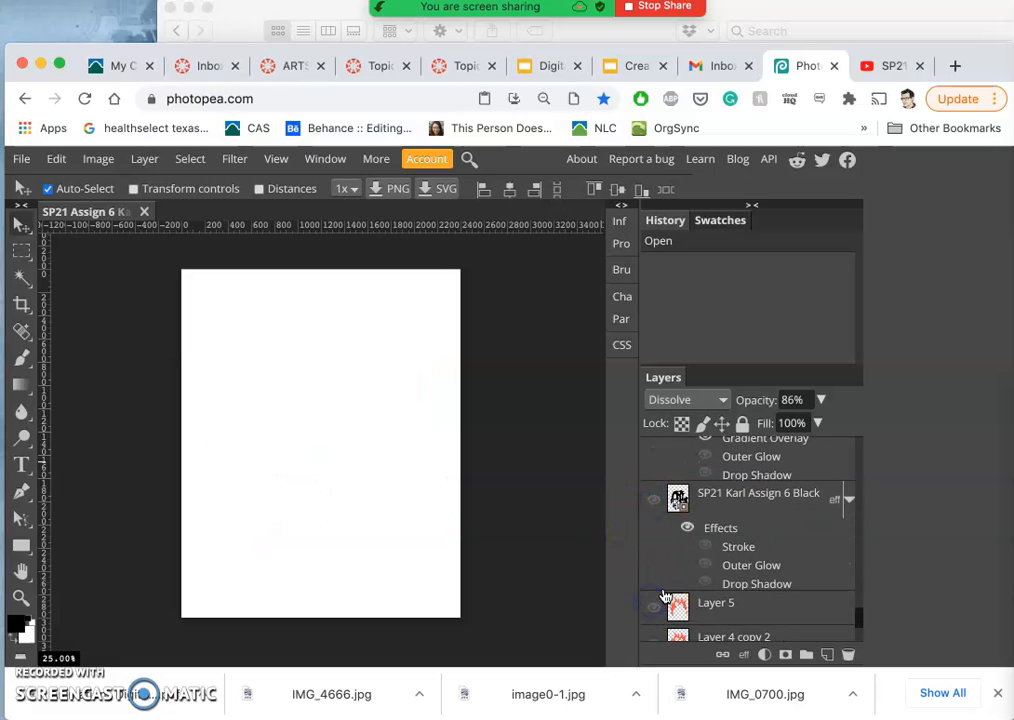
{"action": "scroll", "scroll_direction": "down", "scroll_amount": 3}
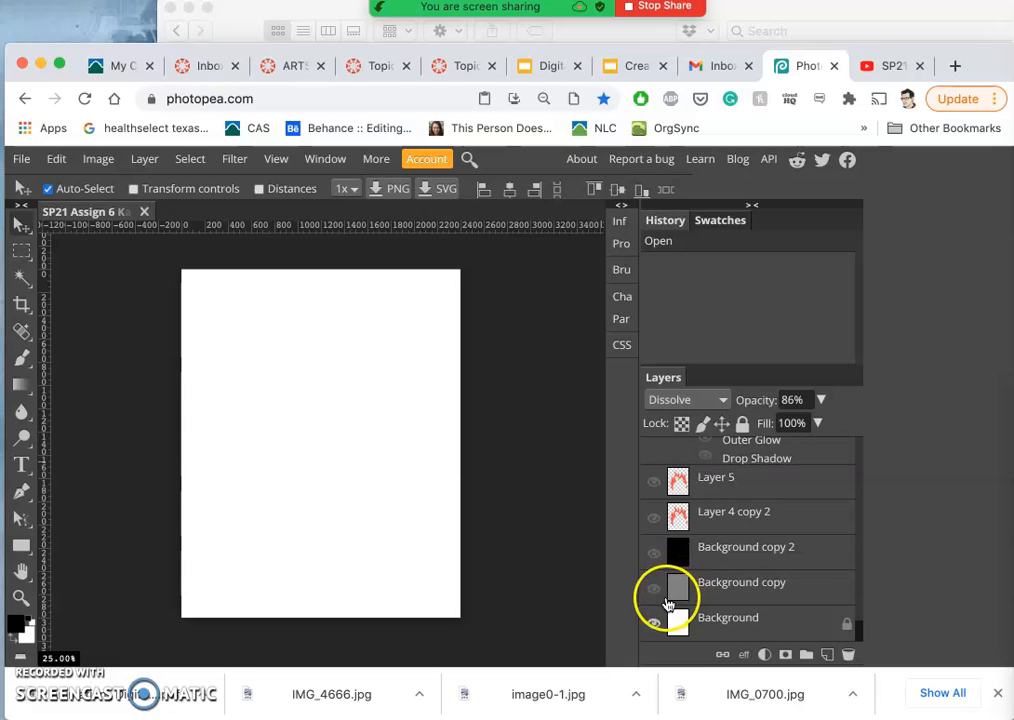
{"action": "left_click", "coordinate": [652, 588]}
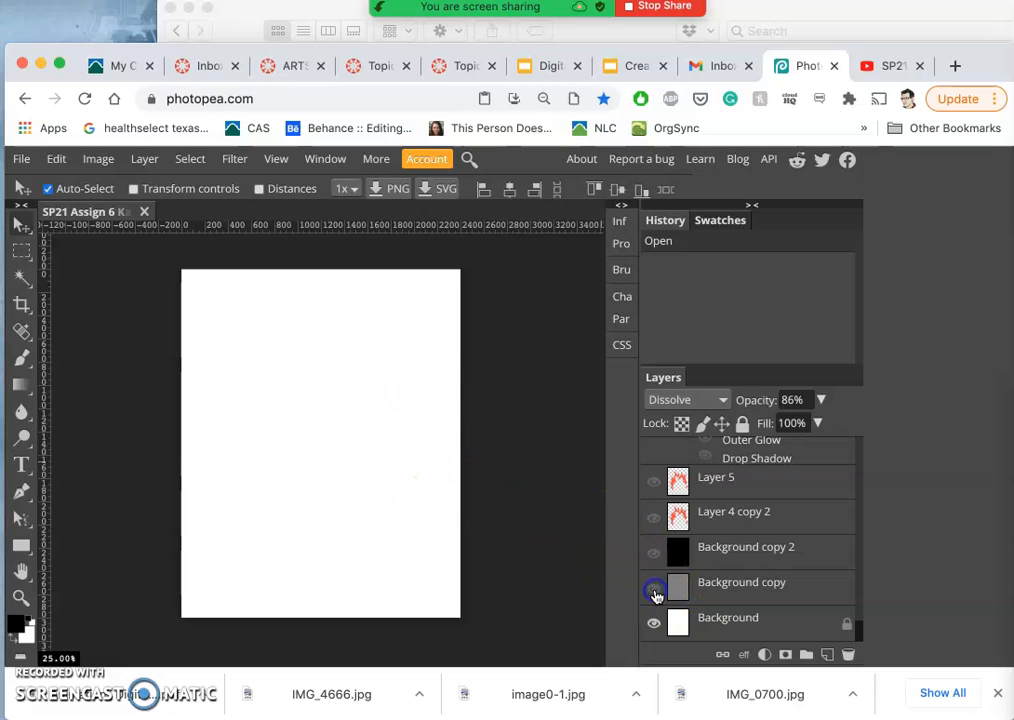
{"action": "left_click", "coordinate": [652, 588]}
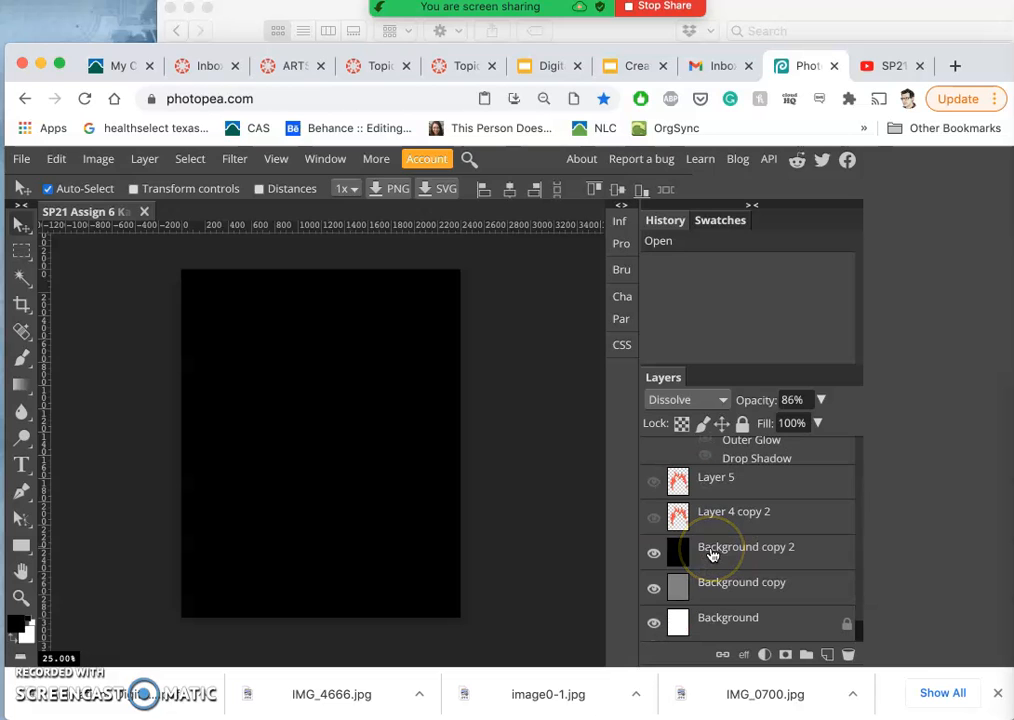
{"action": "left_click", "coordinate": [654, 552]}
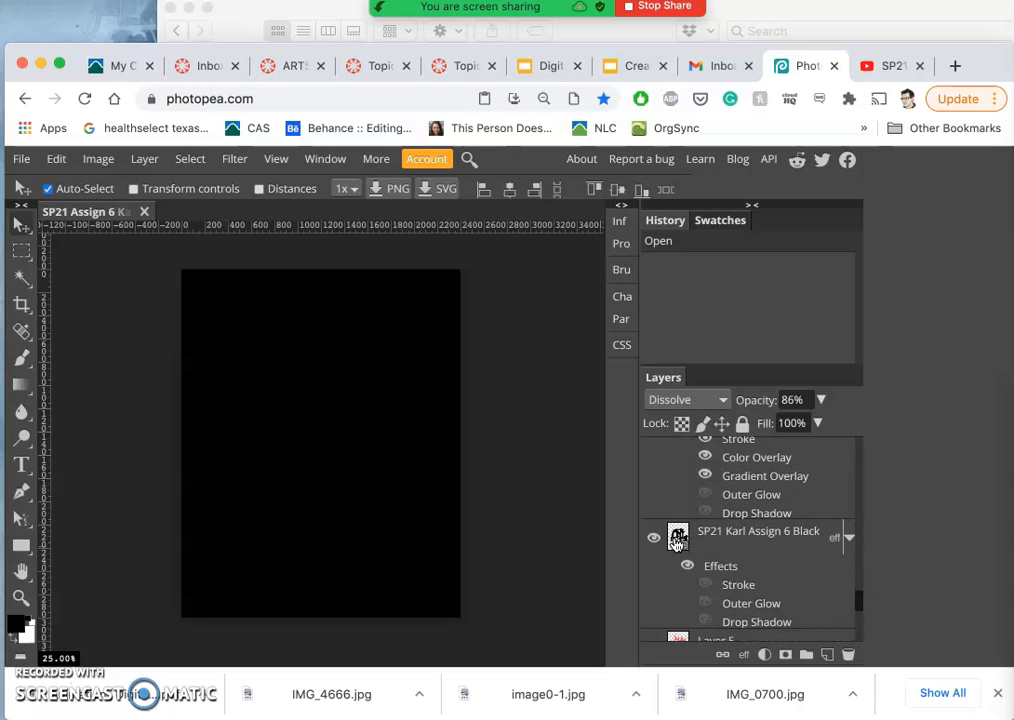
Toggle the character layer's outer glow and other layer effects in its Effects list
{"action": "scroll", "scroll_direction": "down", "scroll_amount": 3}
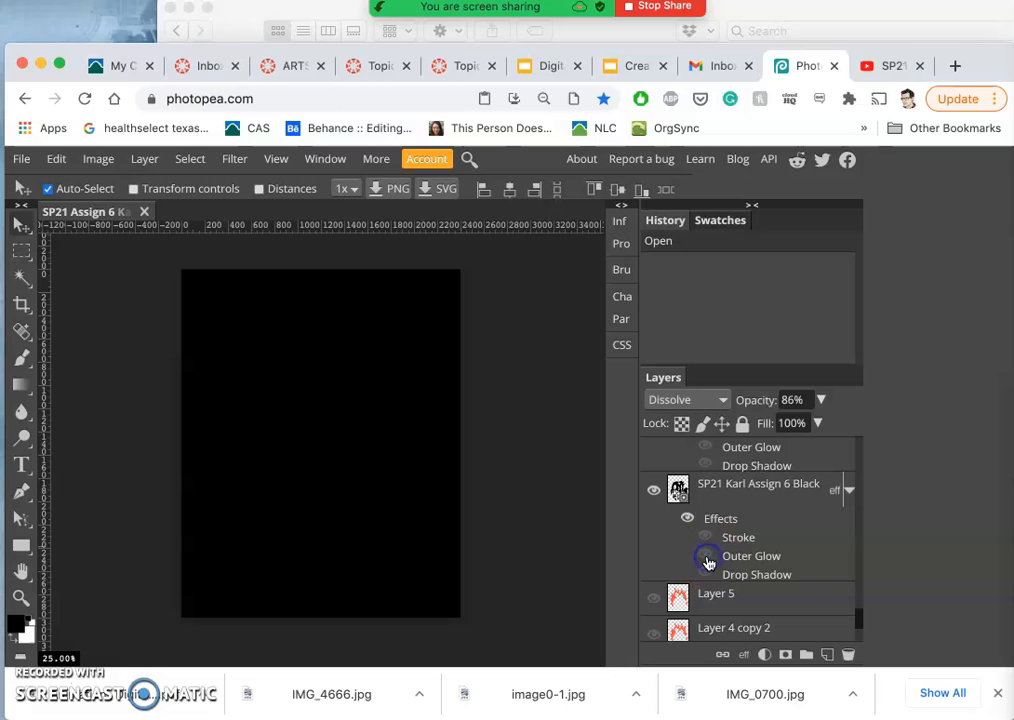
{"action": "left_click", "coordinate": [708, 556]}
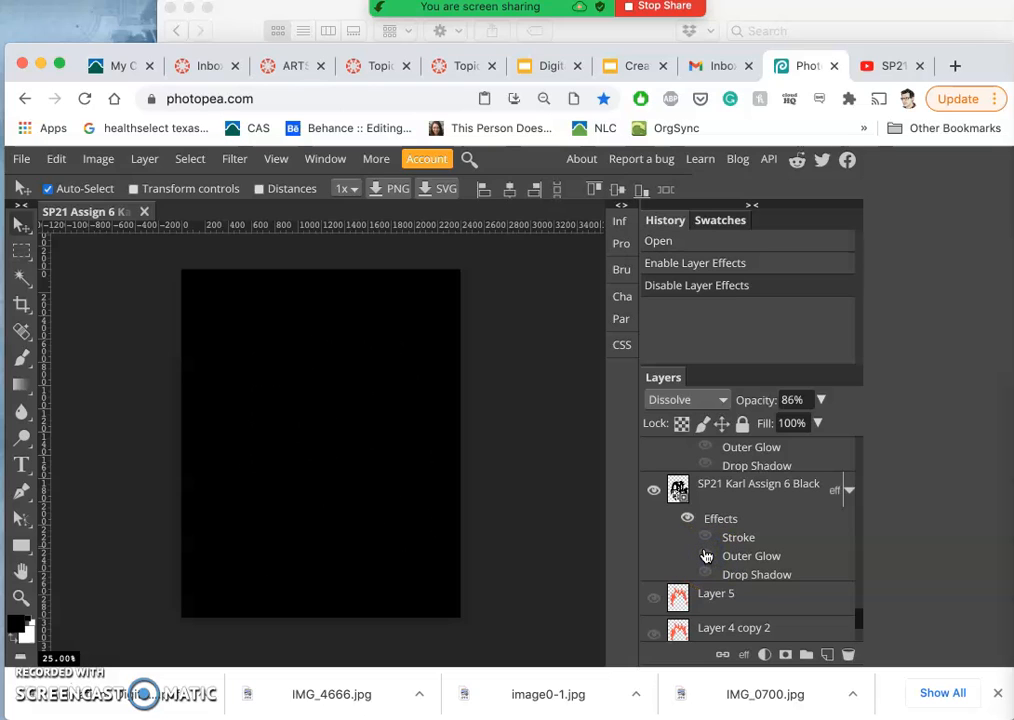
{"action": "left_click", "coordinate": [704, 556]}
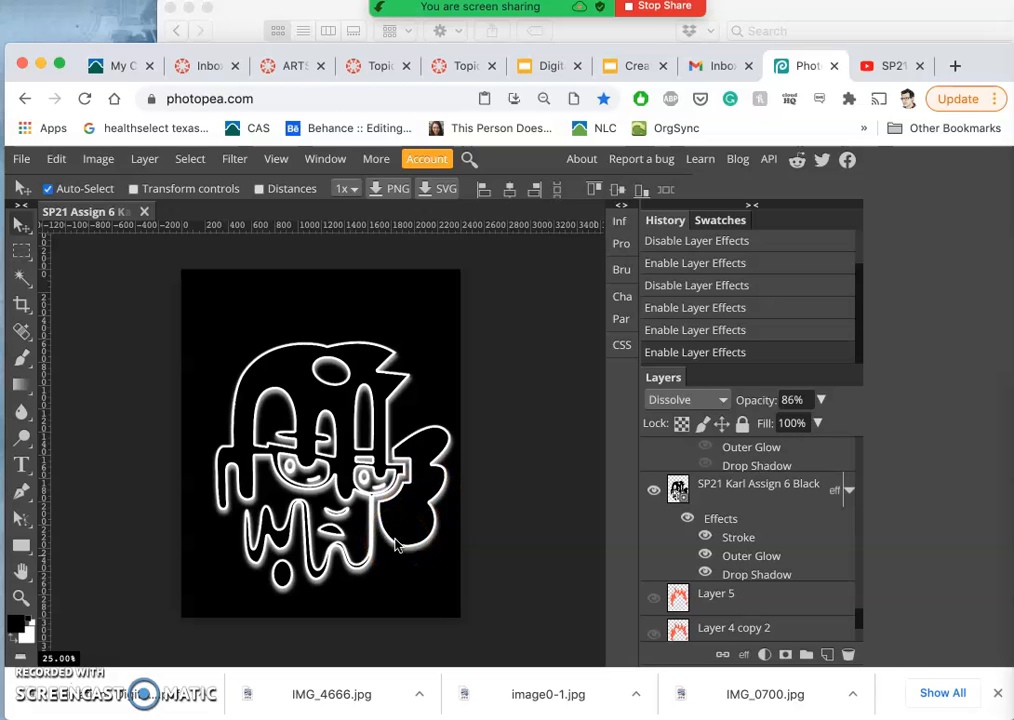
{"action": "mouse_move", "coordinate": [244, 390]}
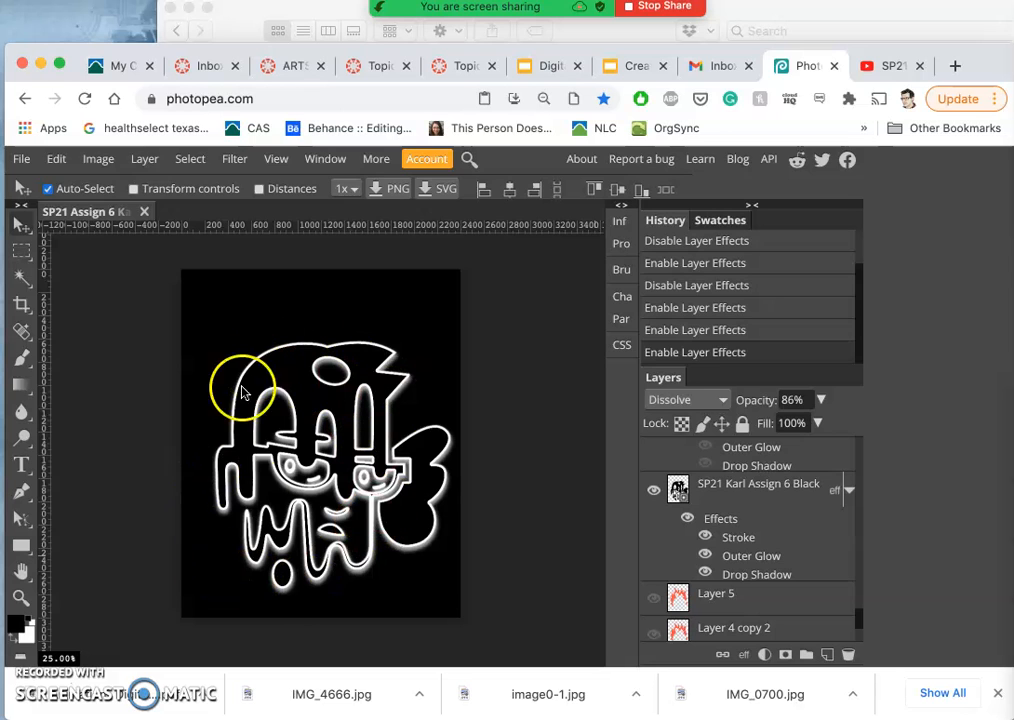
{"action": "mouse_move", "coordinate": [368, 378]}
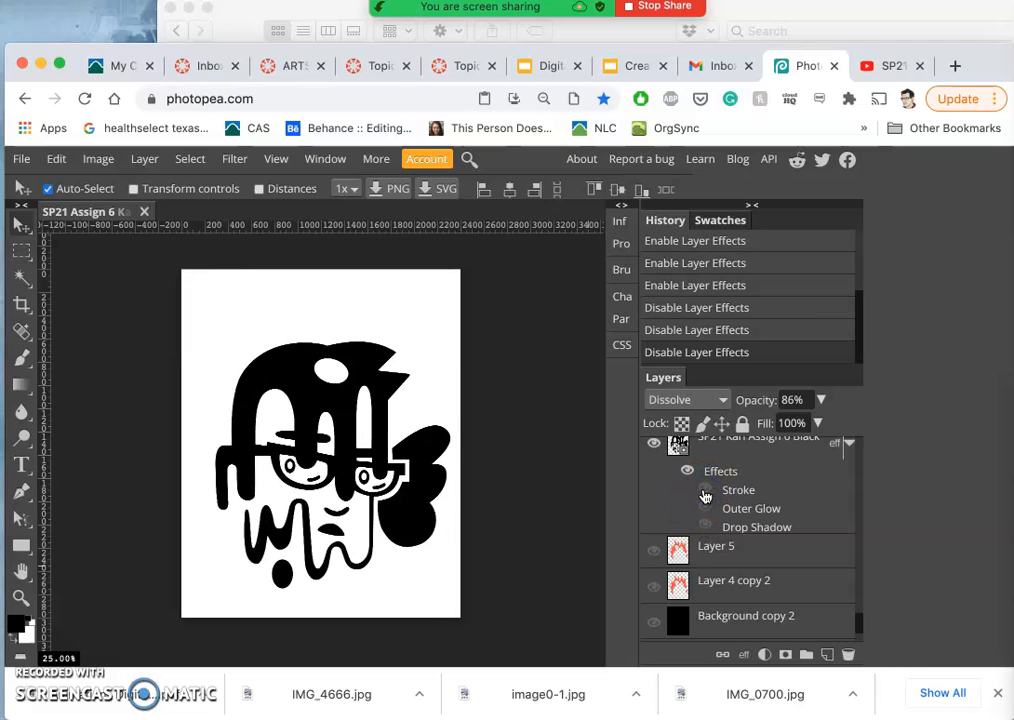
Re-enable the character's glow and hide Background copy 2 to reveal the gray background
{"action": "left_click", "coordinate": [704, 508]}
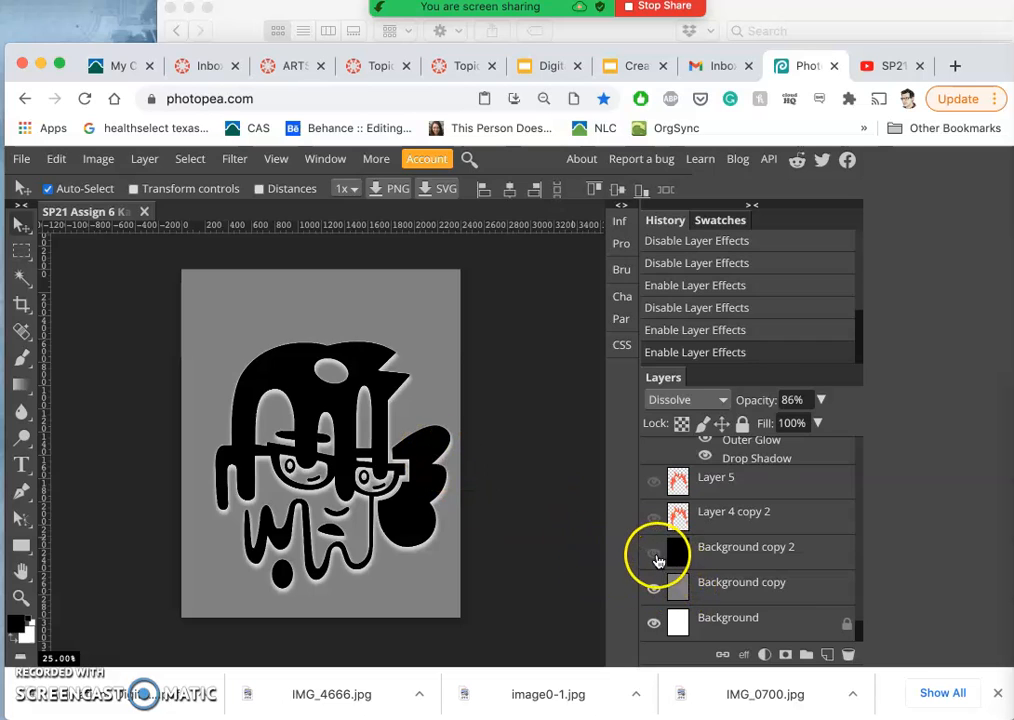
{"action": "left_click", "coordinate": [654, 556]}
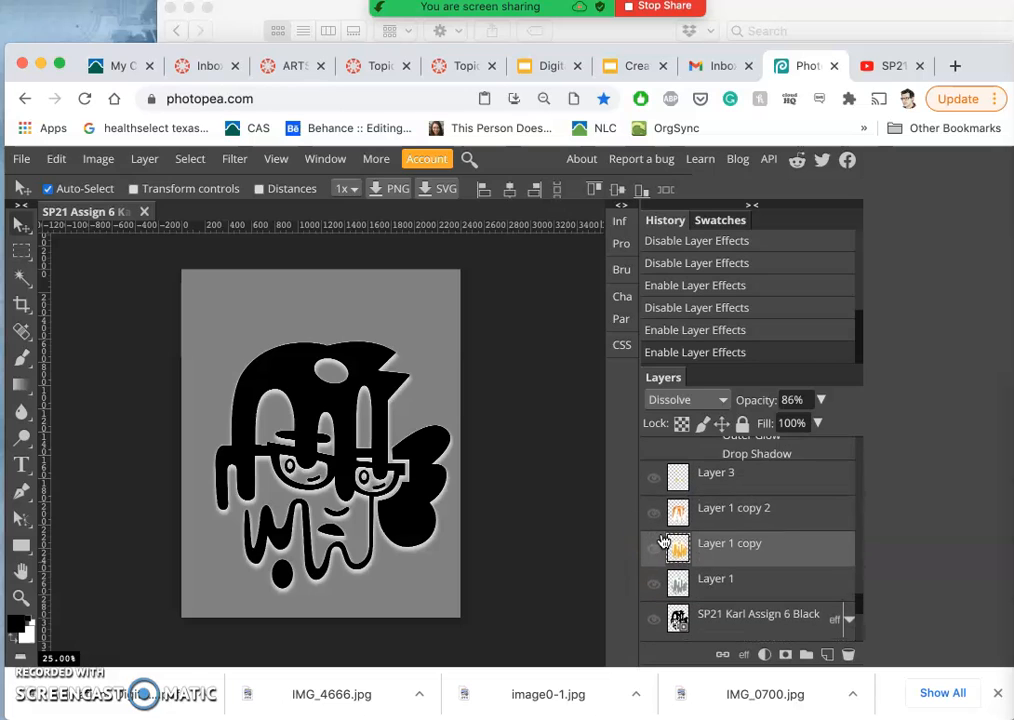
Show the second SP21 Karl Assign 6 Black layer with its gradient and color overlays
{"action": "left_click", "coordinate": [684, 526]}
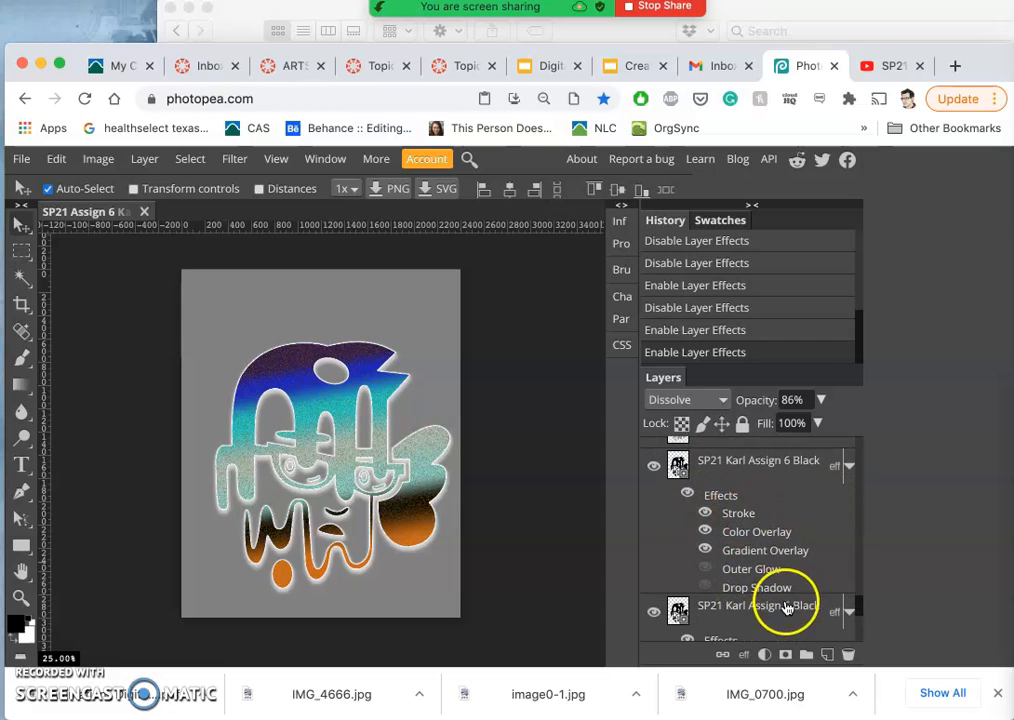
{"action": "mouse_move", "coordinate": [390, 460]}
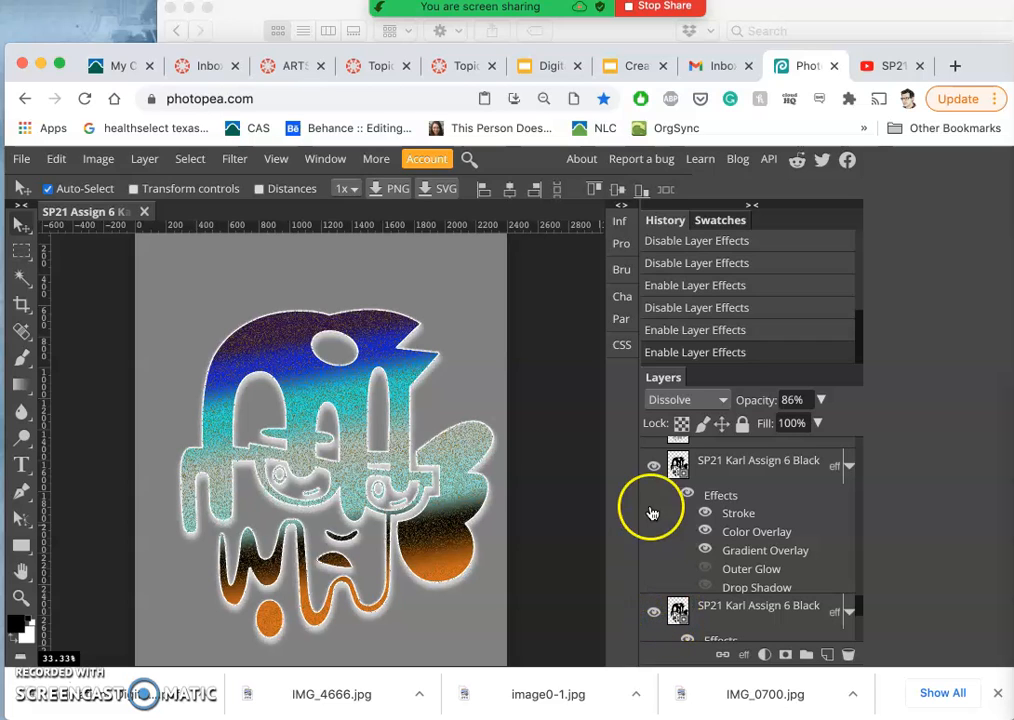
{"action": "mouse_move", "coordinate": [700, 576]}
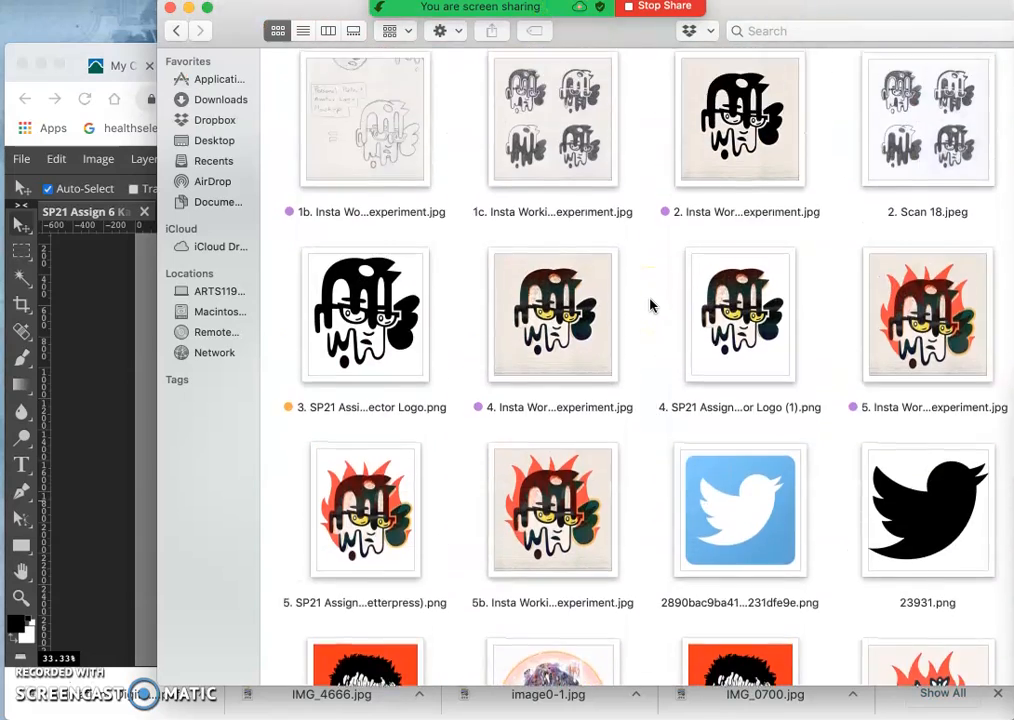
Scroll through the earlier logo experiment files in the Finder window
{"action": "scroll", "scroll_direction": "down", "scroll_amount": 3}
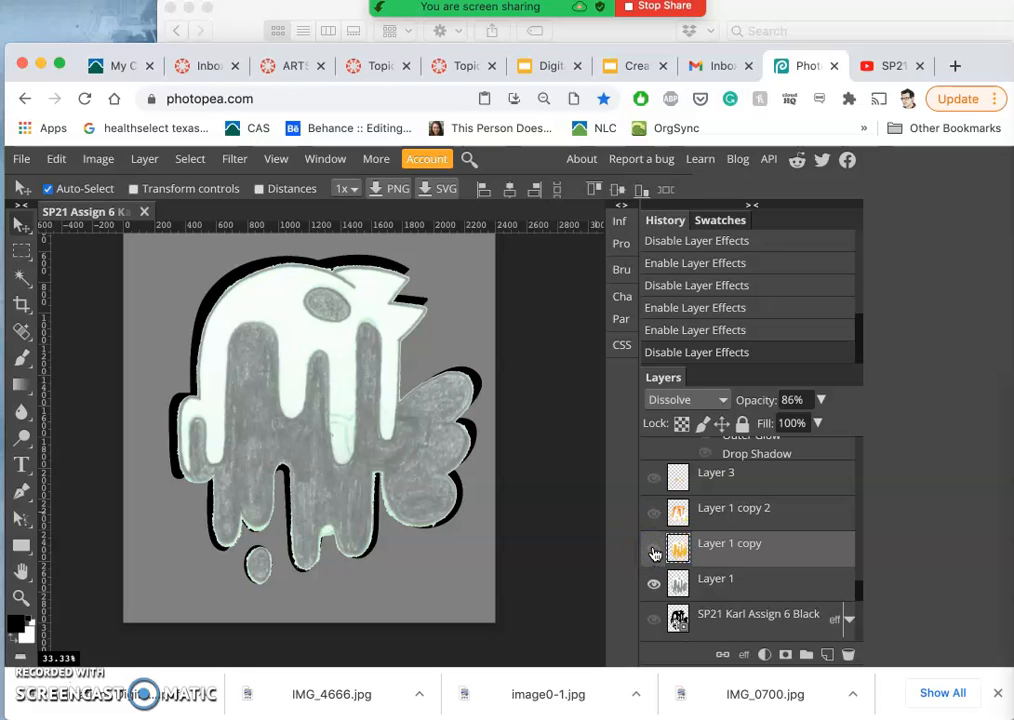
Show the Layer 1 copy pencil and orange halftone texture layers and bring up the Filter menu
{"action": "left_click", "coordinate": [652, 508]}
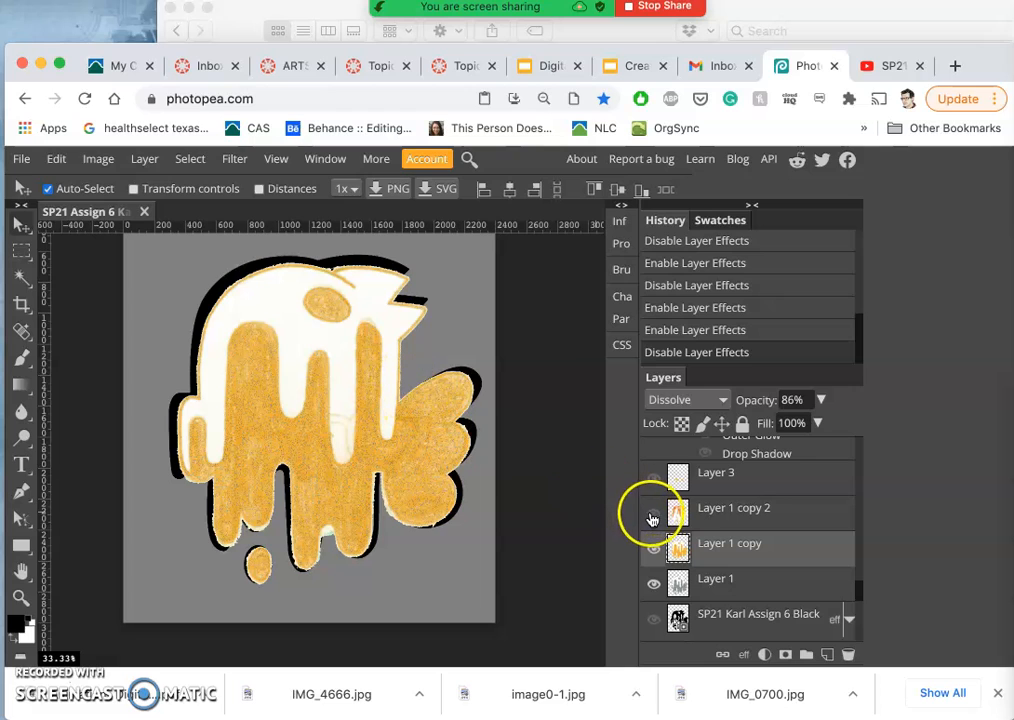
{"action": "left_click", "coordinate": [654, 508]}
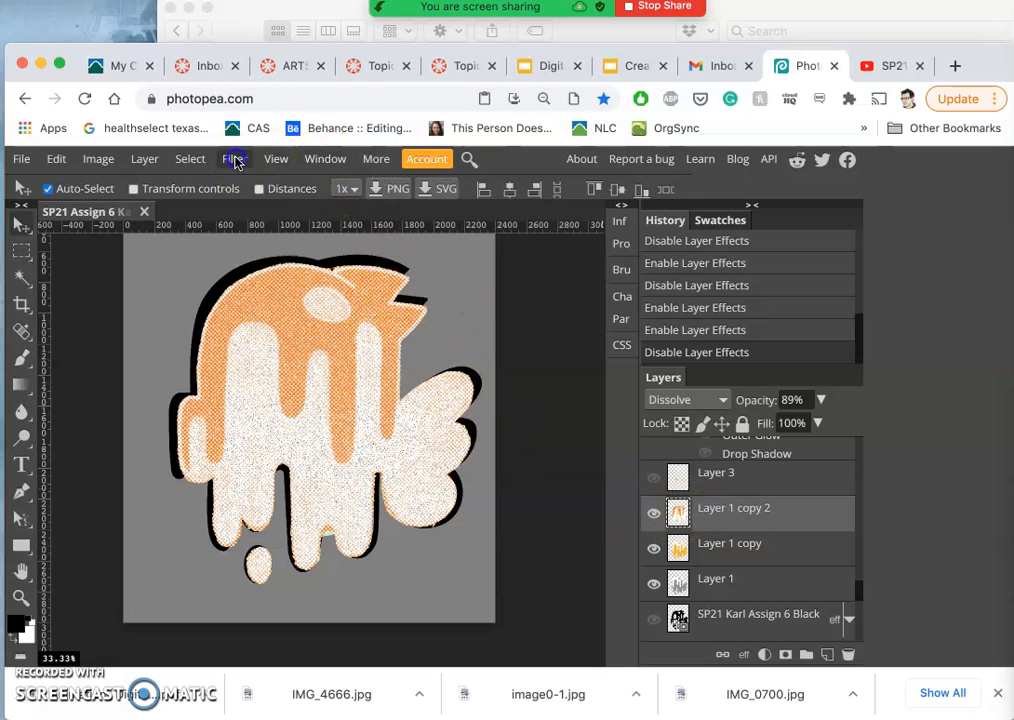
{"action": "left_click", "coordinate": [234, 160]}
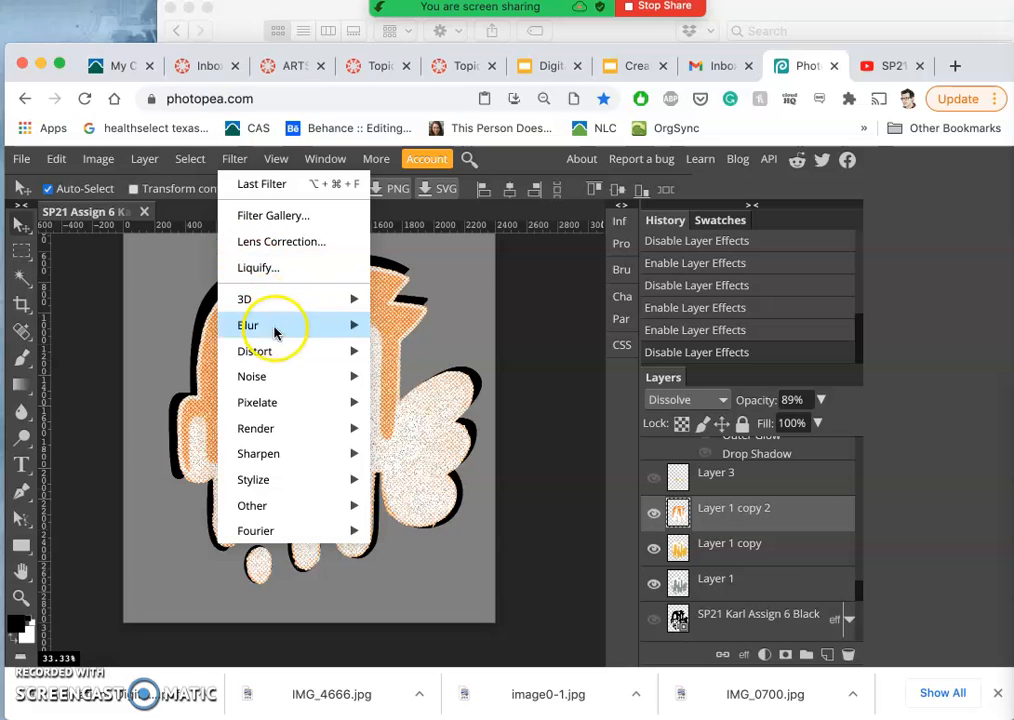
{"action": "mouse_move", "coordinate": [252, 480]}
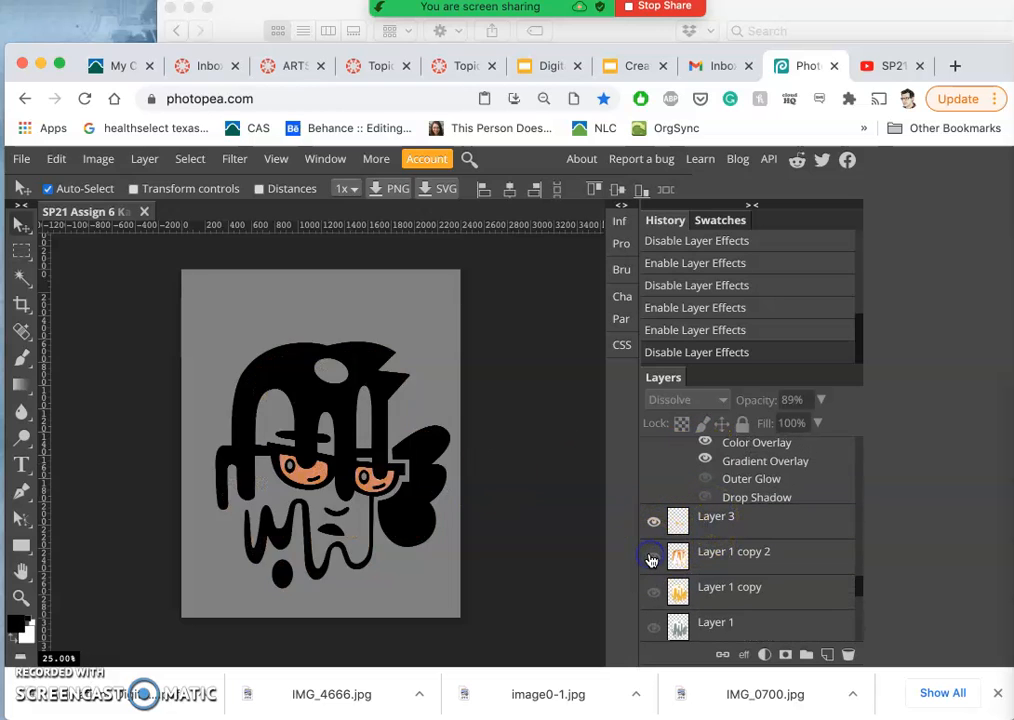
Hide the orange halftone copy layer and enable effects on the SP21 Karl Assign 6 Black layer
{"action": "left_click", "coordinate": [652, 516]}
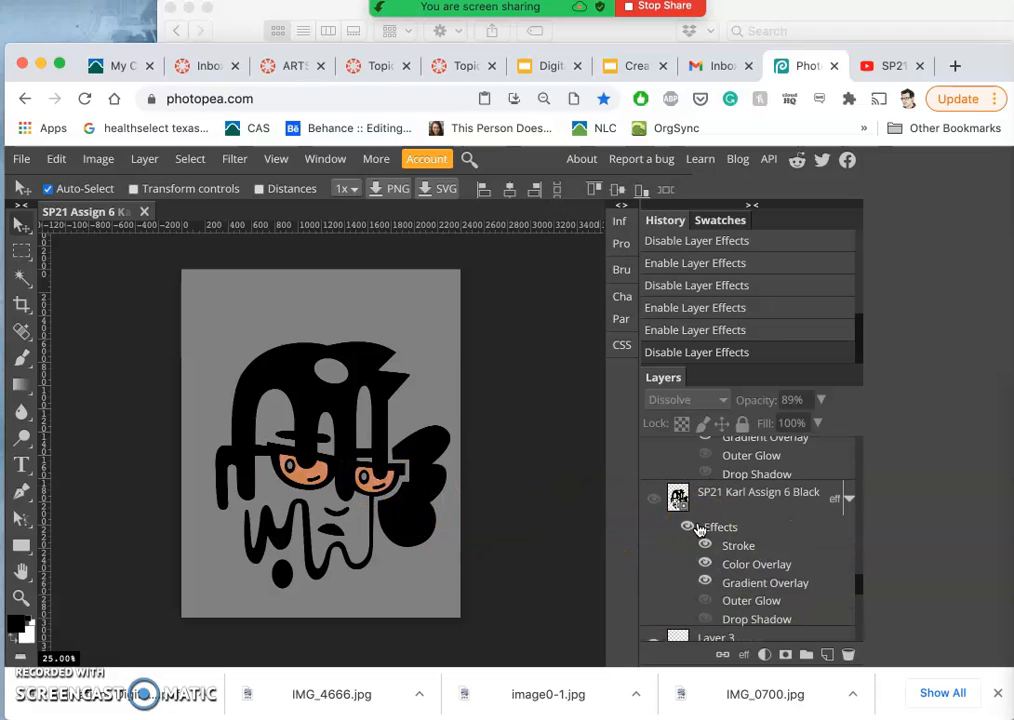
{"action": "left_click", "coordinate": [654, 580]}
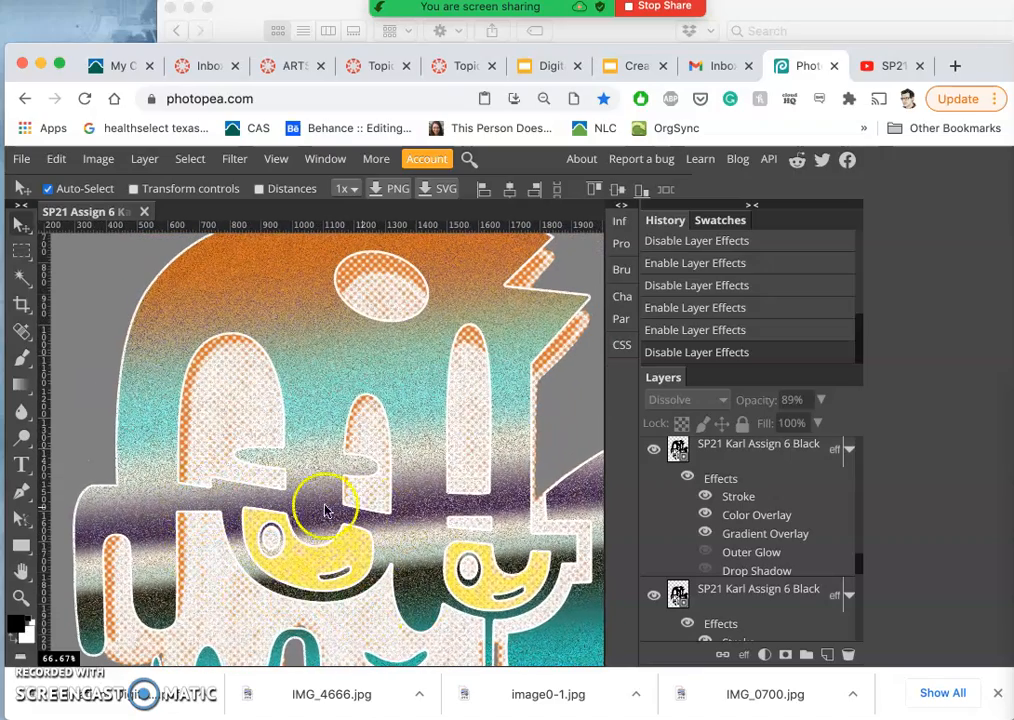
{"action": "mouse_move", "coordinate": [460, 444]}
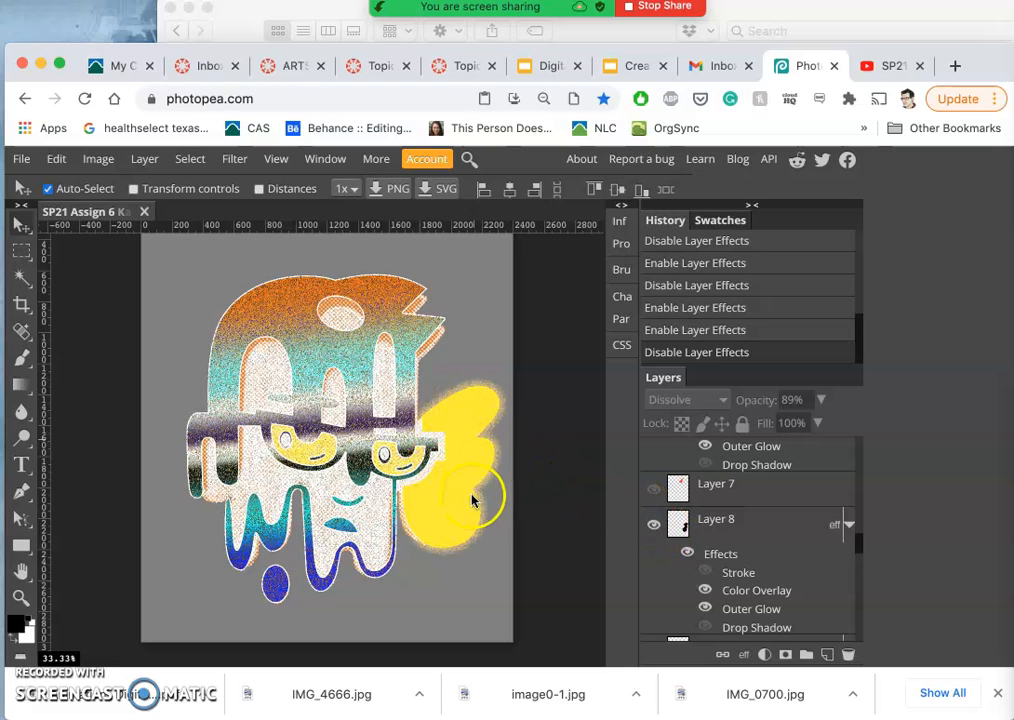
Hide Layer 8's yellow wing shape and select the gradient-filled character layer
{"action": "left_click", "coordinate": [654, 524]}
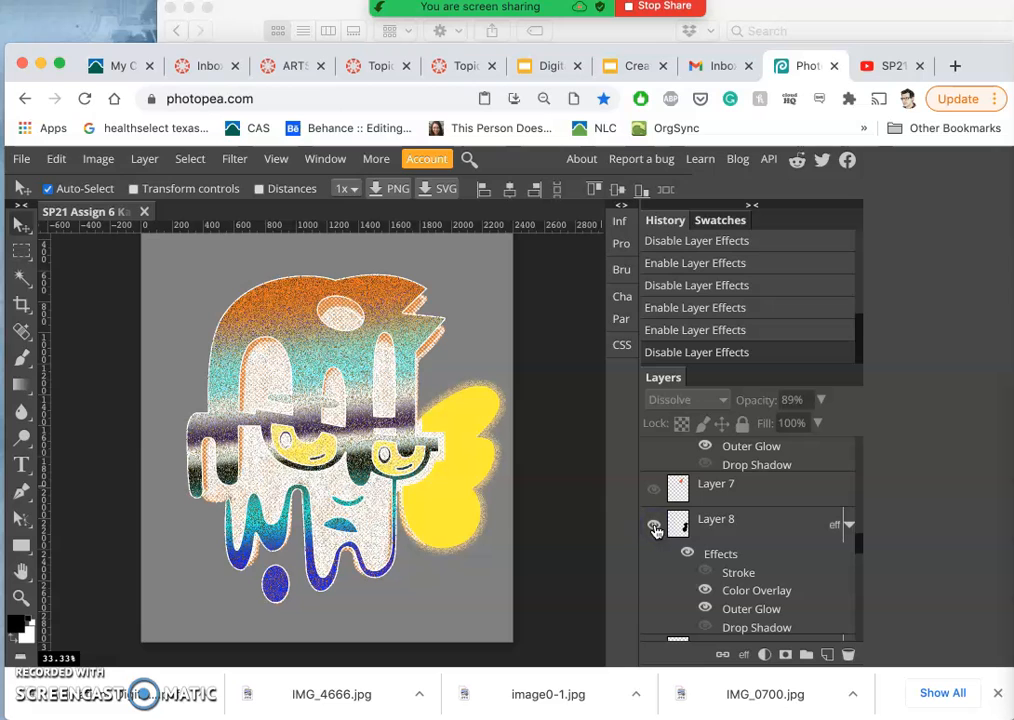
{"action": "left_click", "coordinate": [654, 528]}
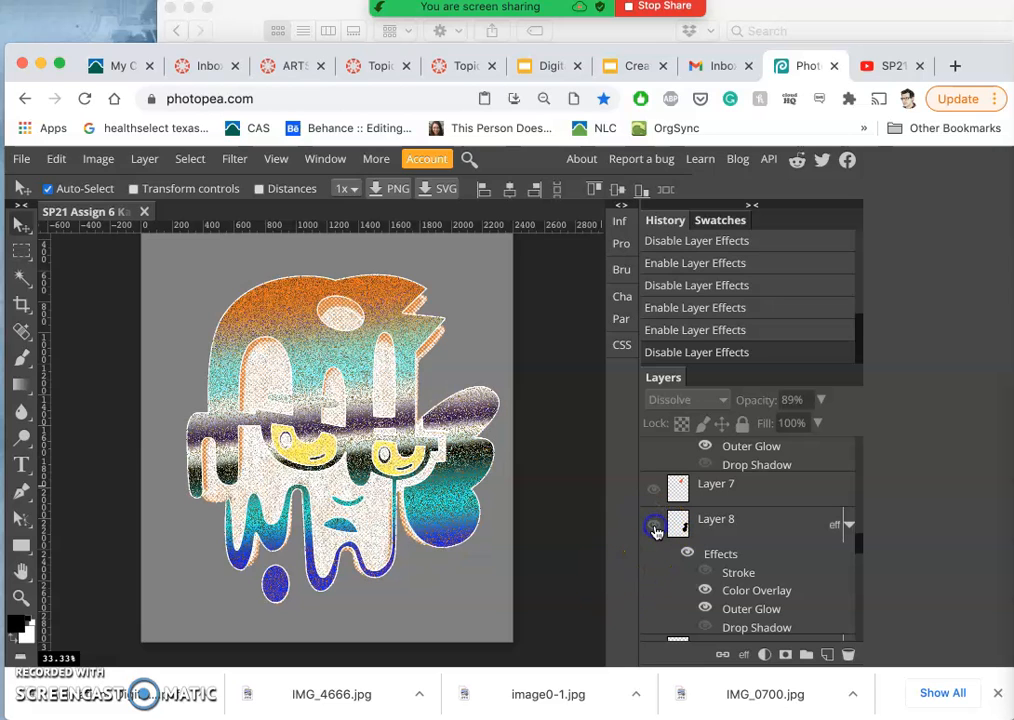
{"action": "left_click", "coordinate": [654, 524]}
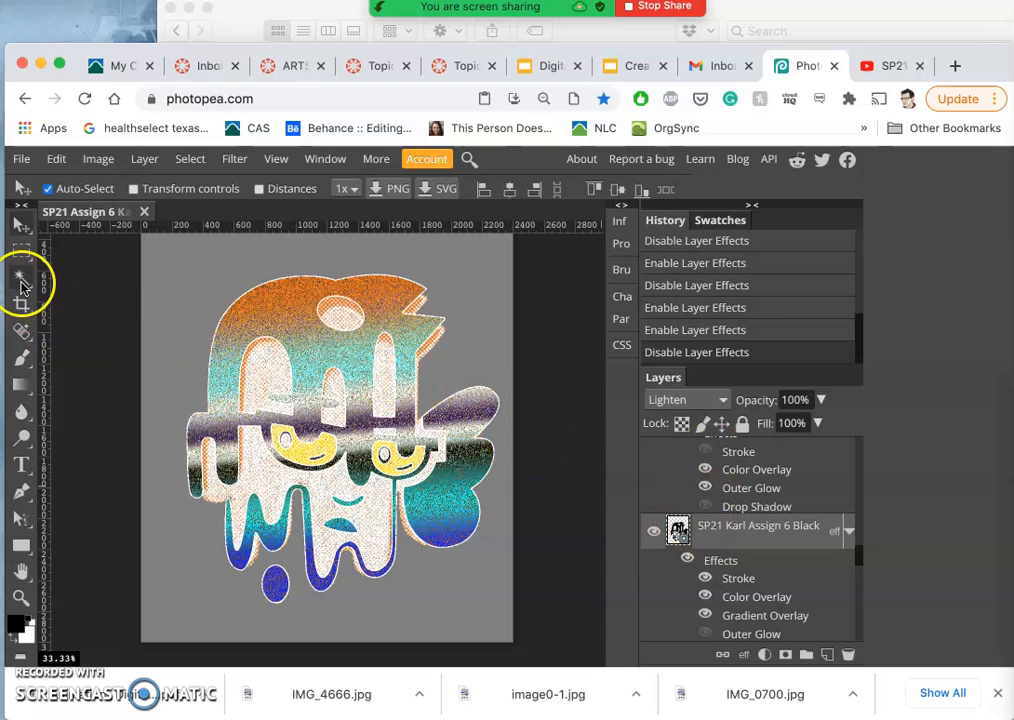
Lasso-copy a piece of the character to a new layer and switch off its effects
{"action": "left_click", "coordinate": [22, 278]}
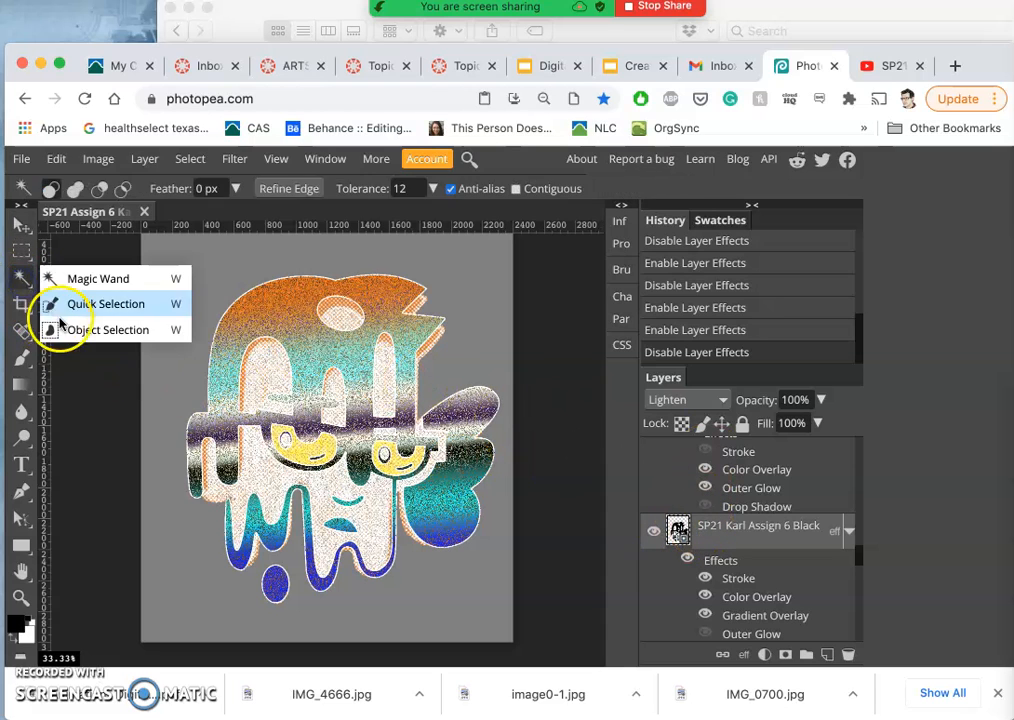
{"action": "left_click", "coordinate": [20, 252]}
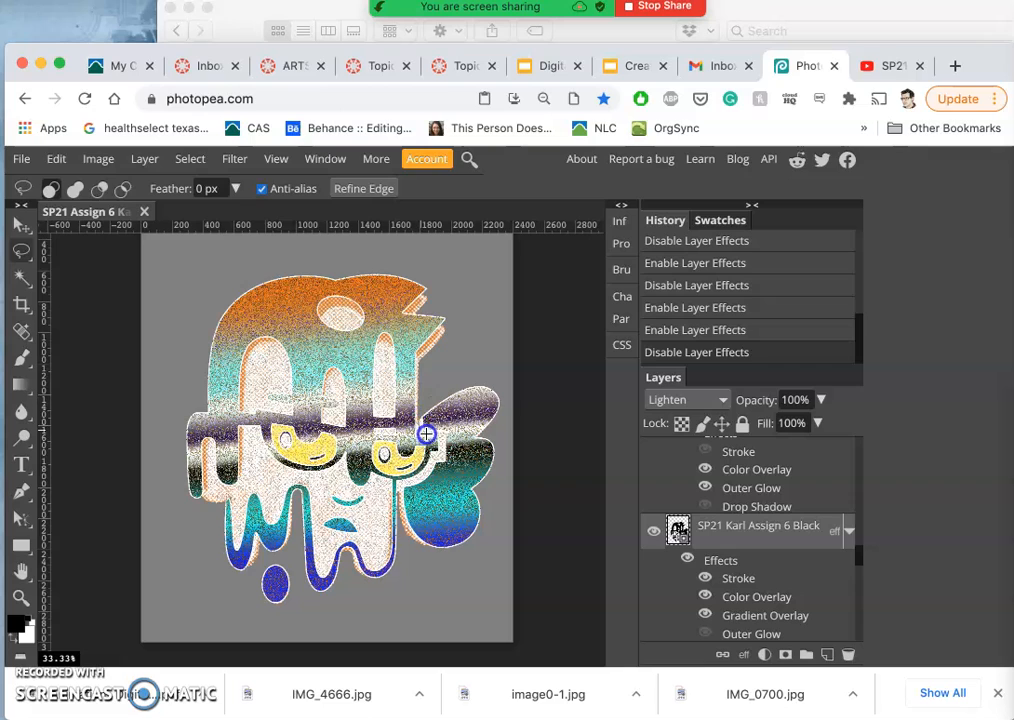
{"action": "mouse_move", "coordinate": [434, 458]}
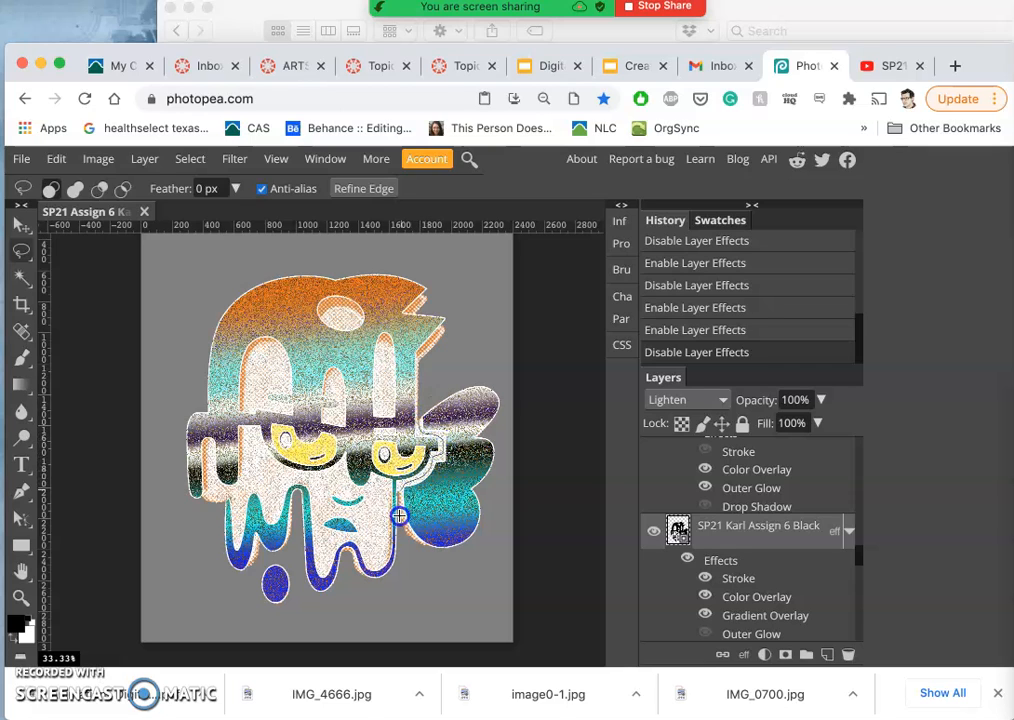
{"action": "mouse_move", "coordinate": [410, 576]}
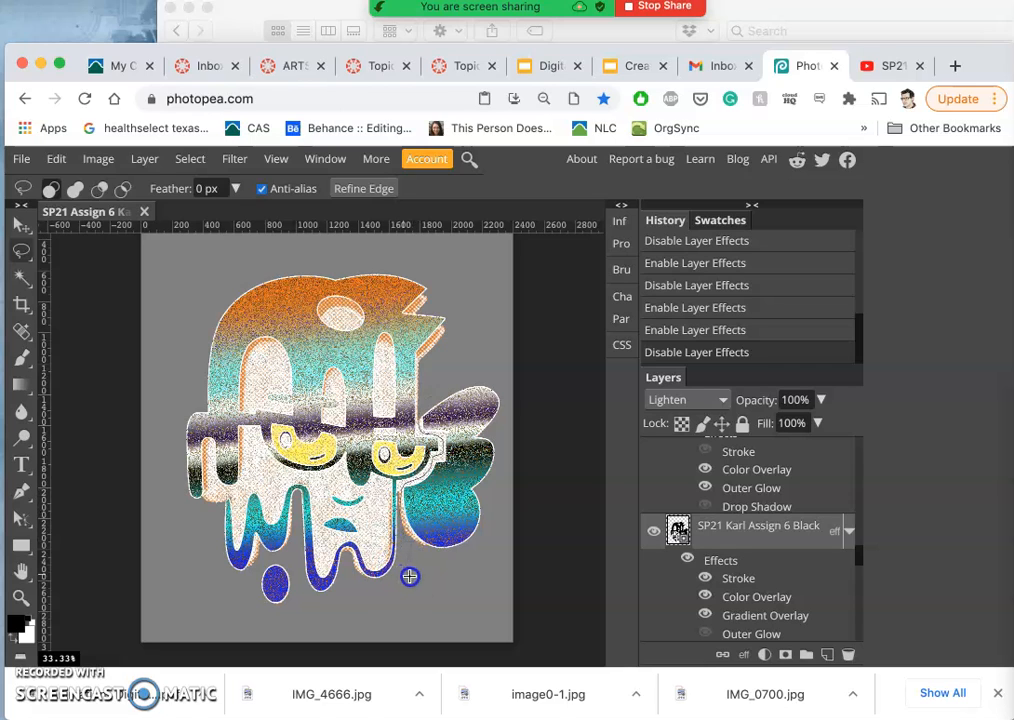
{"action": "mouse_move", "coordinate": [430, 396]}
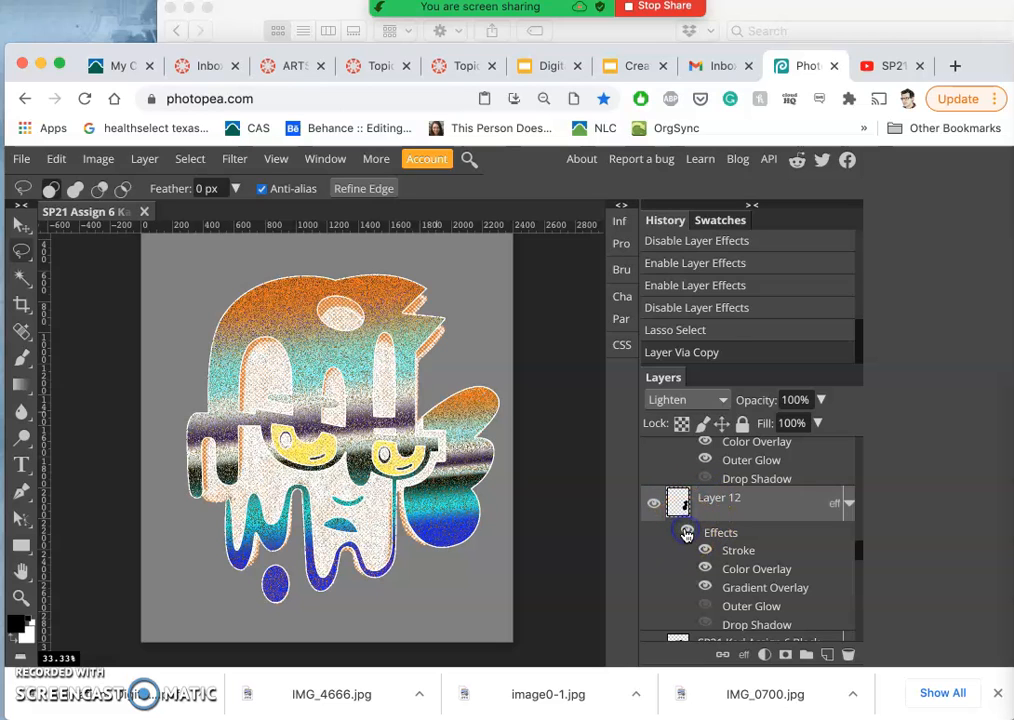
{"action": "left_click", "coordinate": [688, 532]}
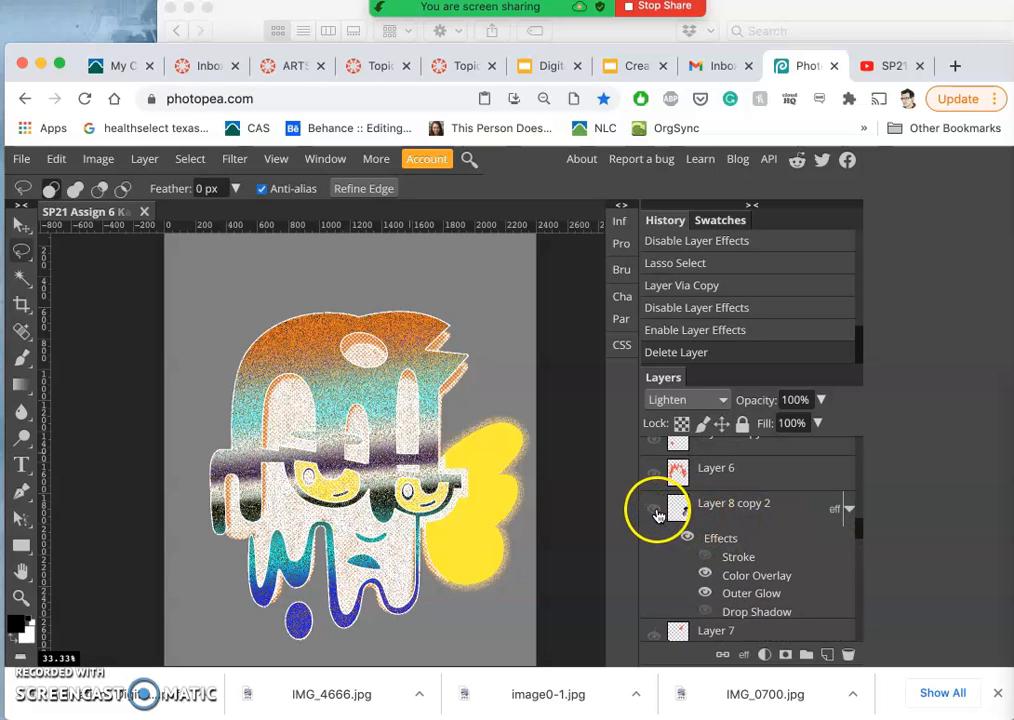
Show Layer 8 copy's gradient wing, hide the earlier coloured character copy and reveal the darker red-teal version
{"action": "left_click", "coordinate": [654, 510]}
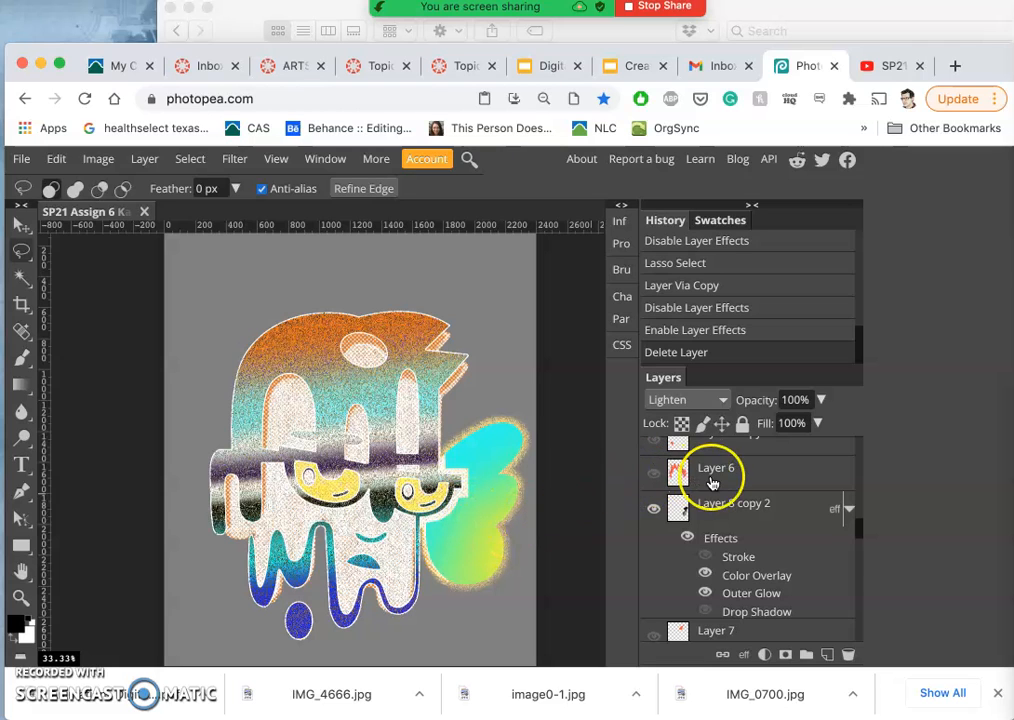
{"action": "scroll", "scroll_direction": "down", "scroll_amount": 3}
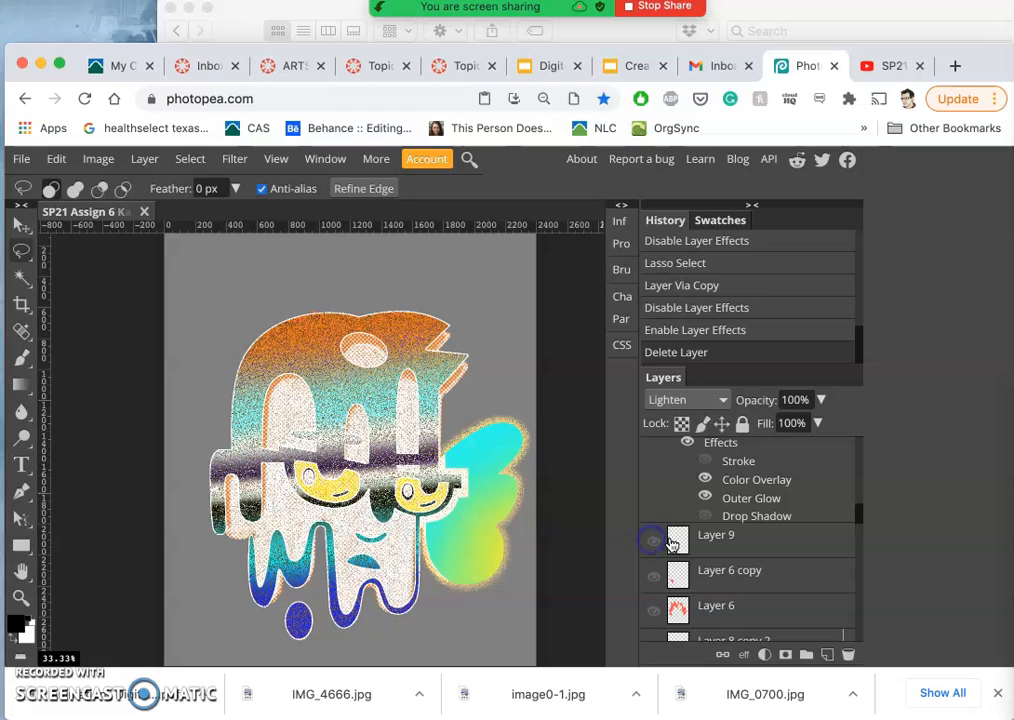
{"action": "scroll", "scroll_direction": "down", "scroll_amount": 3}
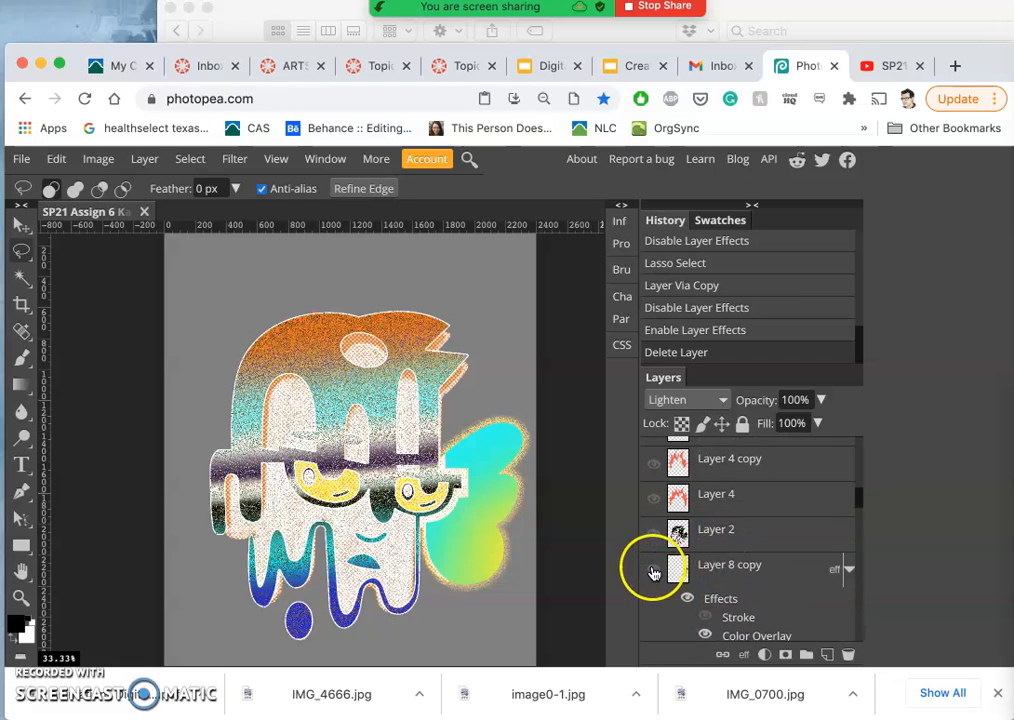
{"action": "left_click", "coordinate": [654, 572]}
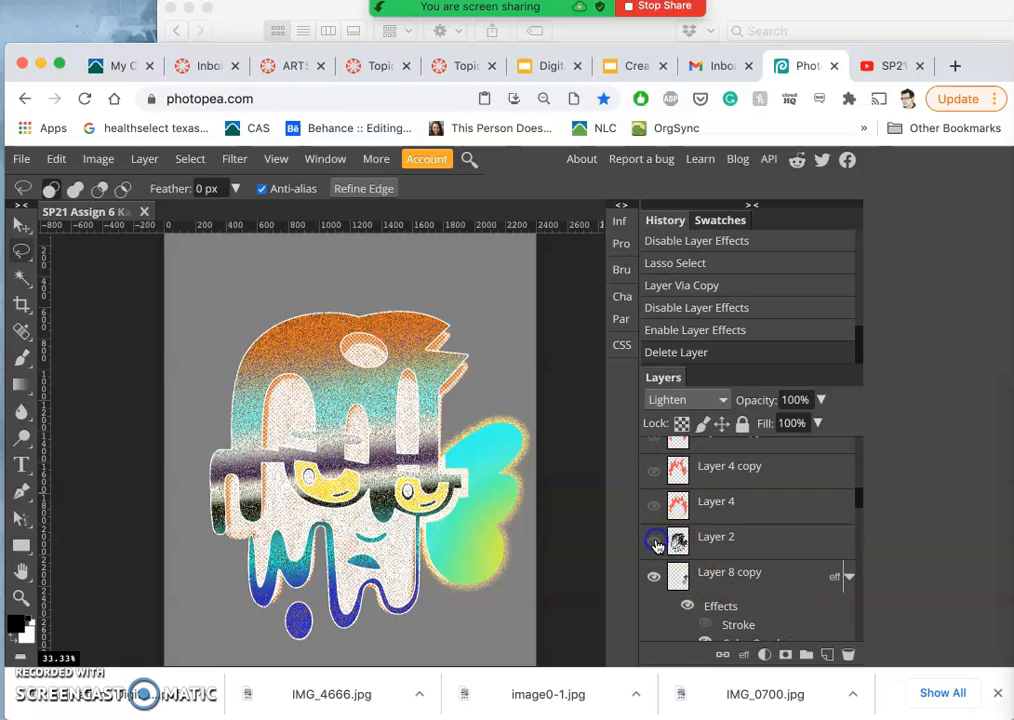
{"action": "left_click", "coordinate": [656, 540]}
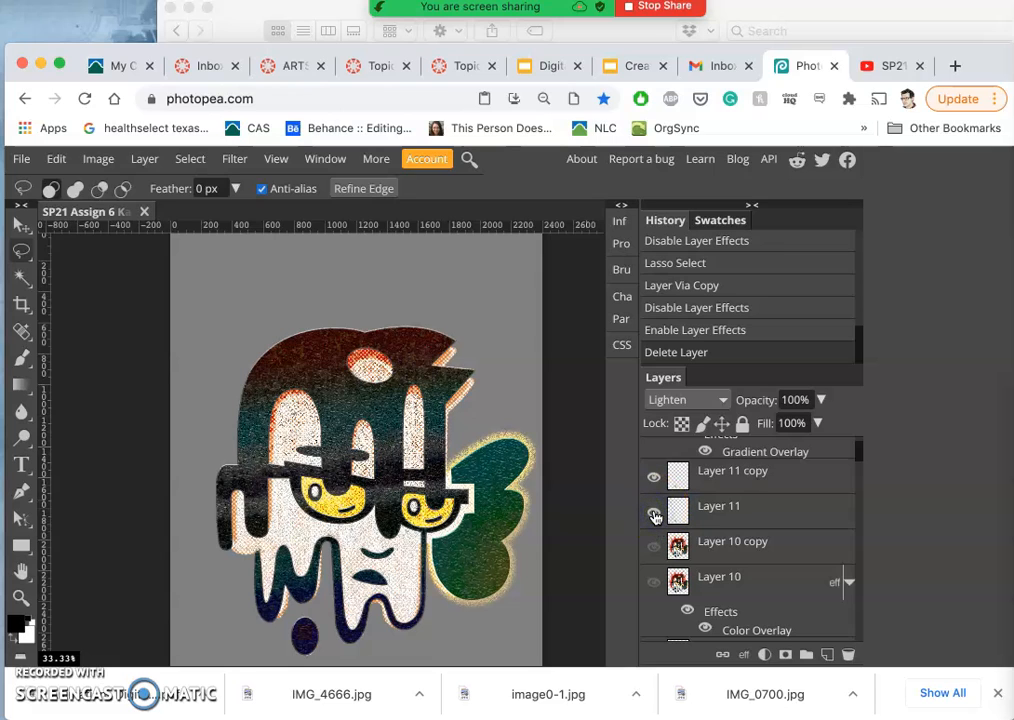
Show Layer 6 so orange flames appear behind the halftone character
{"action": "left_click", "coordinate": [654, 512]}
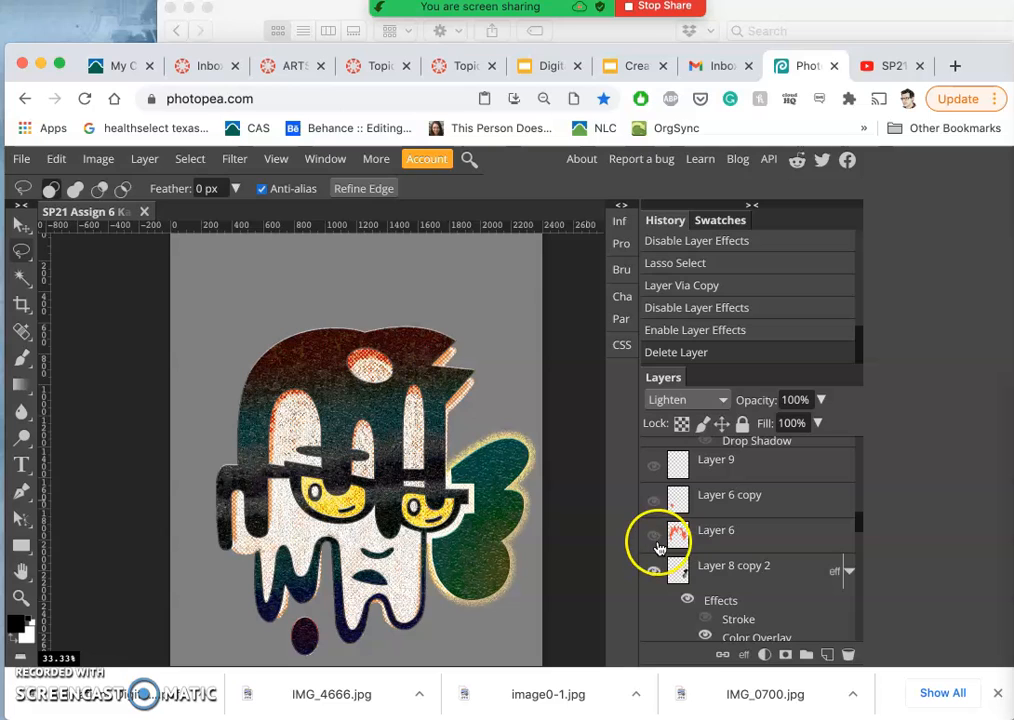
{"action": "left_click", "coordinate": [654, 530]}
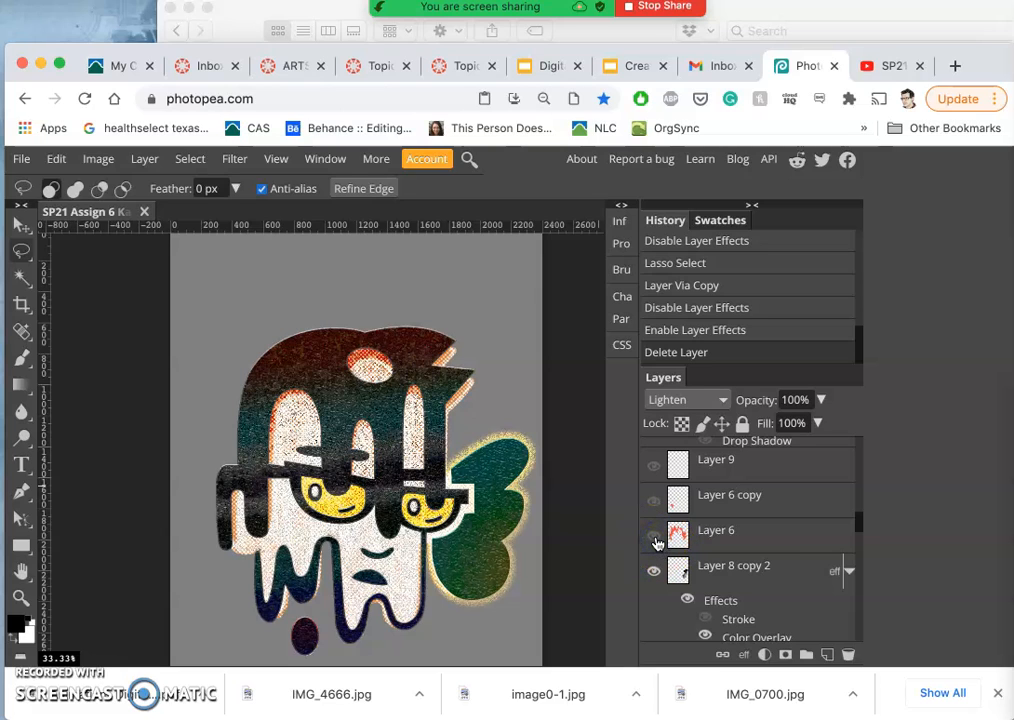
{"action": "left_click", "coordinate": [654, 532]}
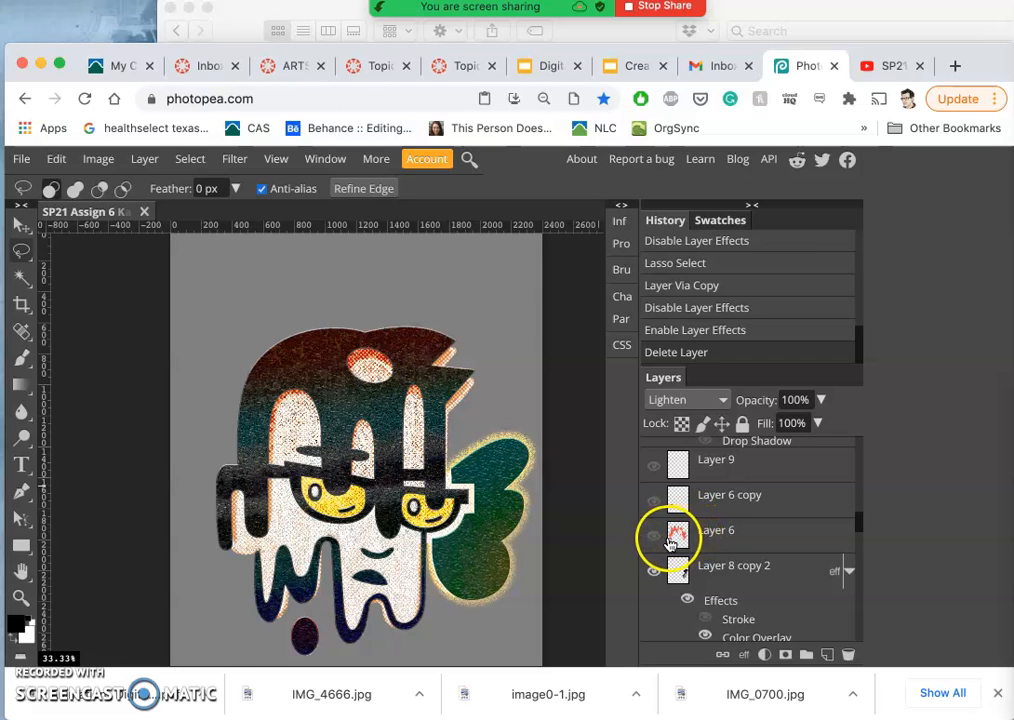
{"action": "left_click", "coordinate": [654, 530]}
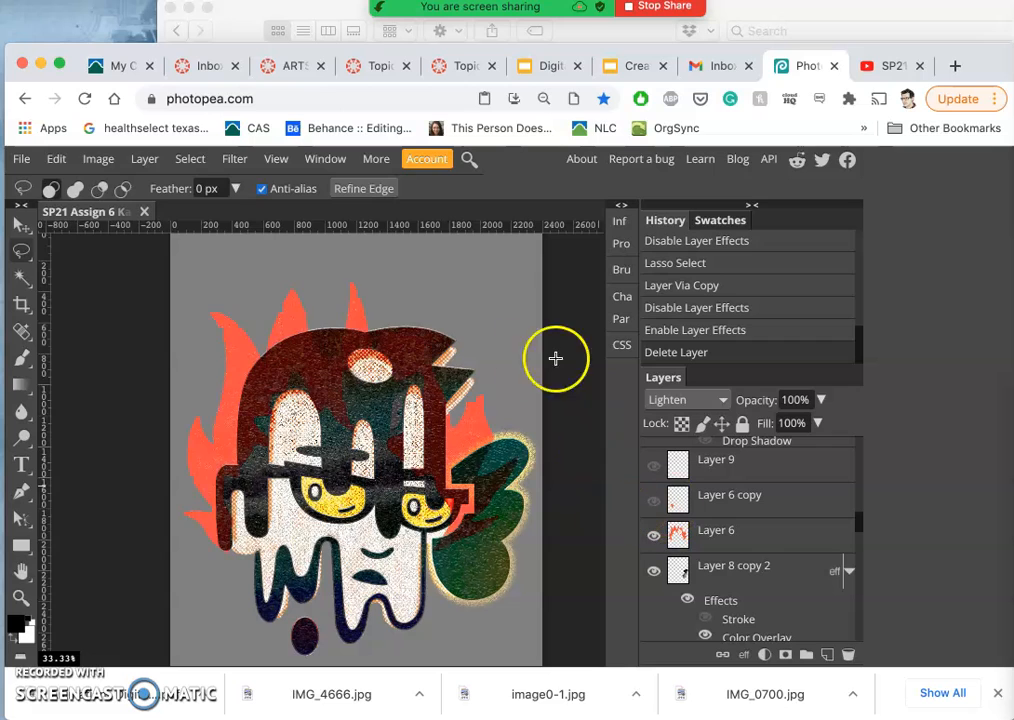
Toggle visibility of other character layers to compare versions against the flames
{"action": "left_click", "coordinate": [654, 496]}
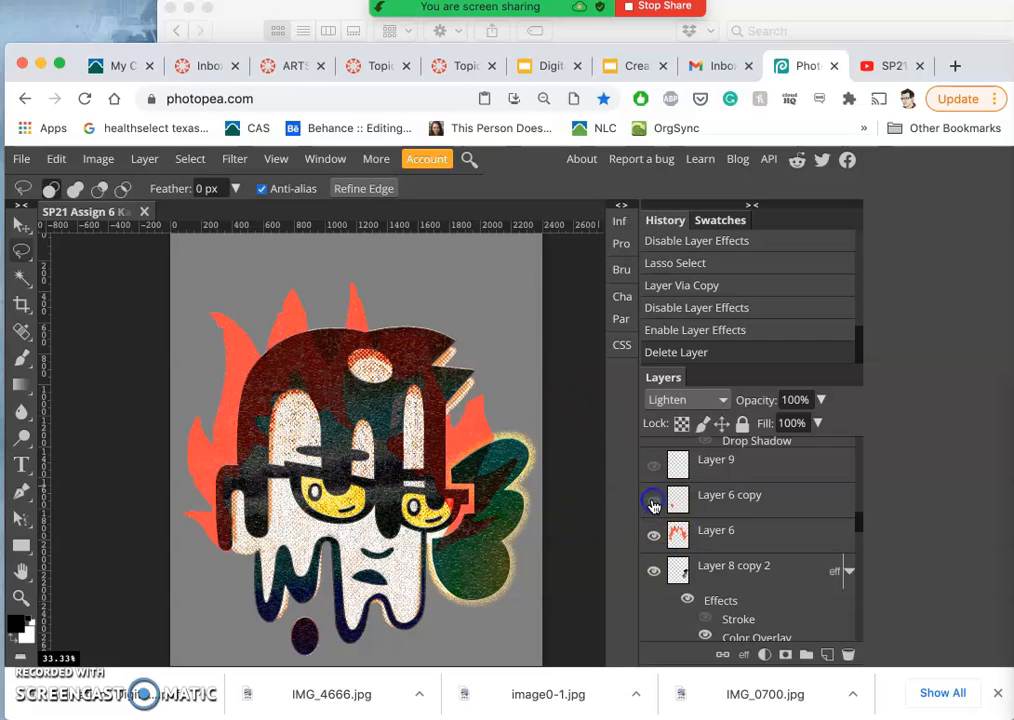
{"action": "left_click", "coordinate": [654, 496]}
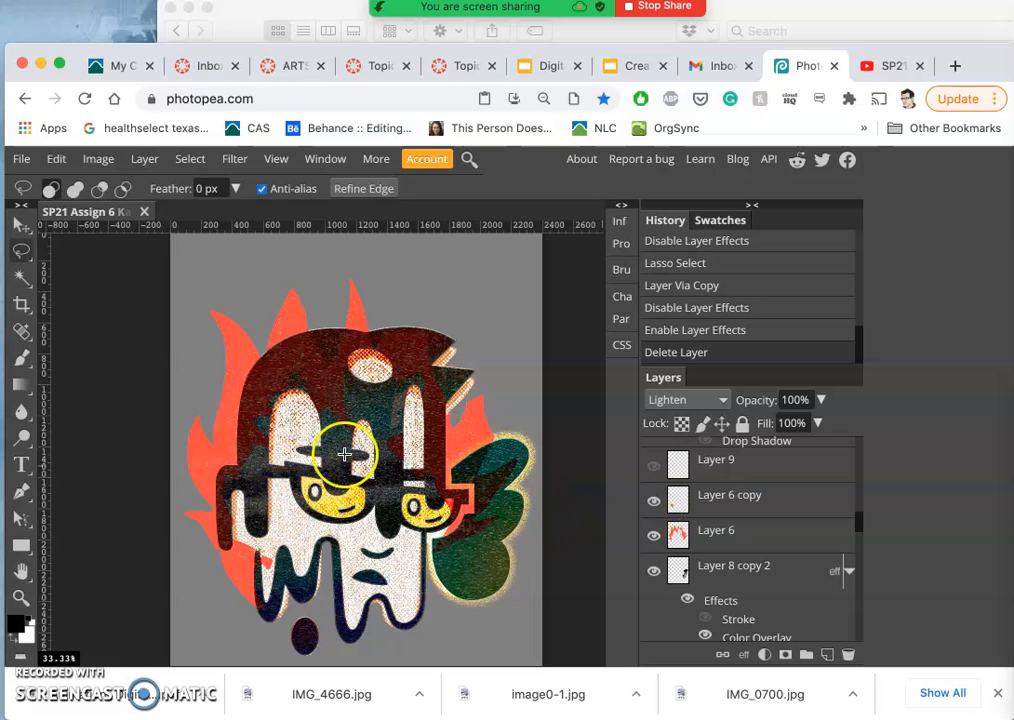
{"action": "left_click", "coordinate": [654, 466]}
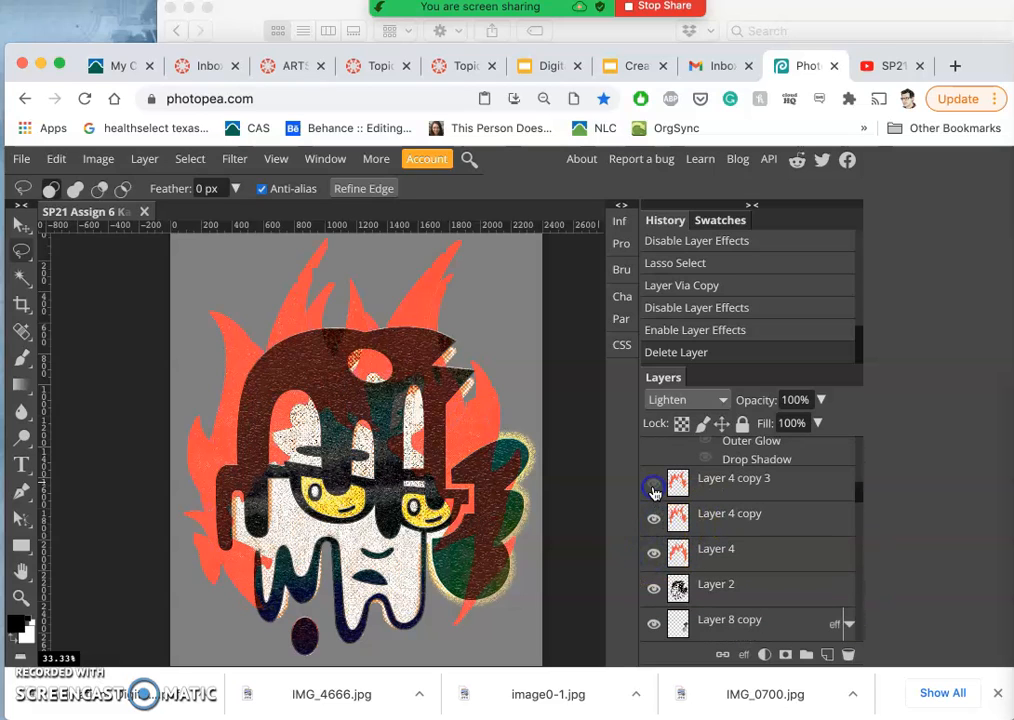
{"action": "left_click", "coordinate": [654, 482]}
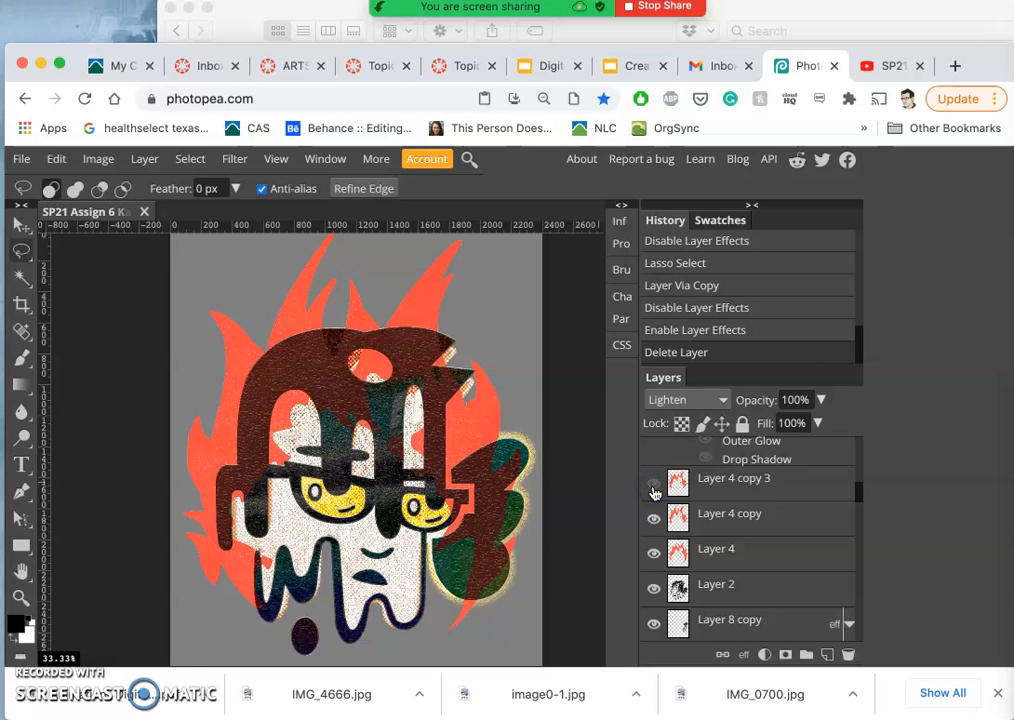
{"action": "left_click", "coordinate": [654, 484]}
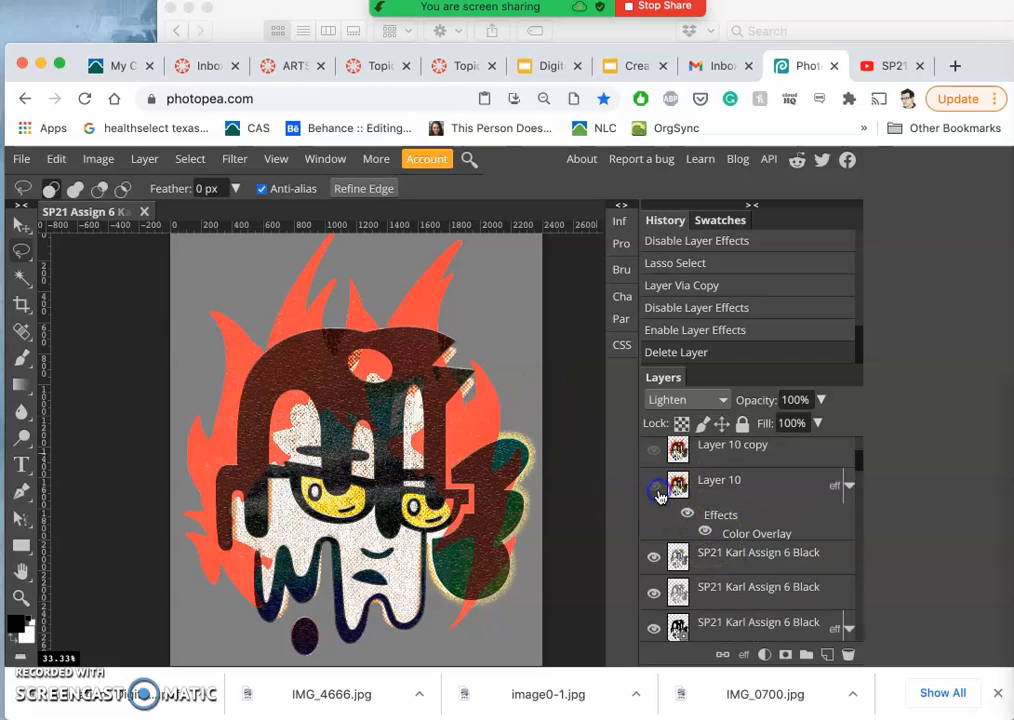
{"action": "left_click", "coordinate": [654, 452]}
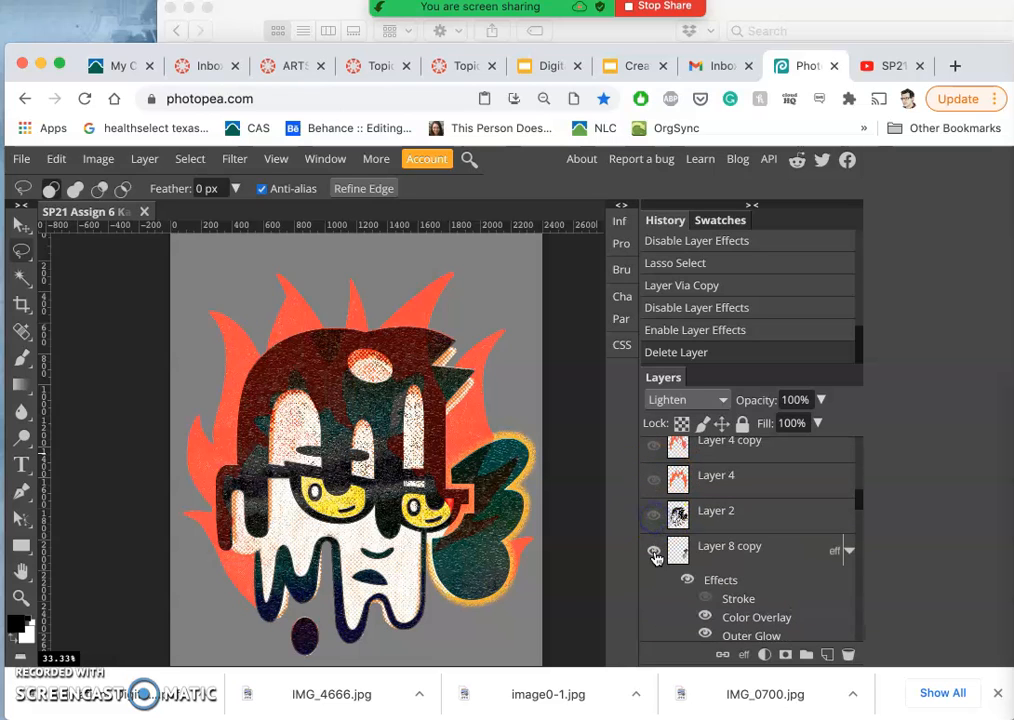
{"action": "scroll", "scroll_direction": "down", "scroll_amount": 3}
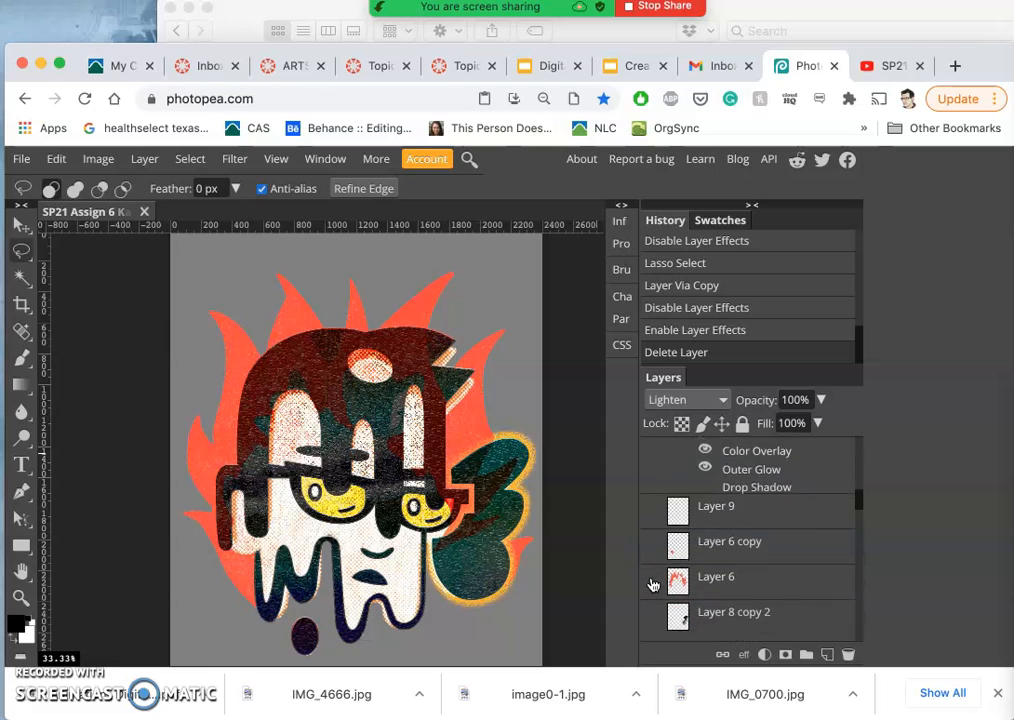